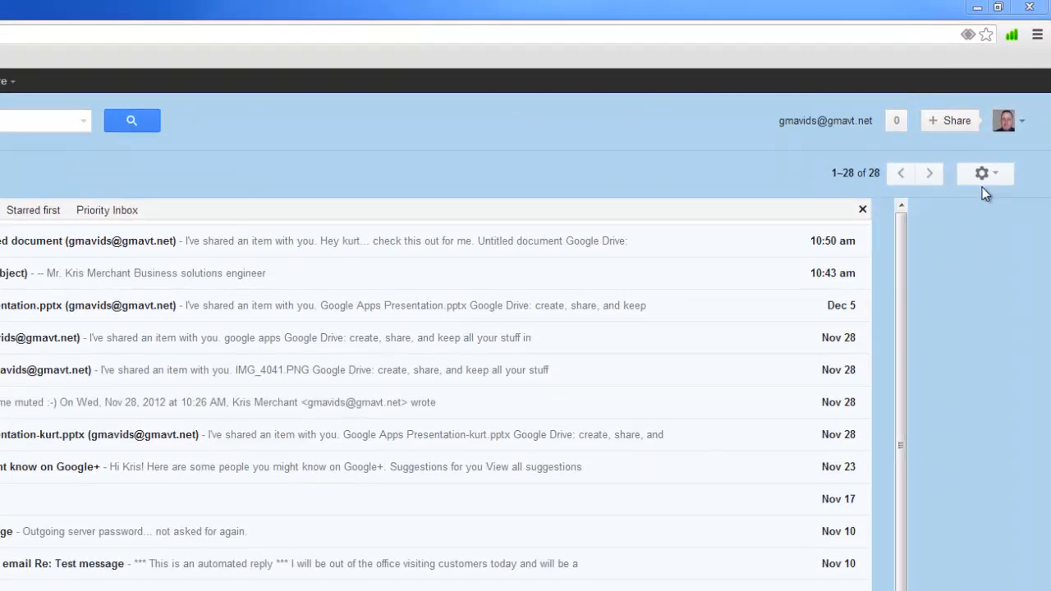
pyautogui.moveTo(985, 174)
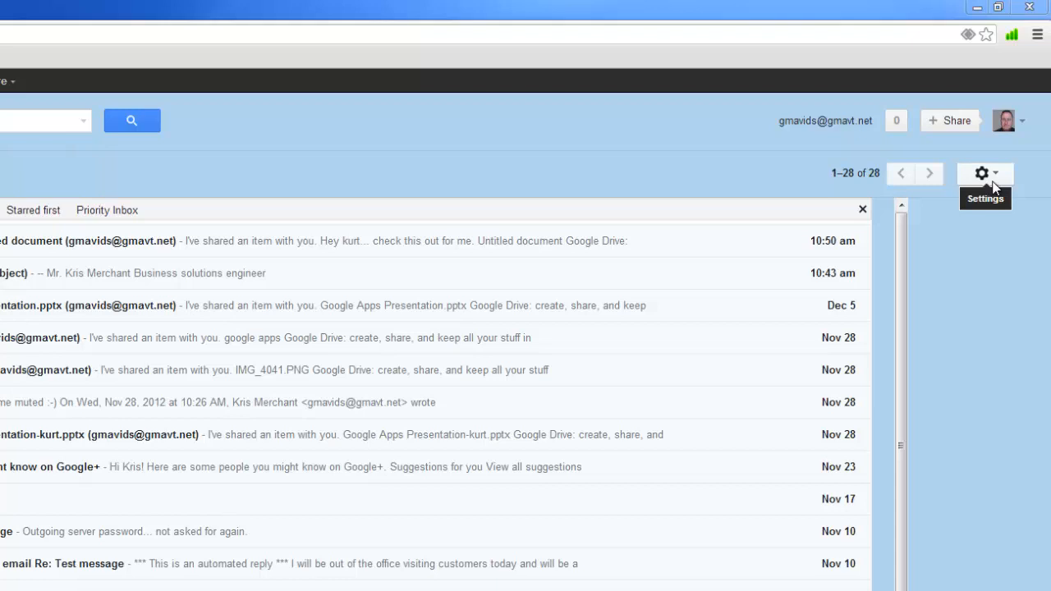
# Open the Gmail Help center from the gear menu.
pyautogui.click(982, 172)
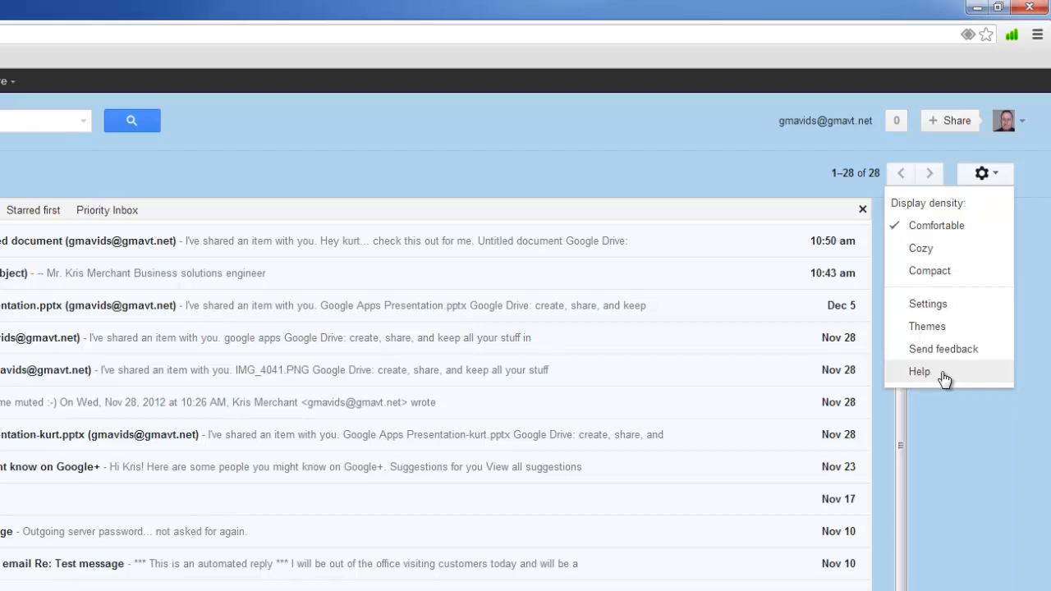
pyautogui.click(919, 371)
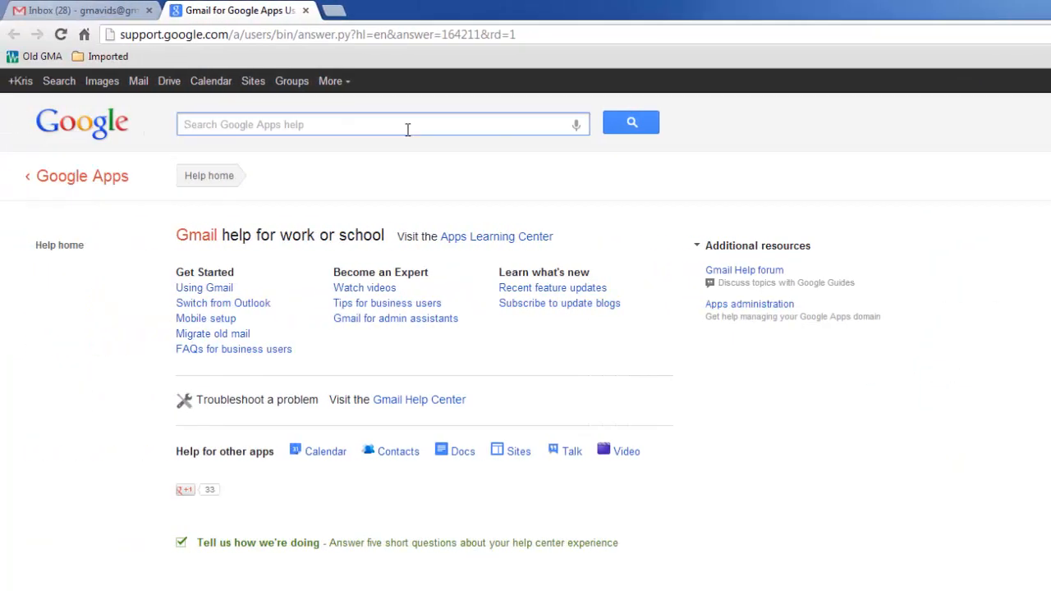
pyautogui.moveTo(379, 294)
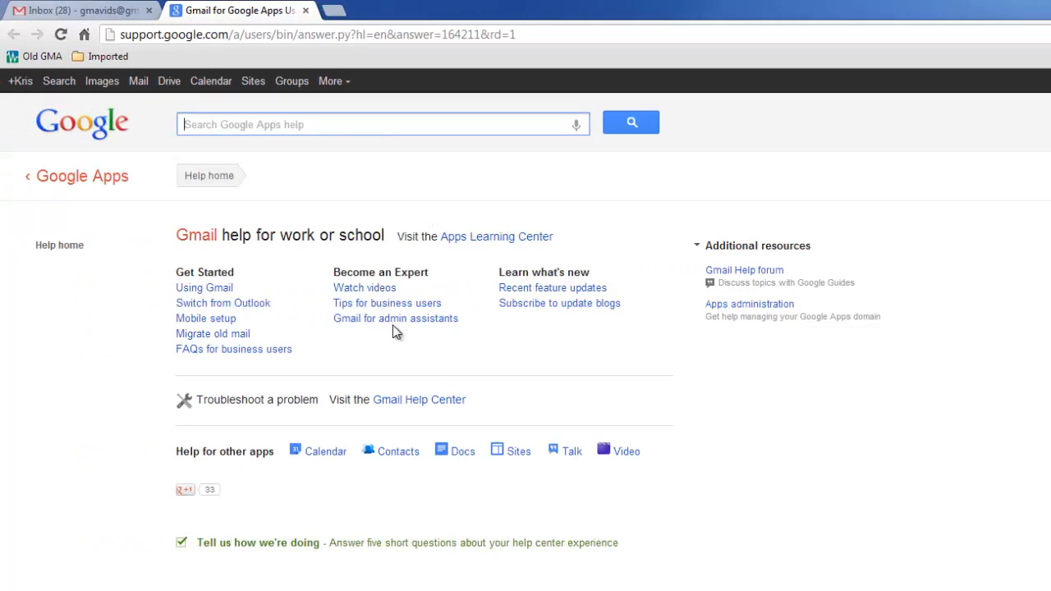
pyautogui.moveTo(227, 316)
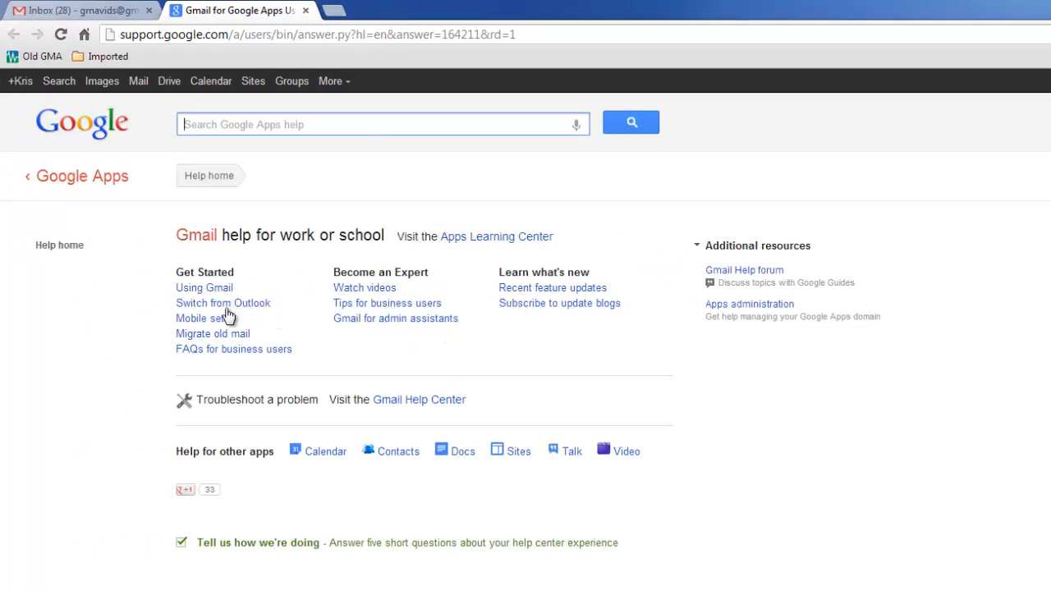
pyautogui.moveTo(266, 154)
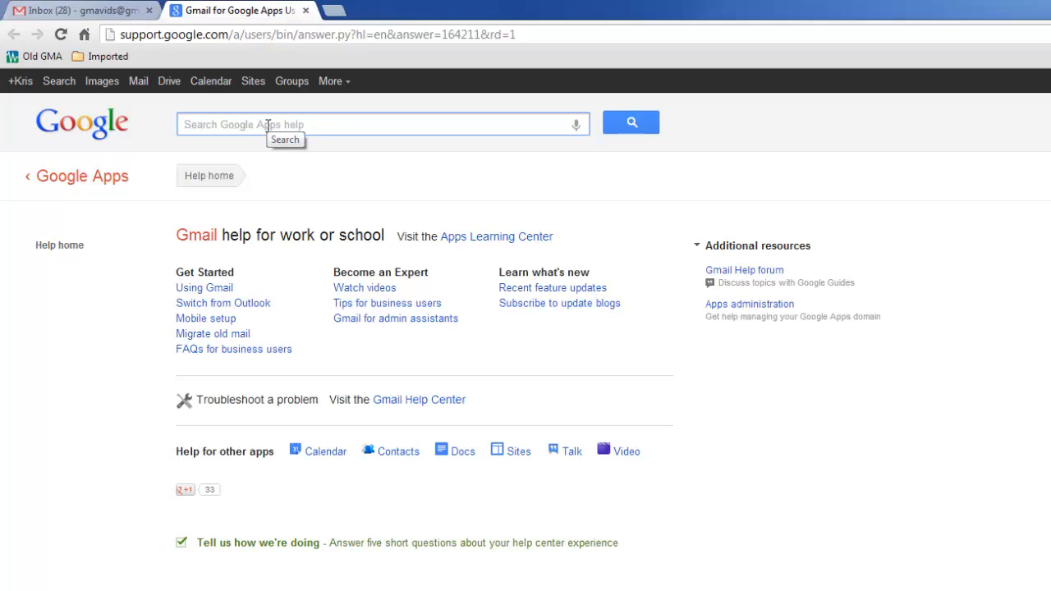
pyautogui.write('filters')
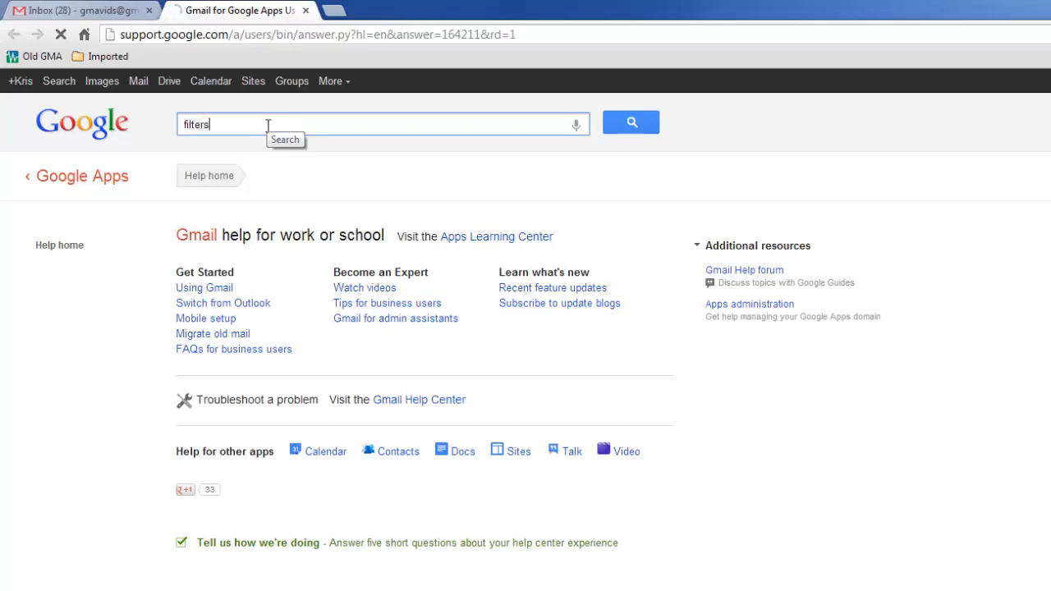
pyautogui.moveTo(351, 122)
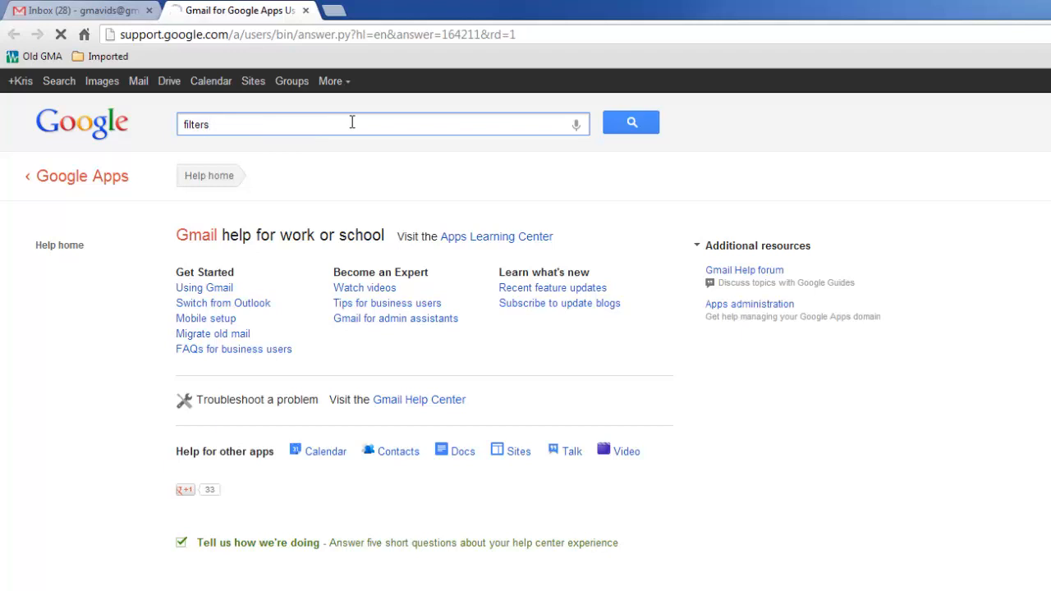
pyautogui.doubleClick(195, 125)
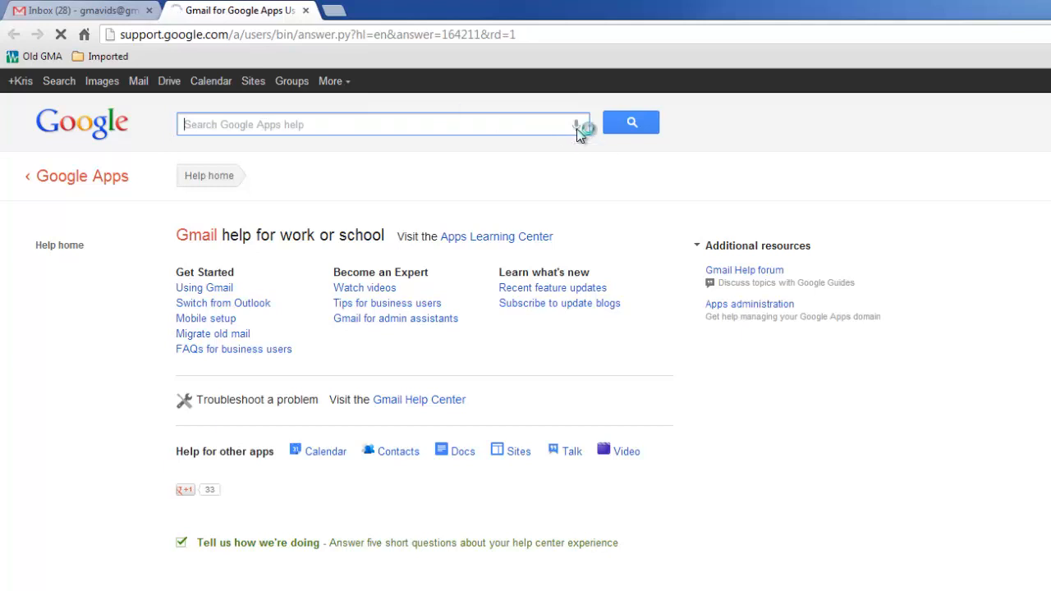
pyautogui.click(575, 125)
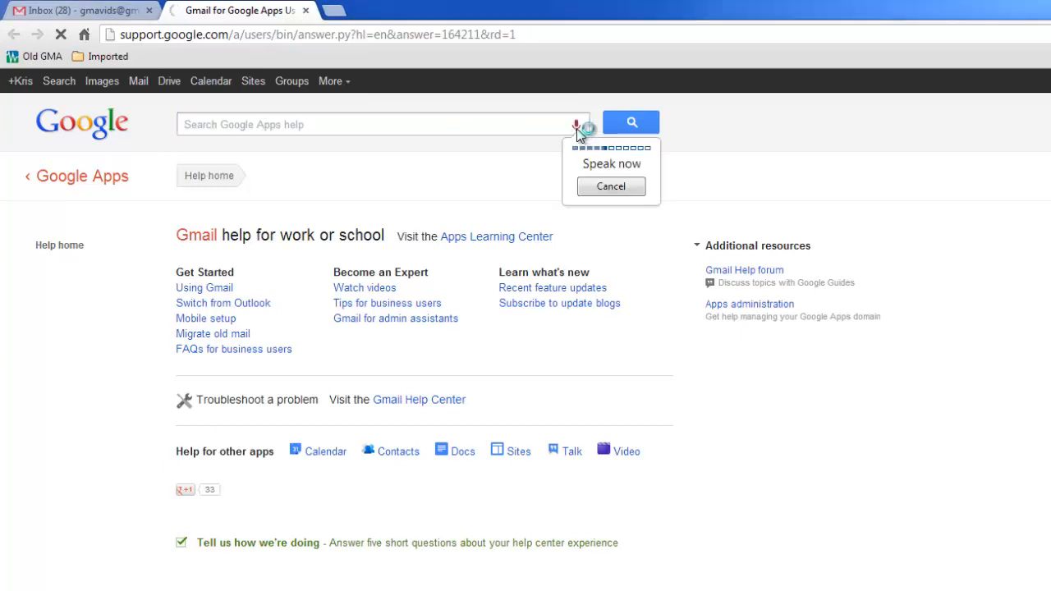
pyautogui.write('type in the Speak Now filters')
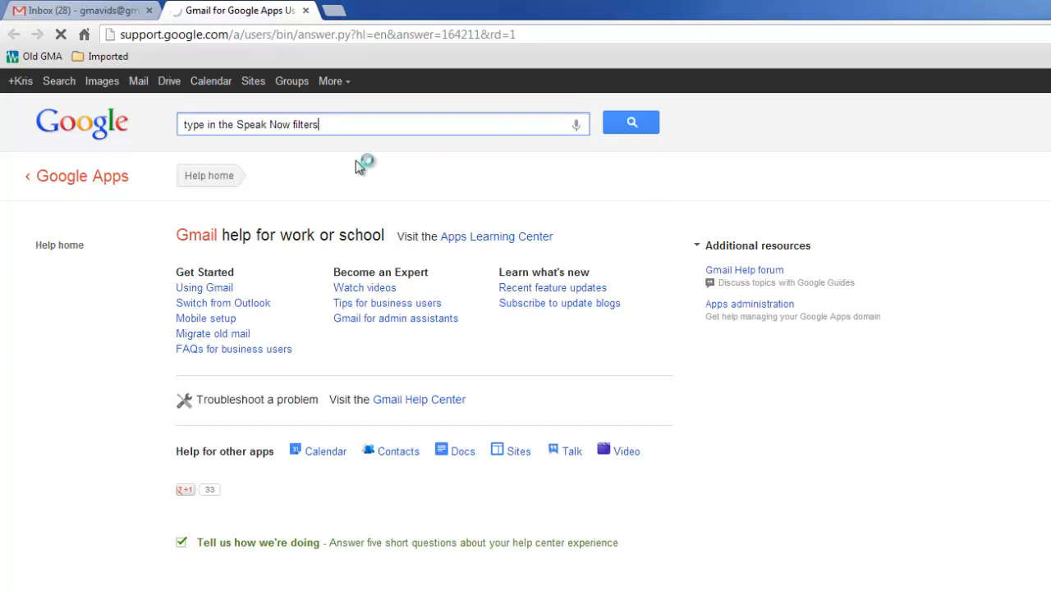
pyautogui.moveTo(356, 125)
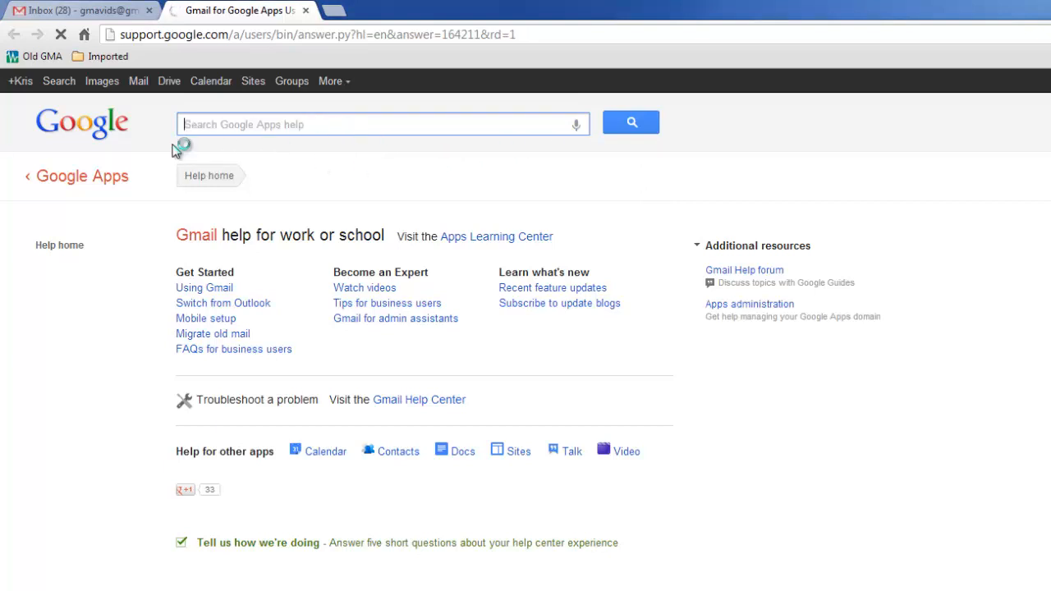
pyautogui.moveTo(308, 13)
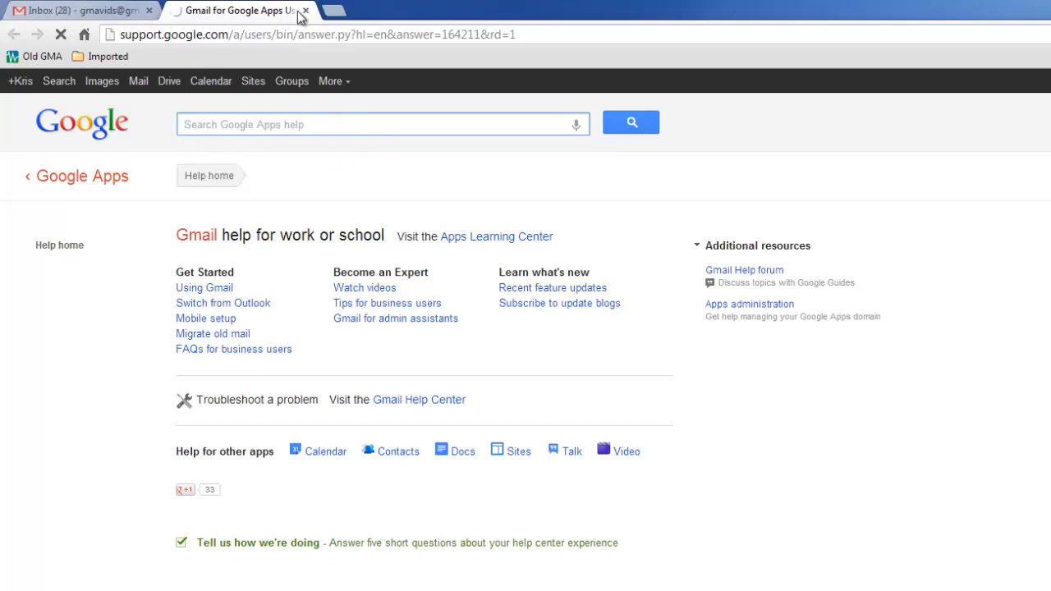
# Return to the inbox and open Settings on the General tab via the gear menu.
pyautogui.click(58, 13)
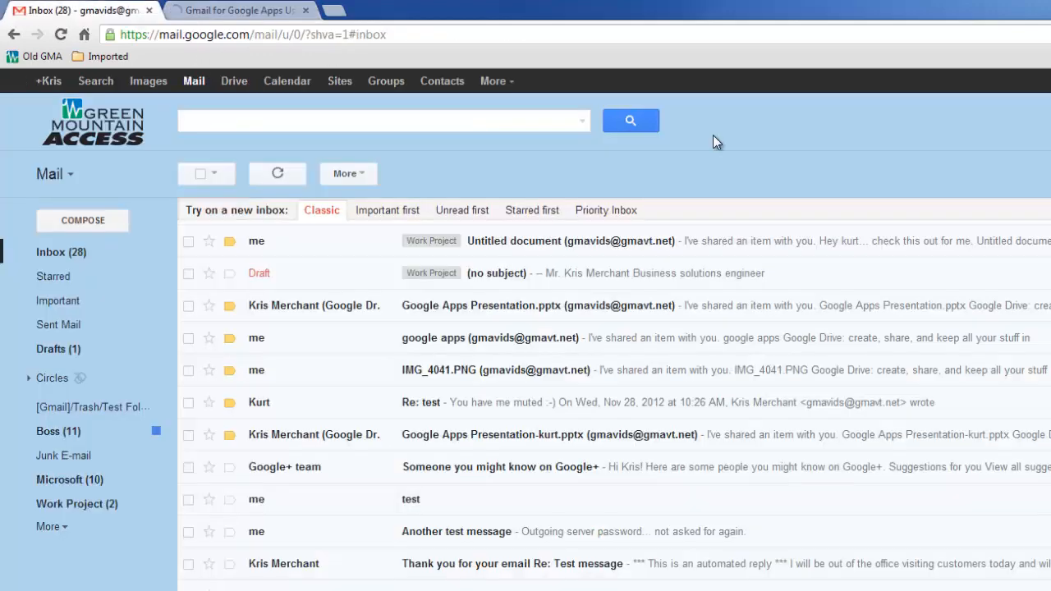
pyautogui.click(982, 174)
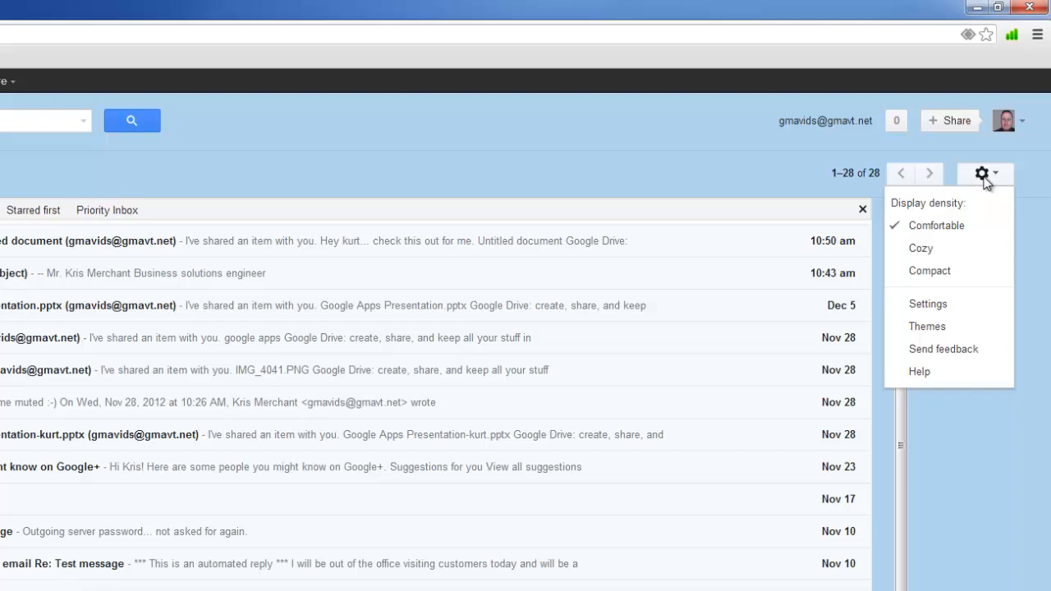
pyautogui.moveTo(949, 307)
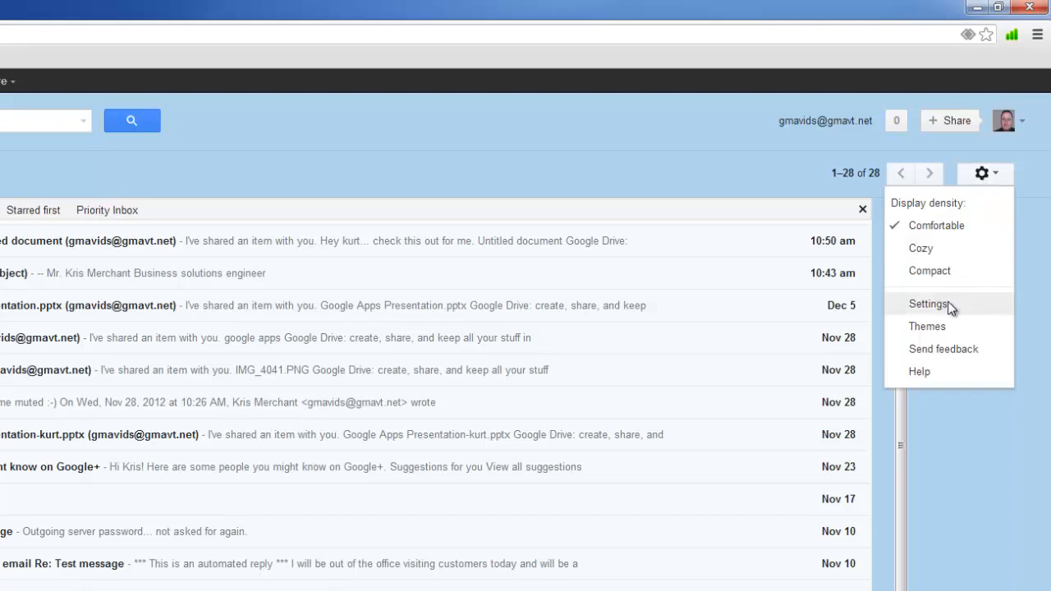
pyautogui.click(926, 304)
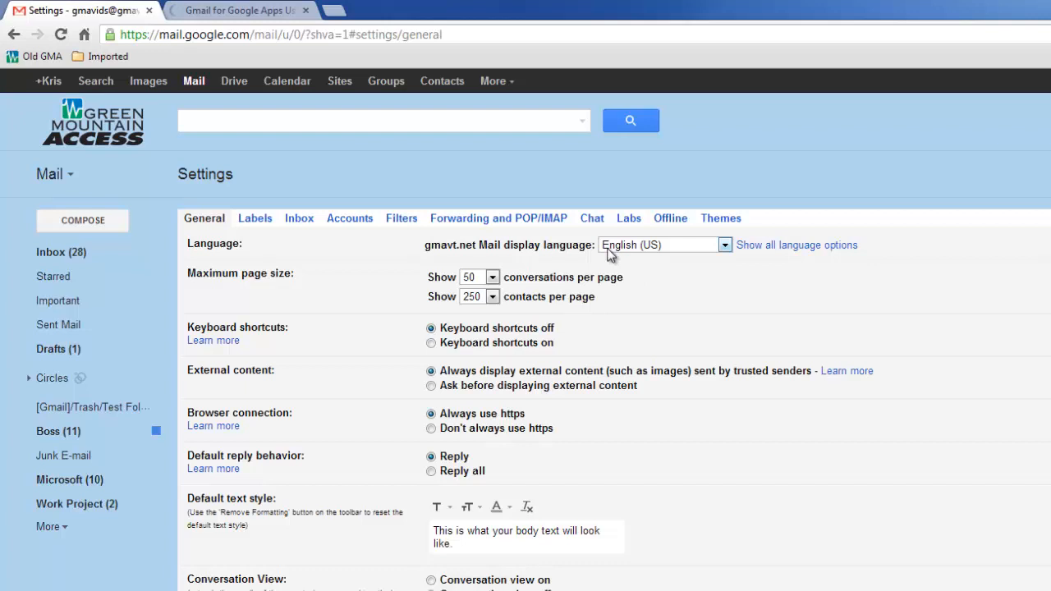
pyautogui.moveTo(594, 223)
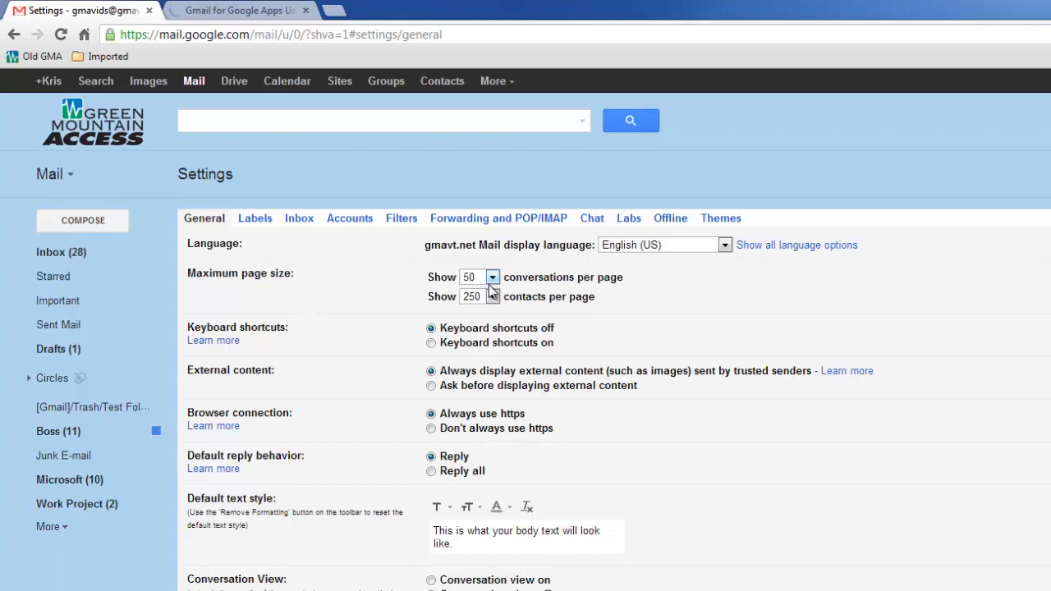
pyautogui.moveTo(647, 395)
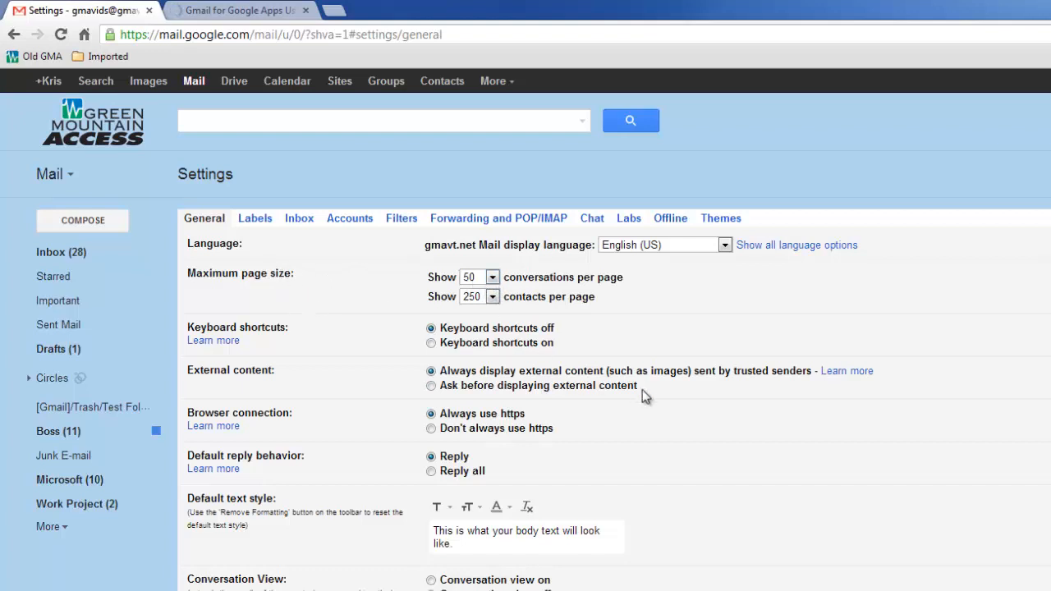
pyautogui.moveTo(522, 387)
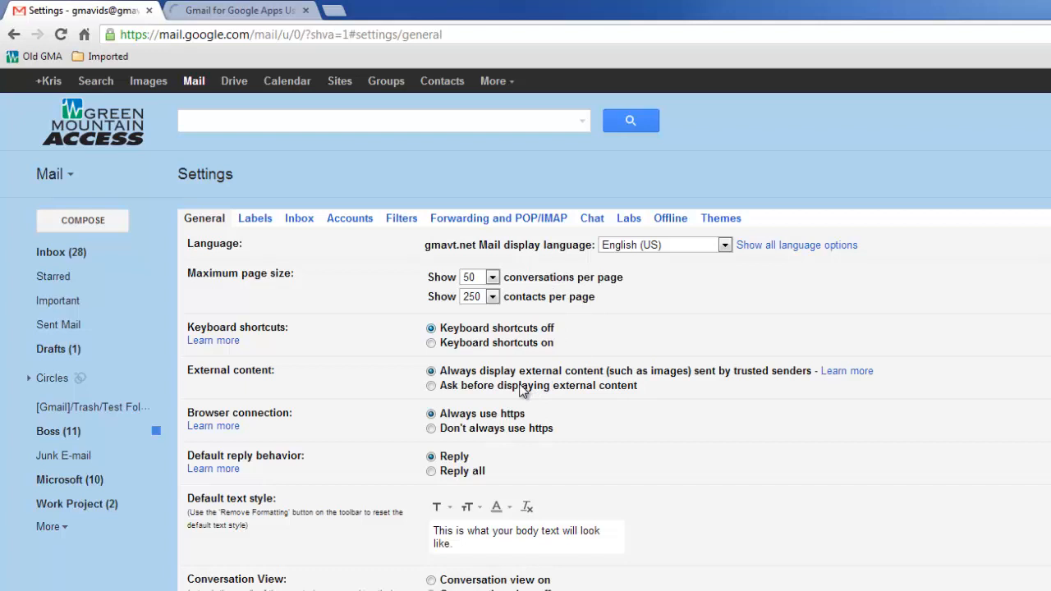
pyautogui.moveTo(221, 433)
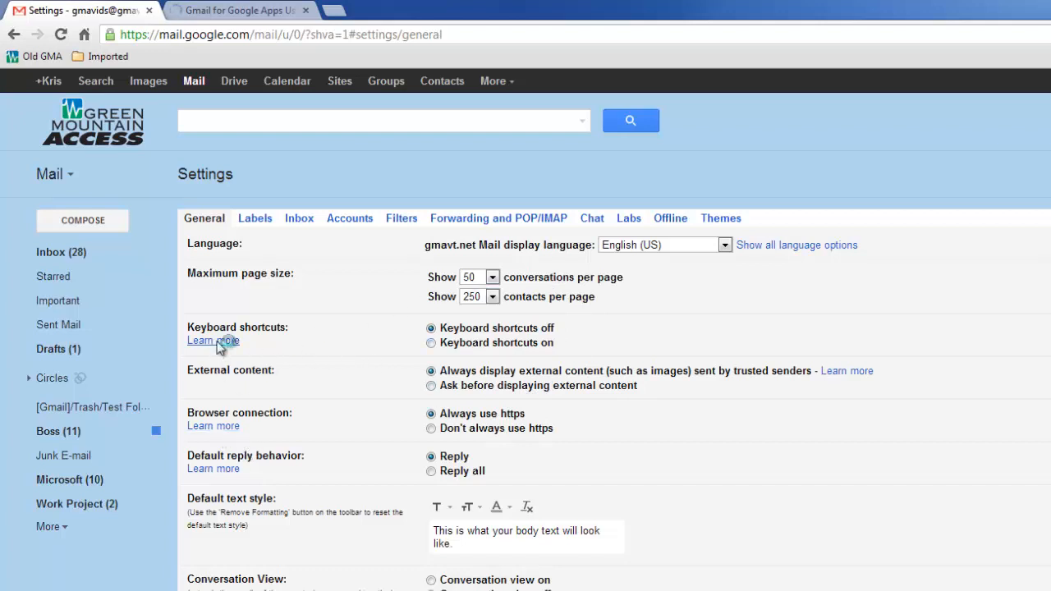
pyautogui.click(212, 340)
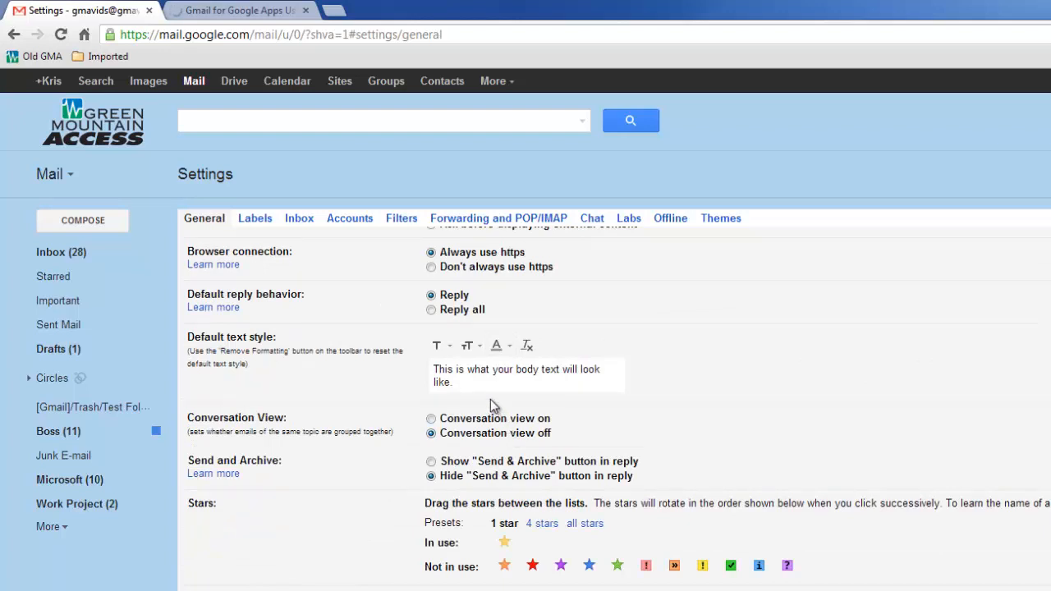
# Set Maximum page size to 10 conversations per page.
pyautogui.click(494, 278)
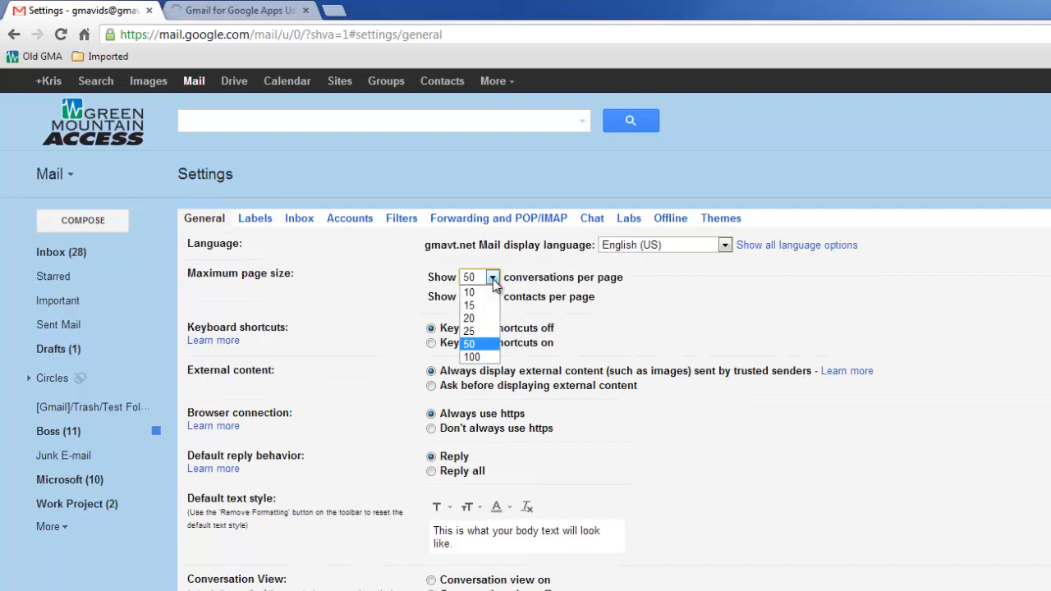
pyautogui.click(470, 293)
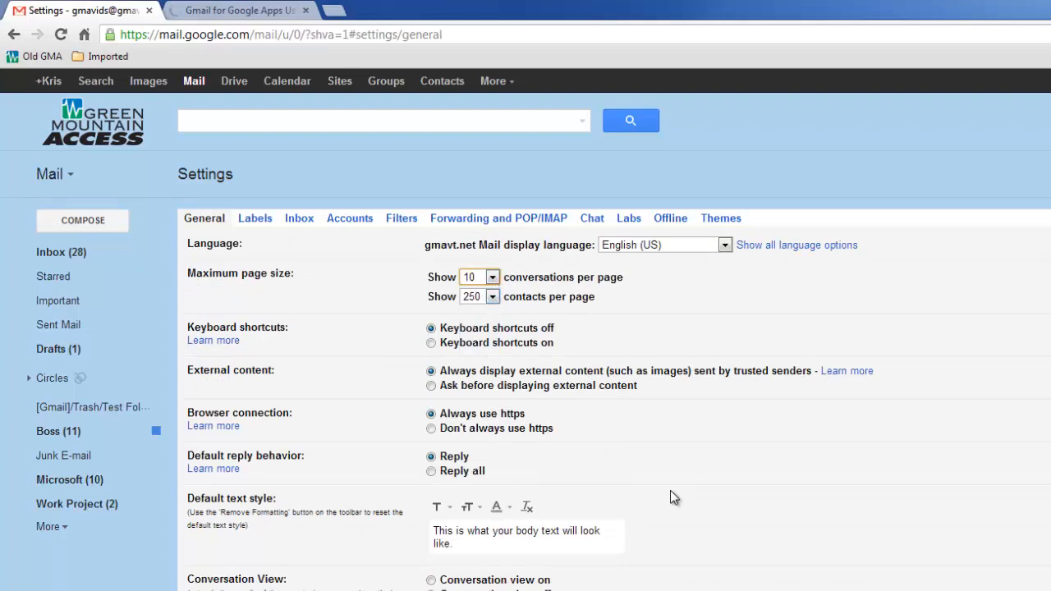
pyautogui.scroll(-3)
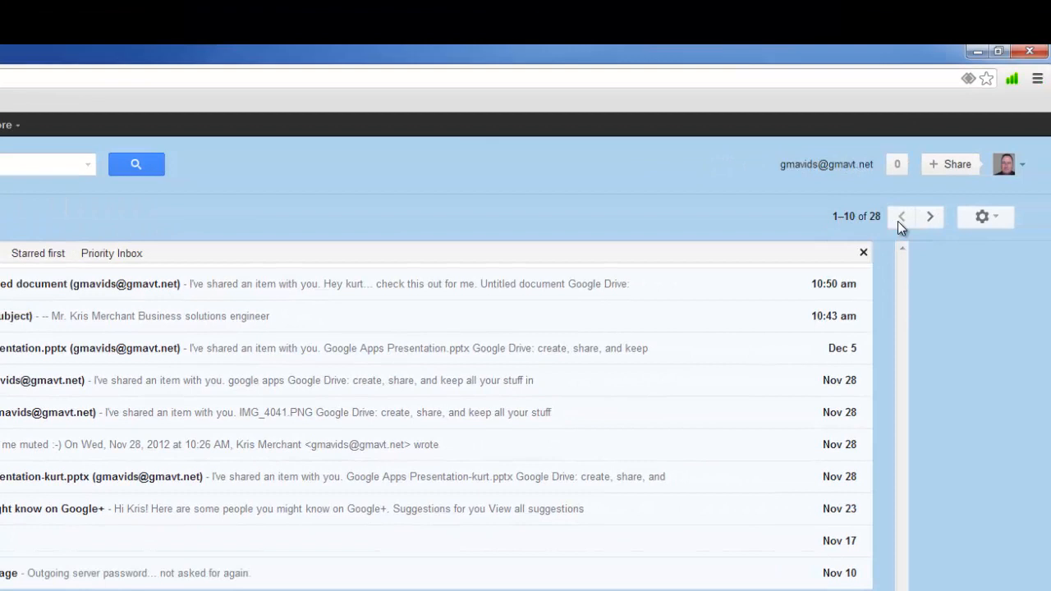
# Page through the inbox with Newer/Older and return to conversations 1–10 of 28.
pyautogui.click(930, 217)
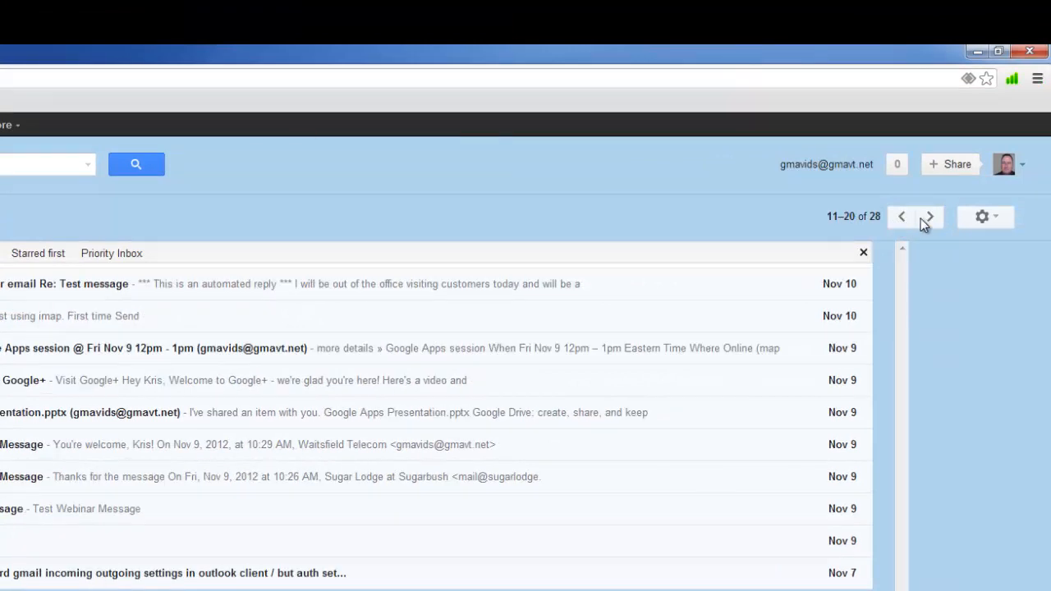
pyautogui.click(933, 217)
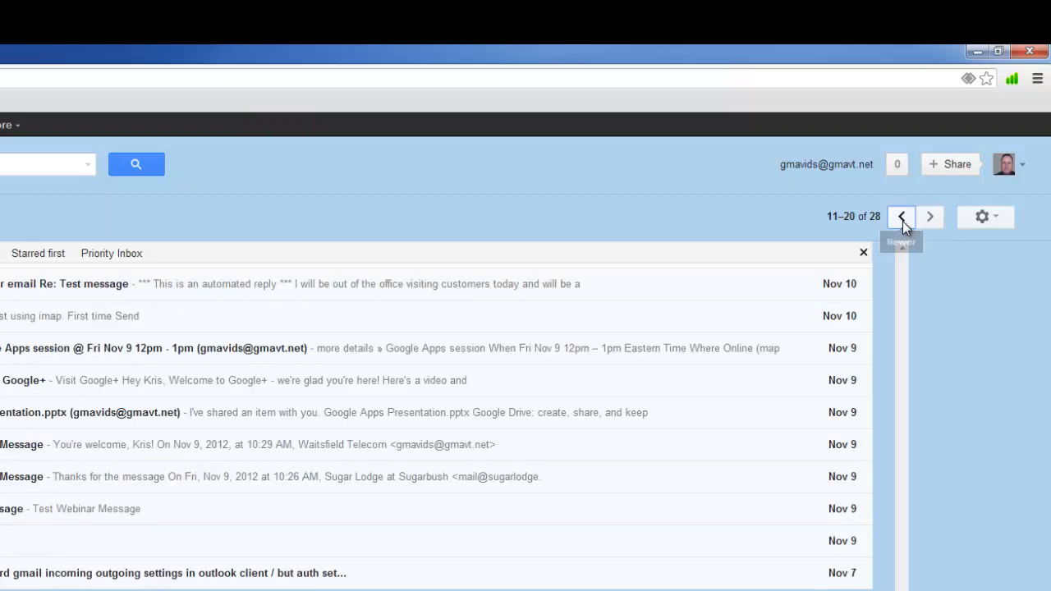
pyautogui.click(900, 217)
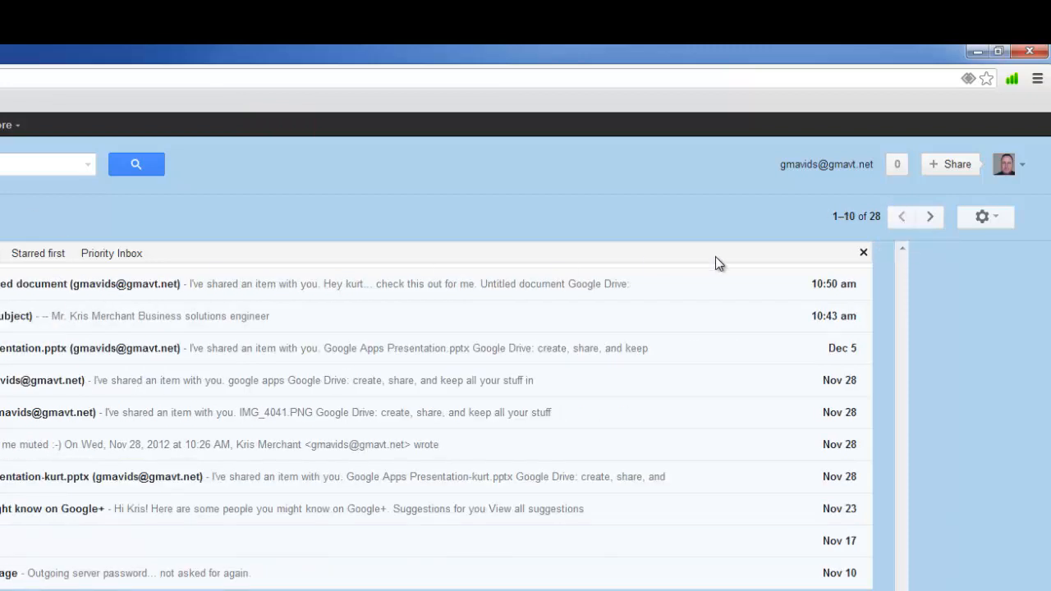
pyautogui.click(982, 217)
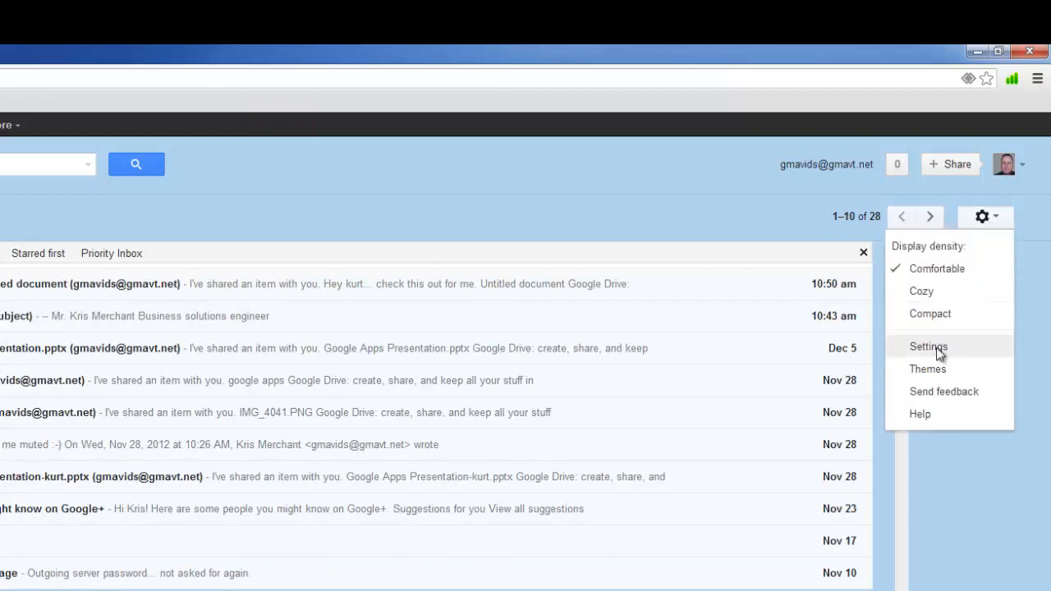
pyautogui.click(928, 346)
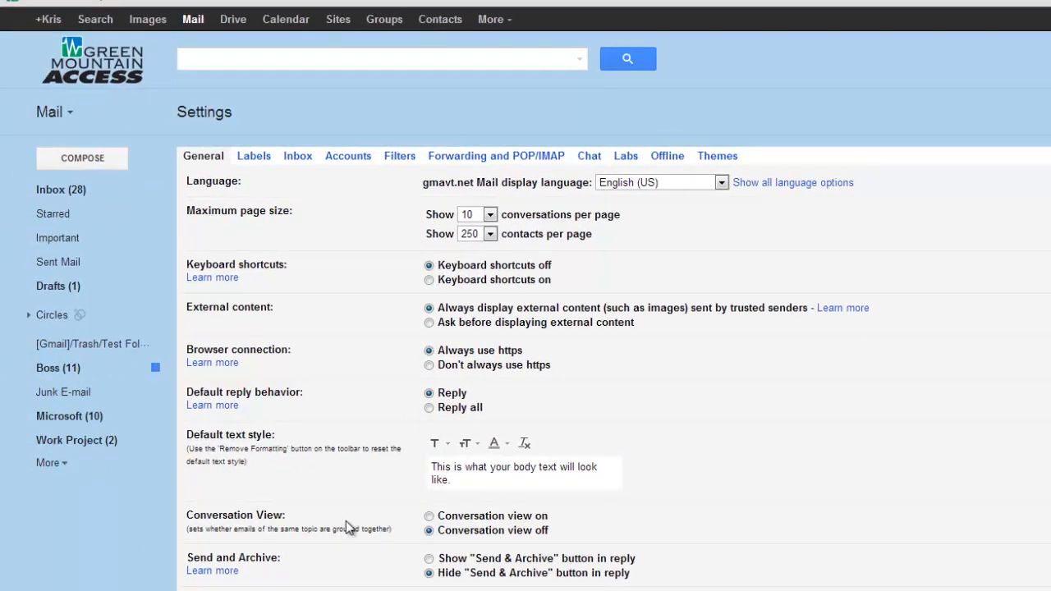
pyautogui.moveTo(422, 466)
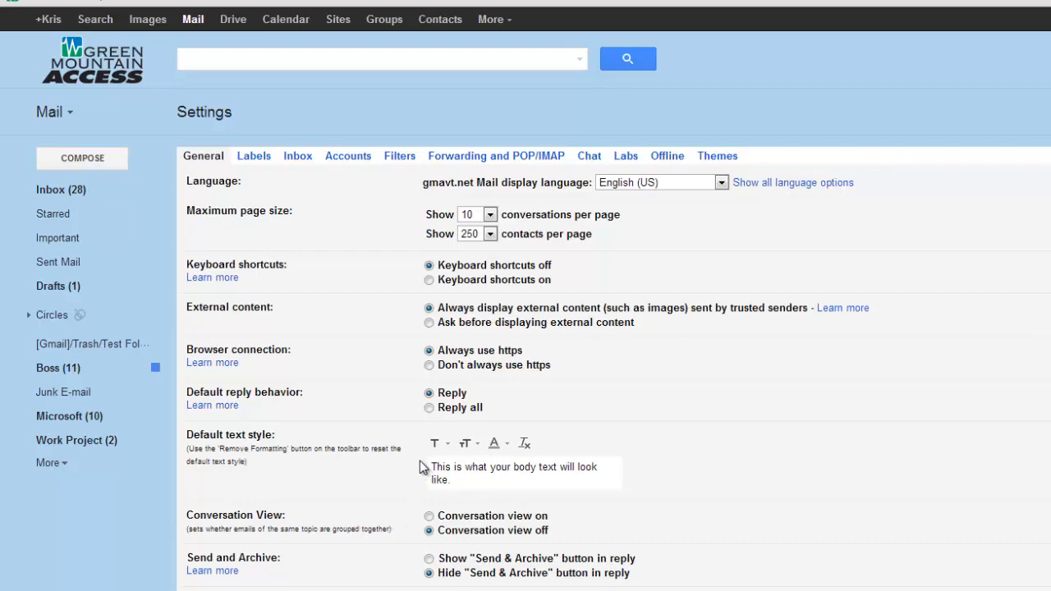
pyautogui.scroll(-3)
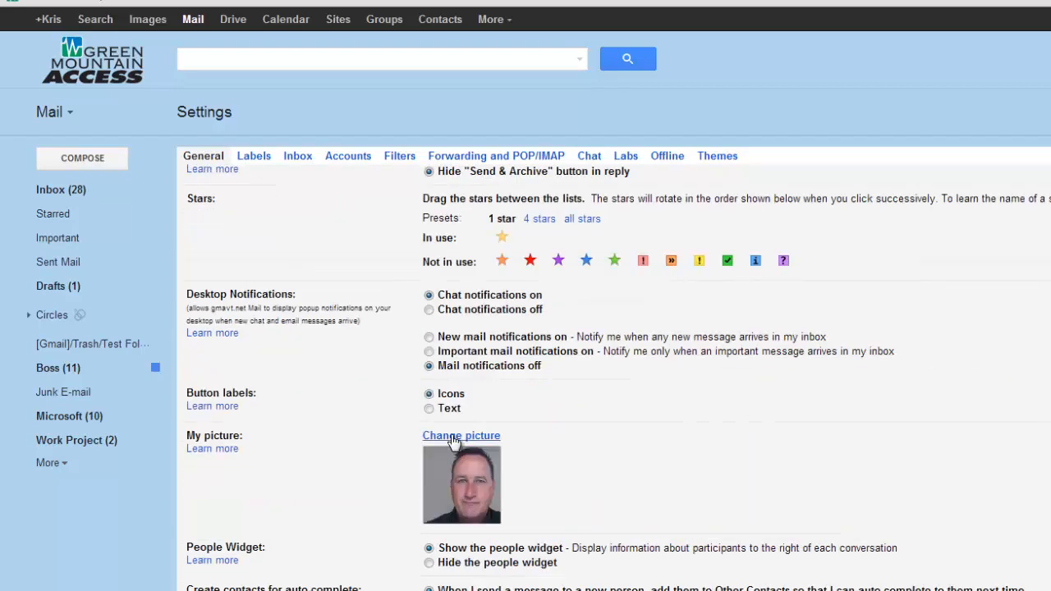
pyautogui.click(460, 435)
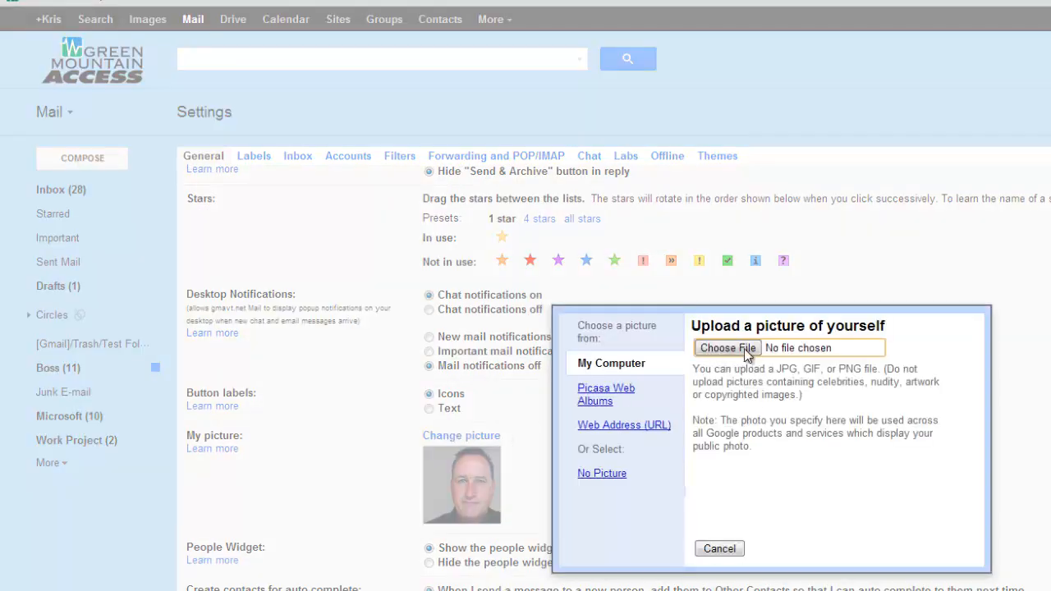
pyautogui.click(719, 548)
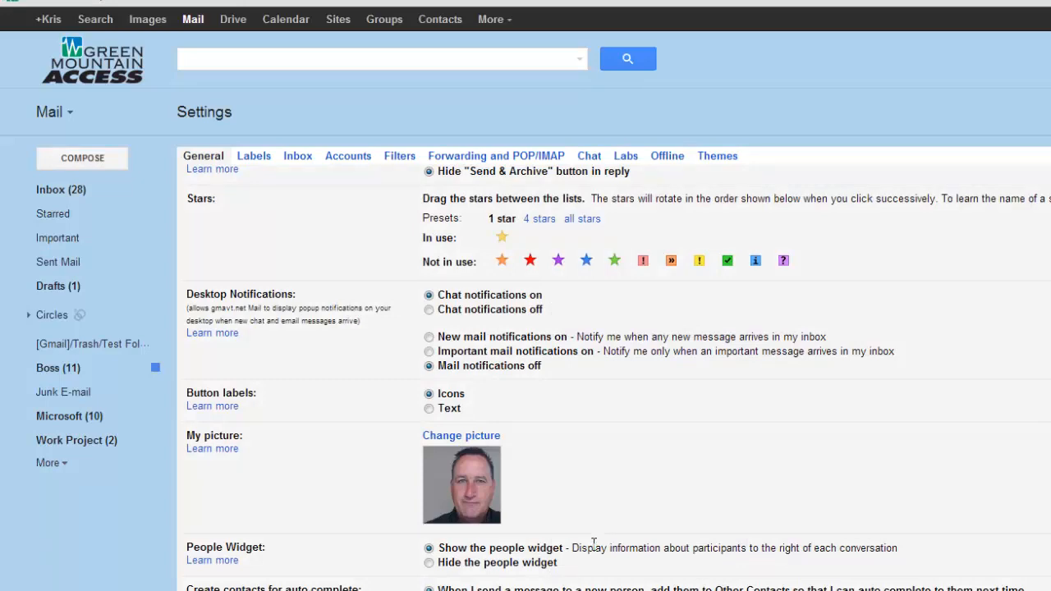
pyautogui.scroll(-3)
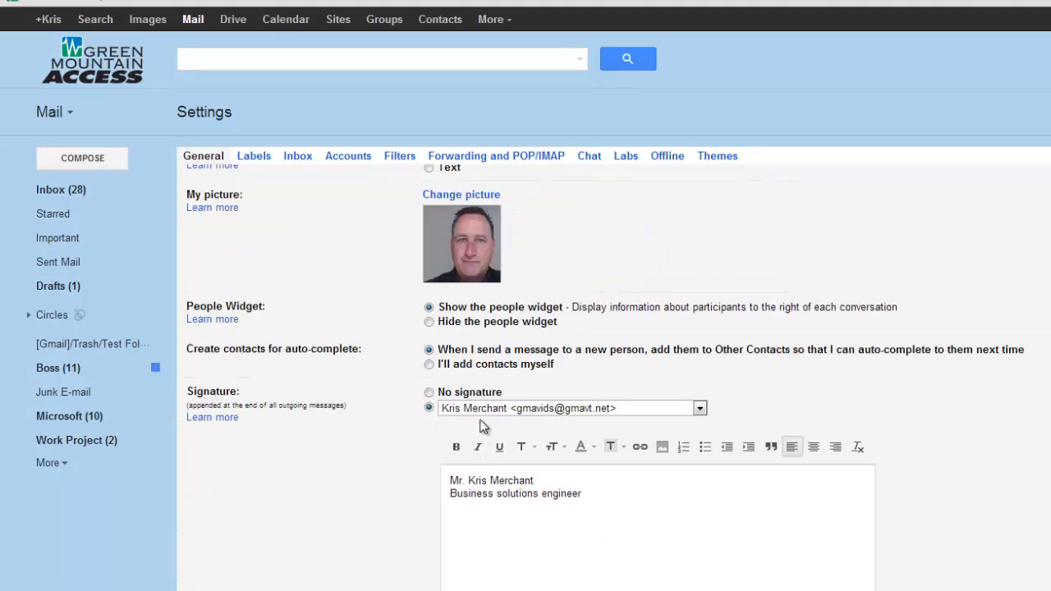
pyautogui.moveTo(611, 480)
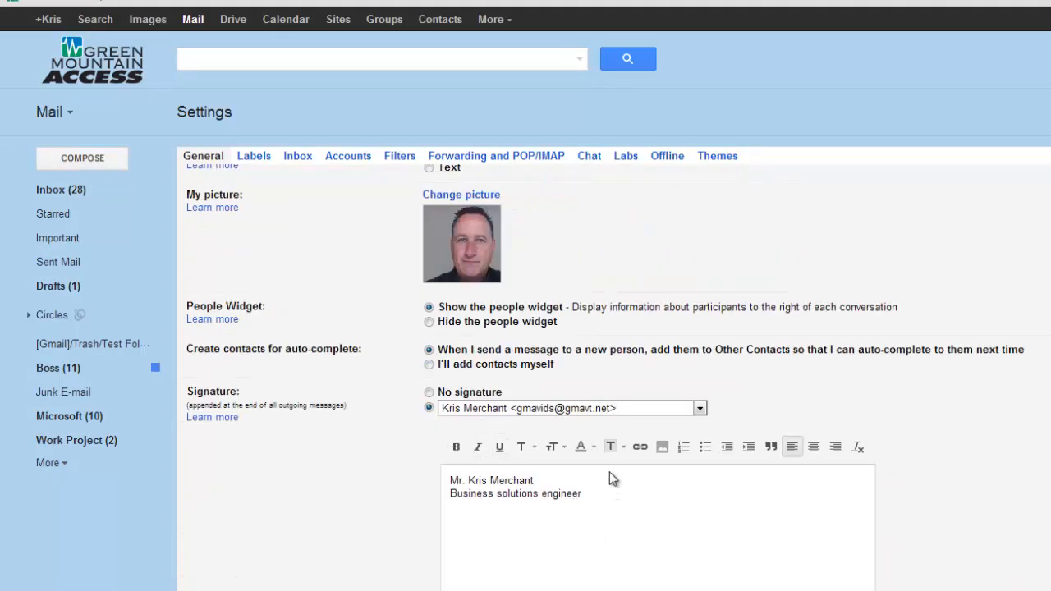
pyautogui.click(604, 494)
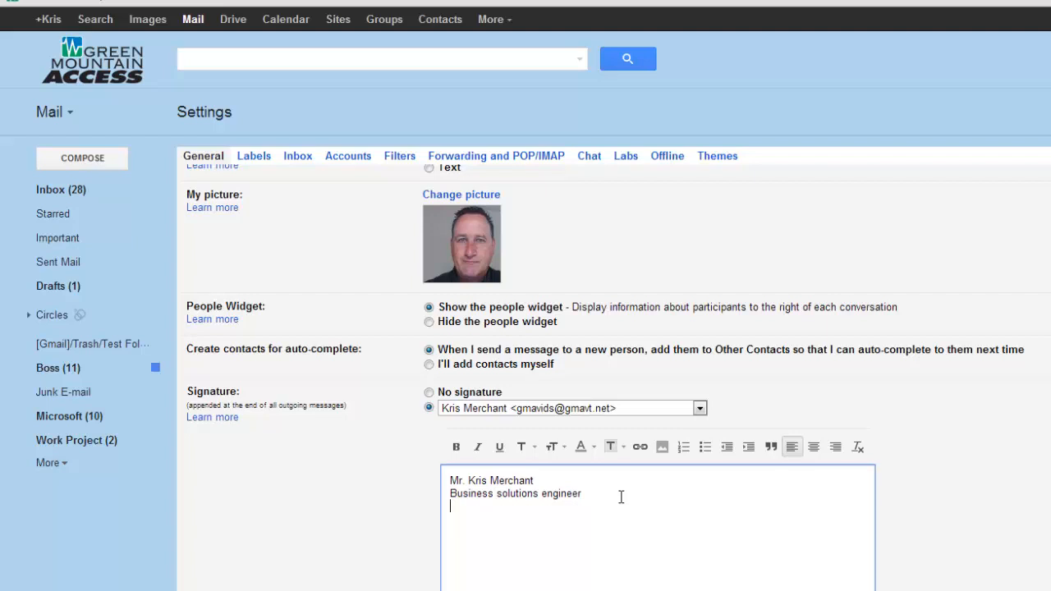
pyautogui.write('E-Mail')
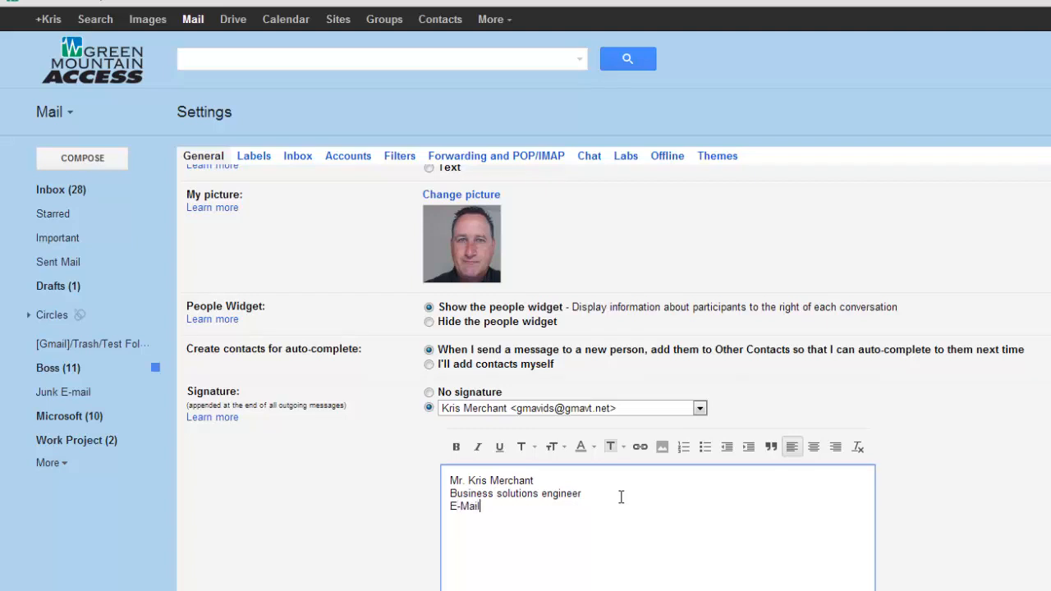
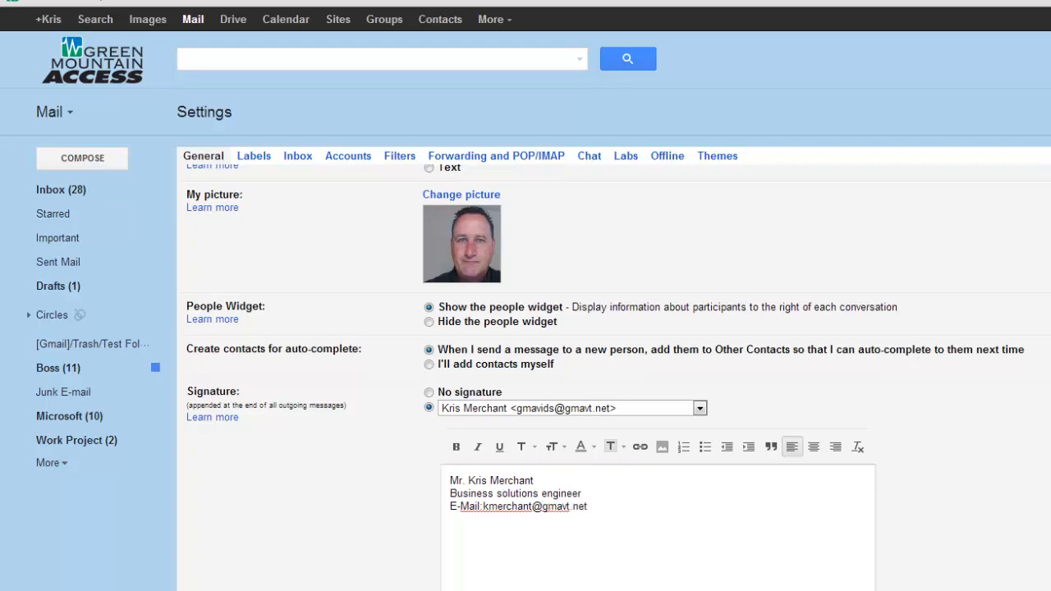
# Change the vacation responder's end date to December 21, 2012.
pyautogui.scroll(-3)
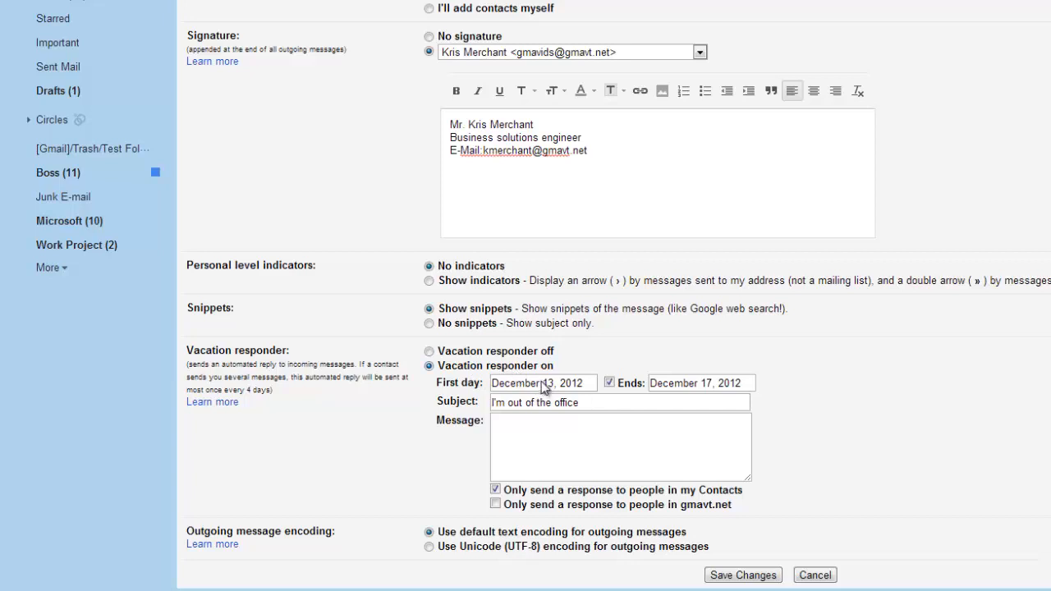
pyautogui.click(542, 382)
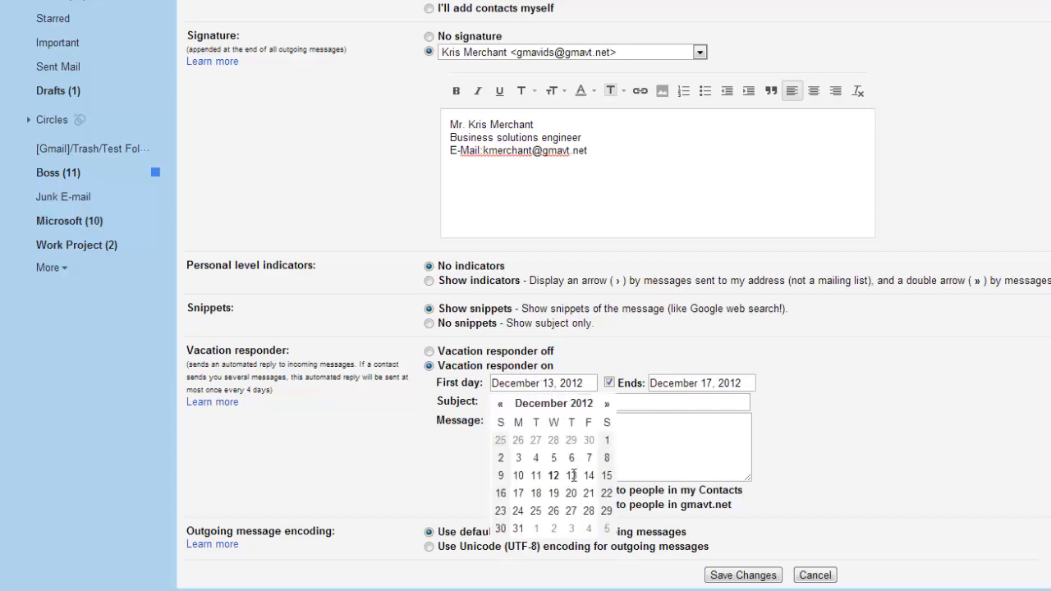
pyautogui.click(701, 382)
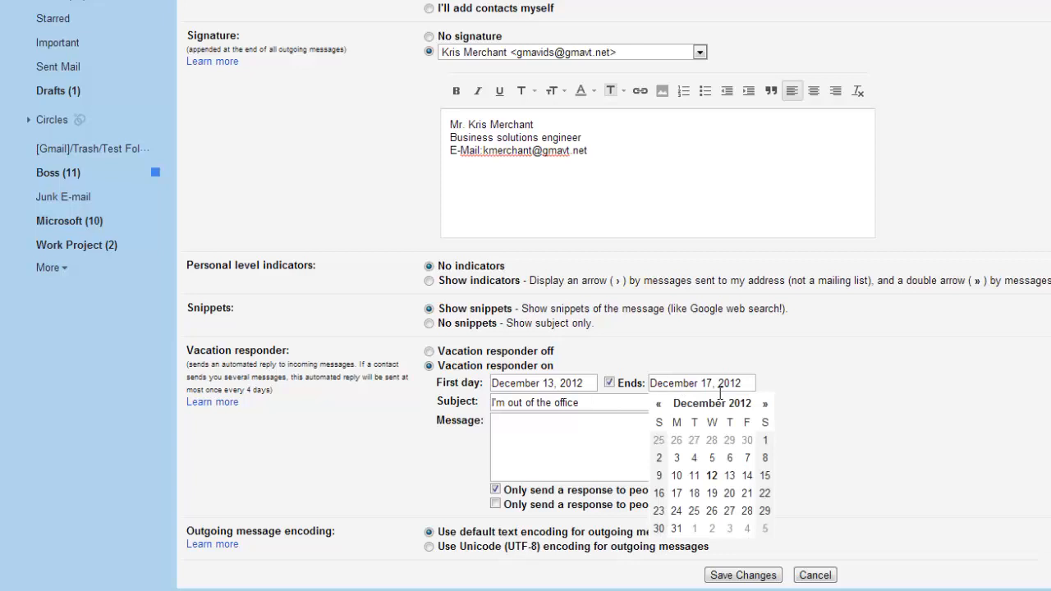
pyautogui.click(764, 492)
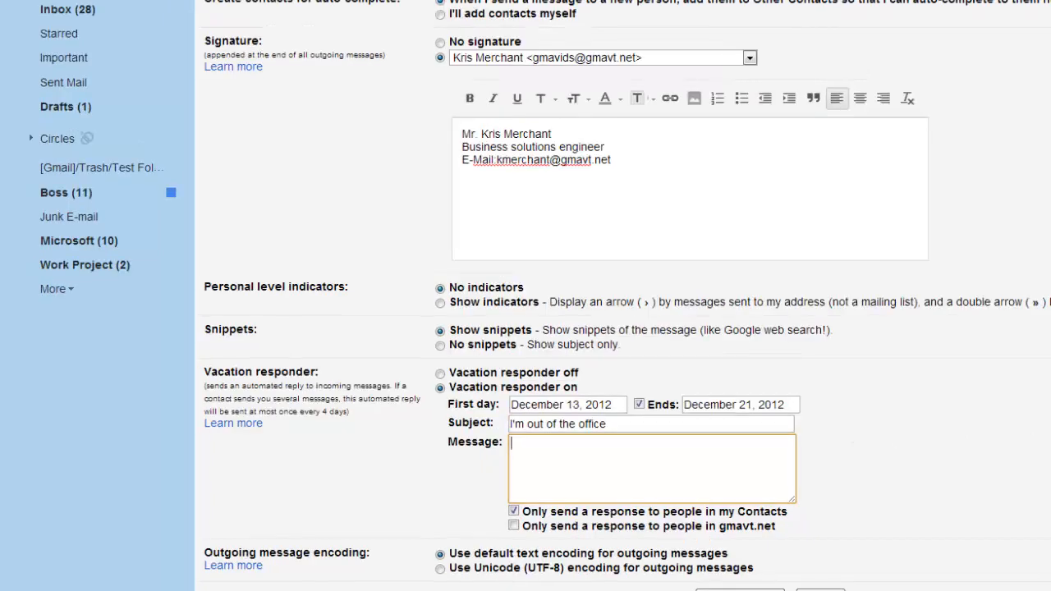
pyautogui.scroll(-3)
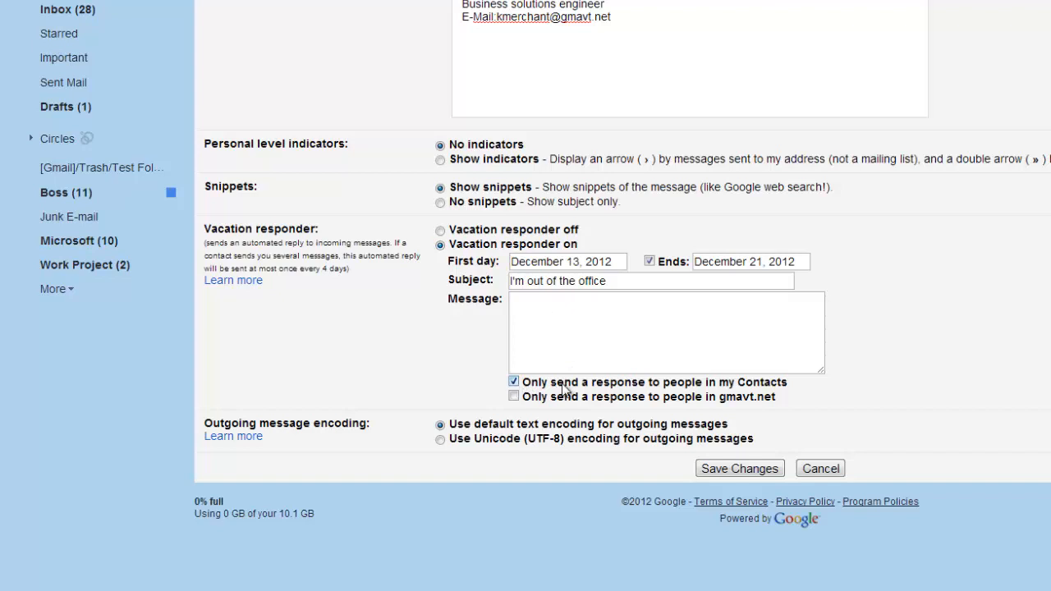
pyautogui.moveTo(882, 387)
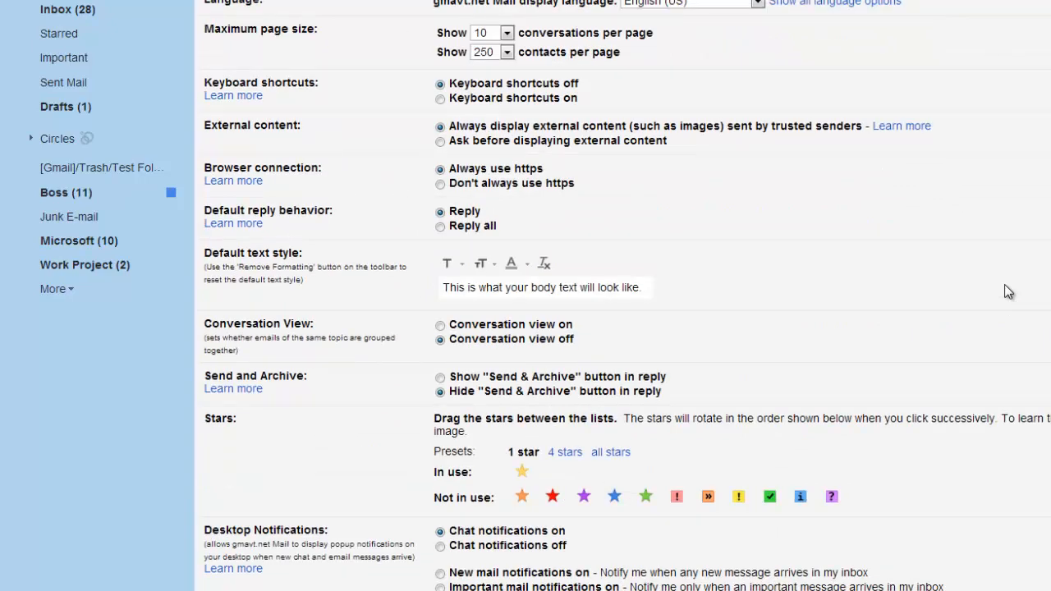
# Save the changed General settings with Save Changes.
pyautogui.scroll(-3)
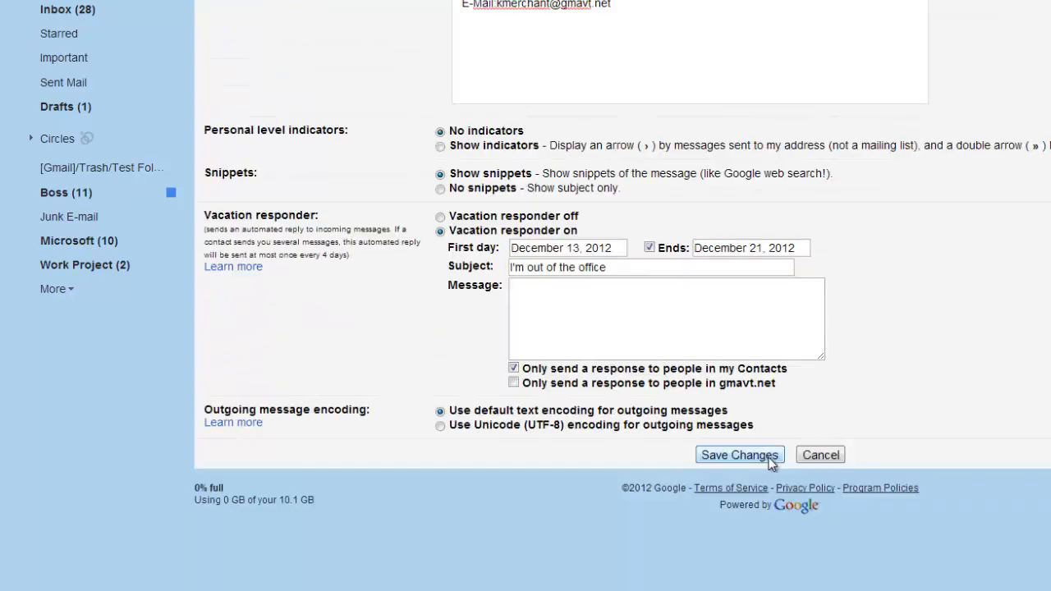
pyautogui.click(739, 453)
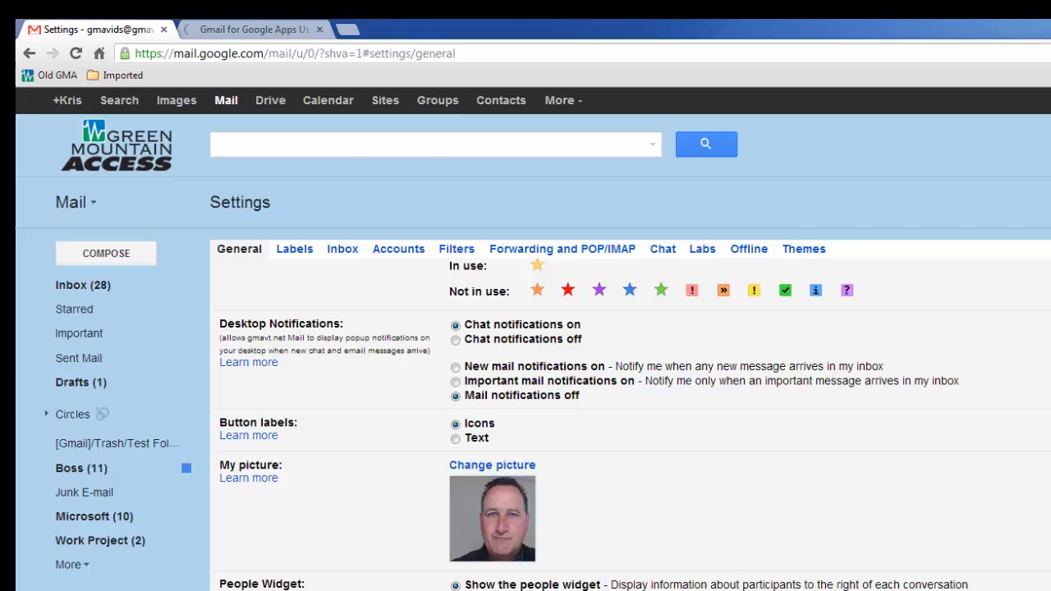
# Save the Chat settings with chat on and chat history kept.
pyautogui.scroll(-3)
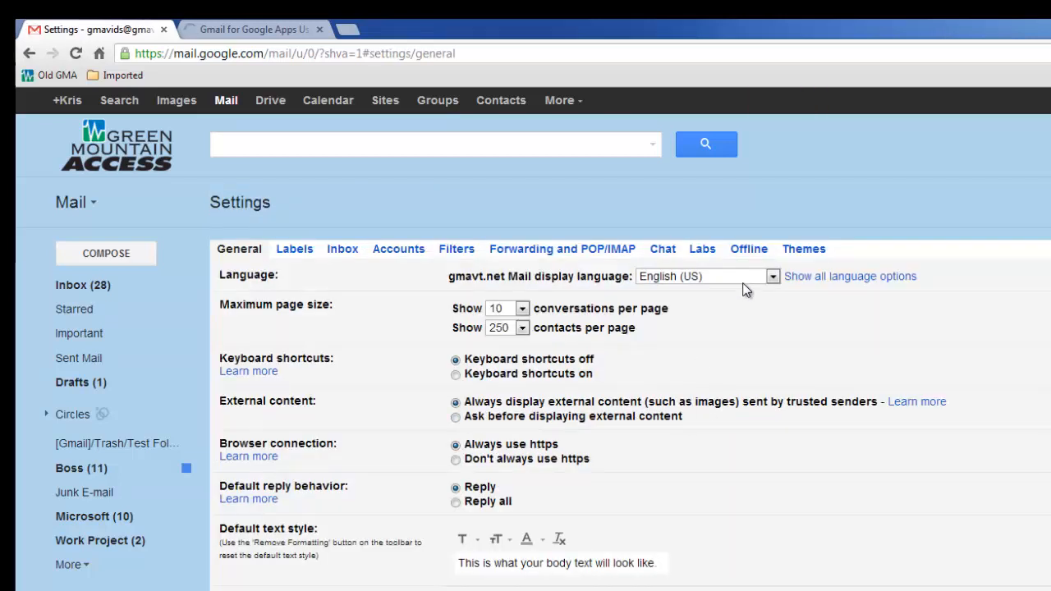
pyautogui.click(661, 250)
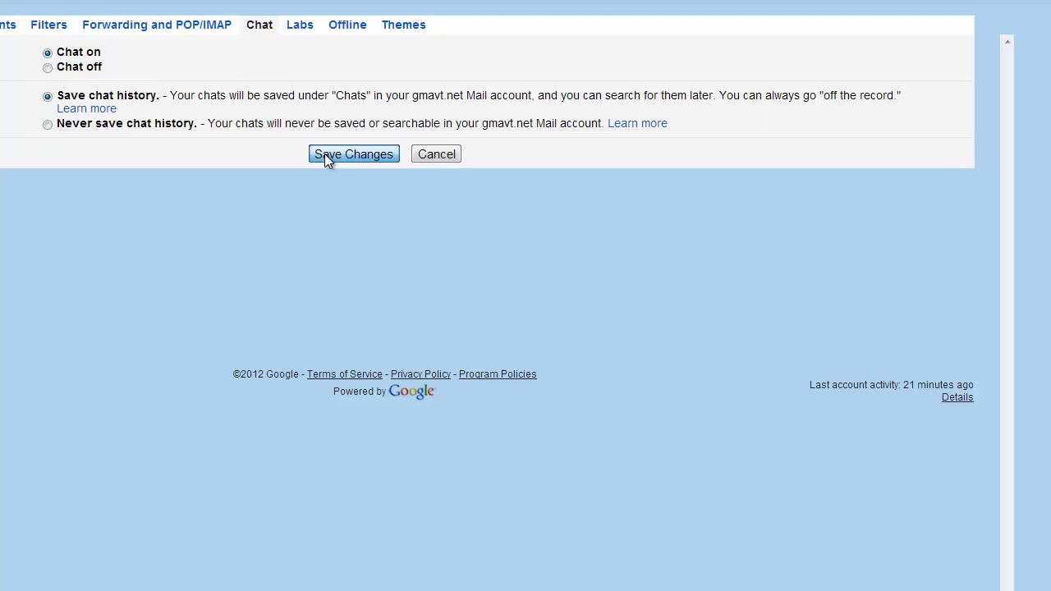
pyautogui.click(353, 154)
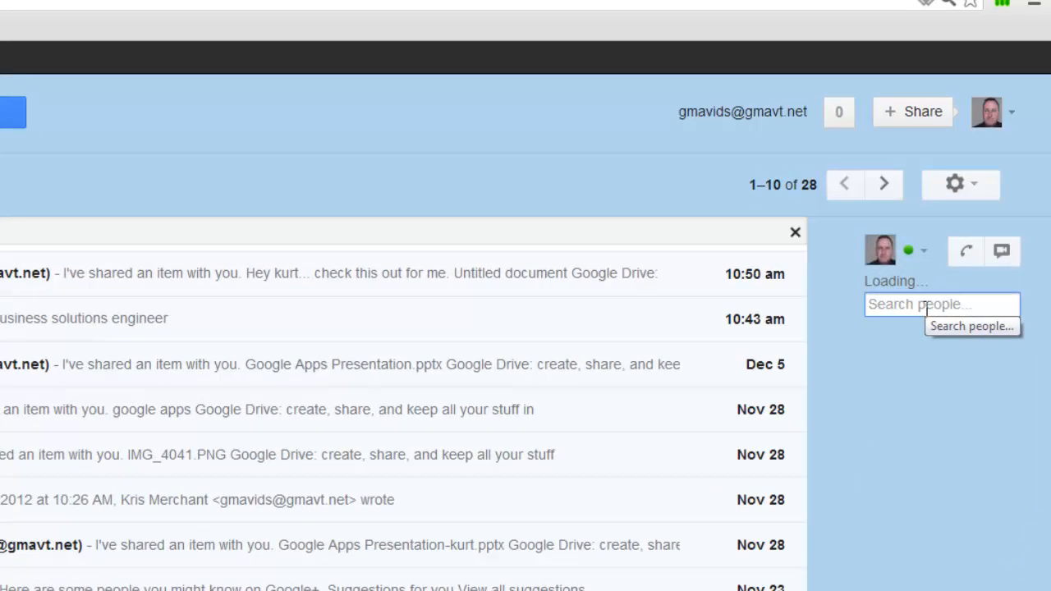
pyautogui.write('tom ma')
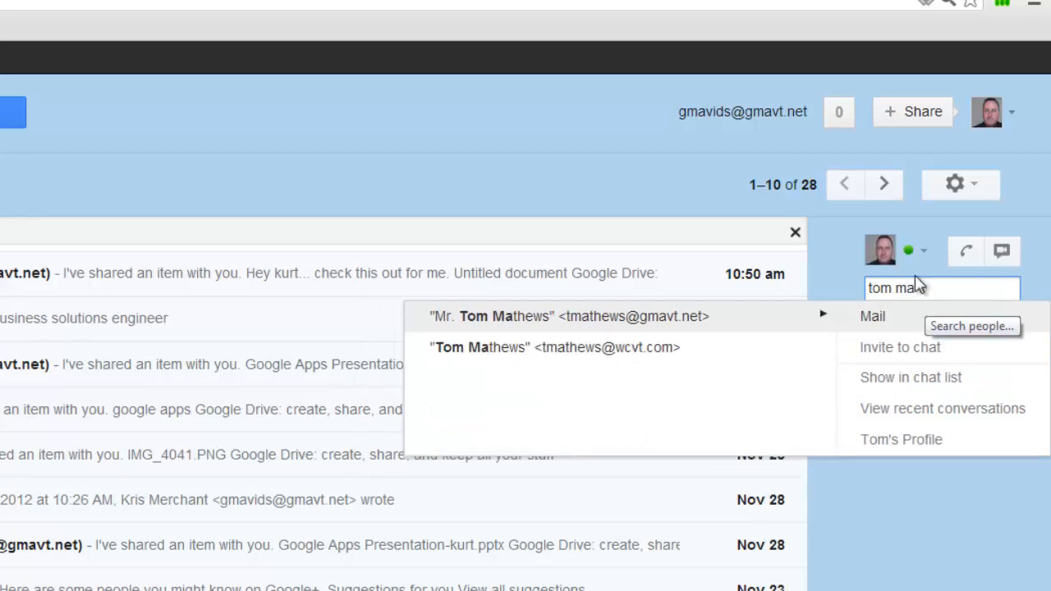
pyautogui.moveTo(726, 332)
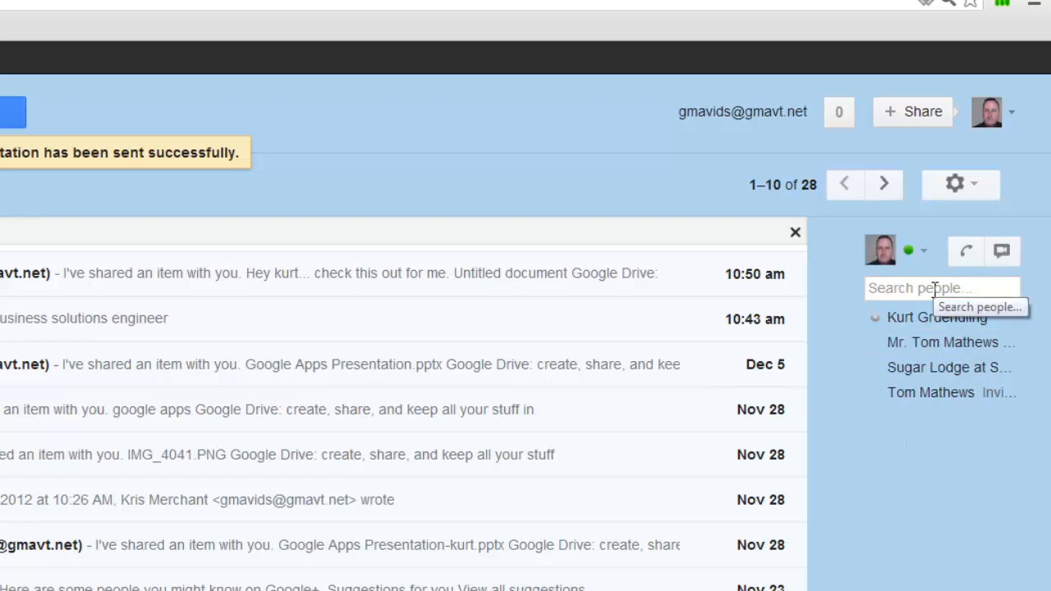
pyautogui.moveTo(916, 276)
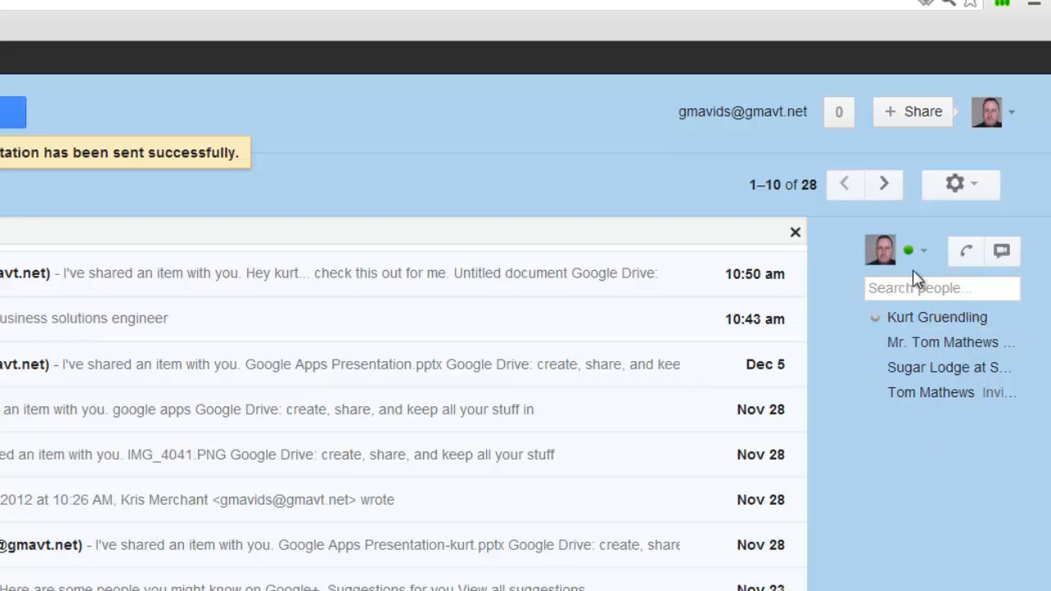
pyautogui.moveTo(1002, 249)
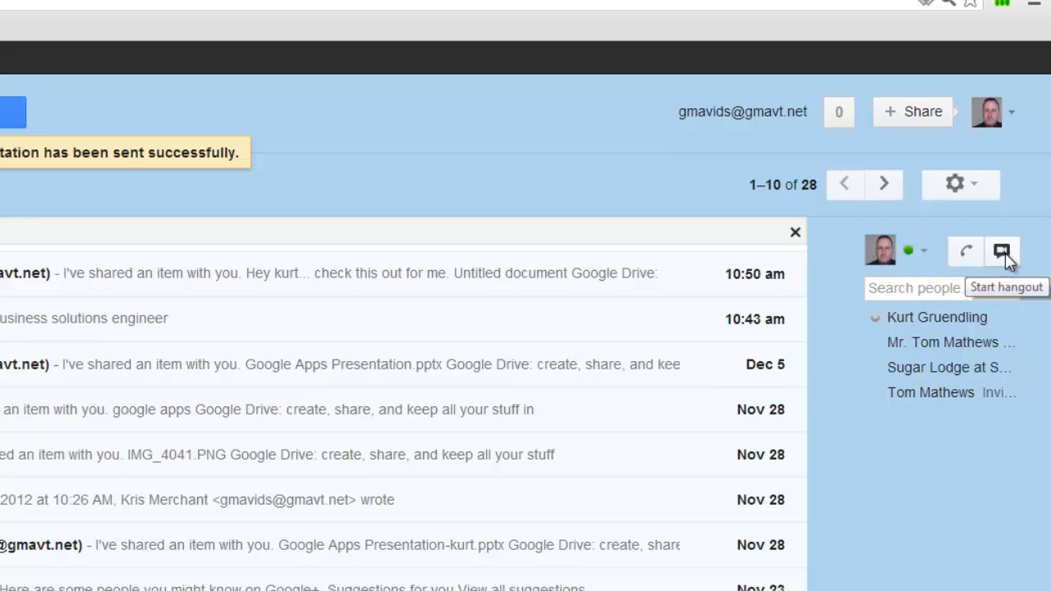
pyautogui.moveTo(952, 343)
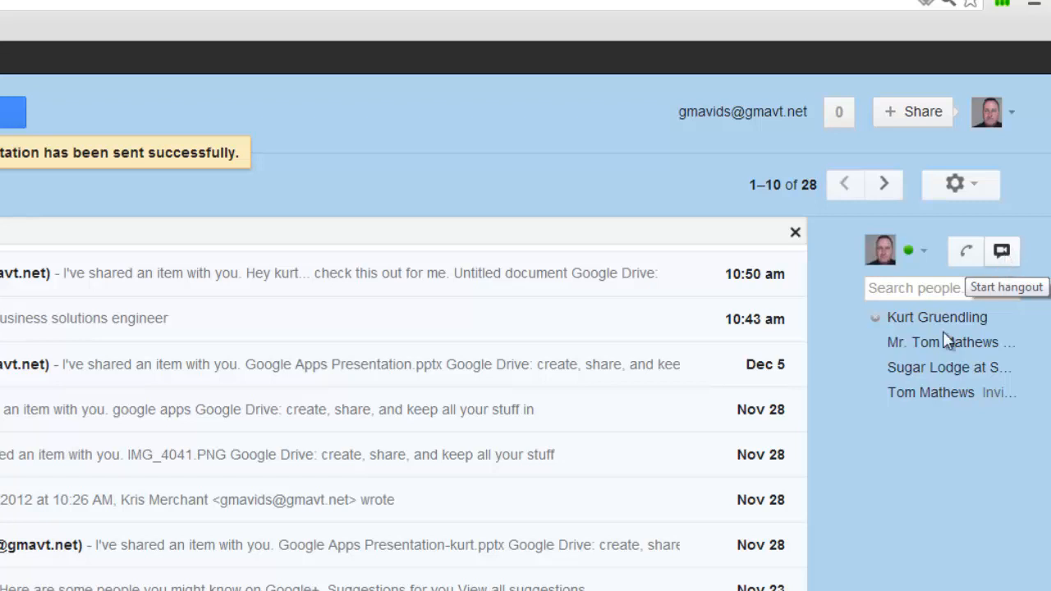
pyautogui.moveTo(882, 460)
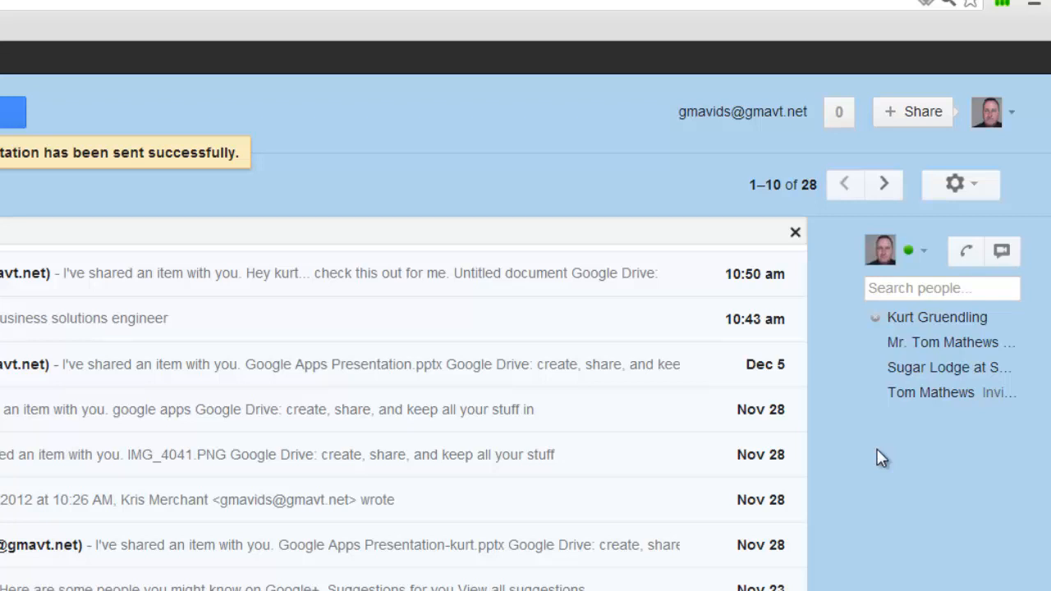
pyautogui.click(936, 317)
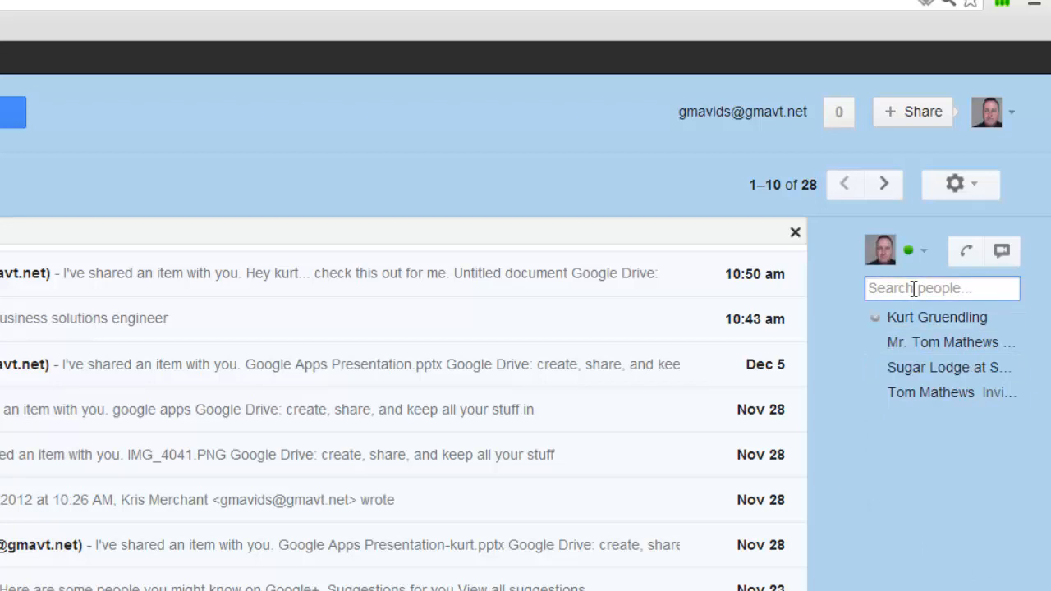
# Search people for 'amy', then open the gear menu of display and settings options.
pyautogui.write('amy')
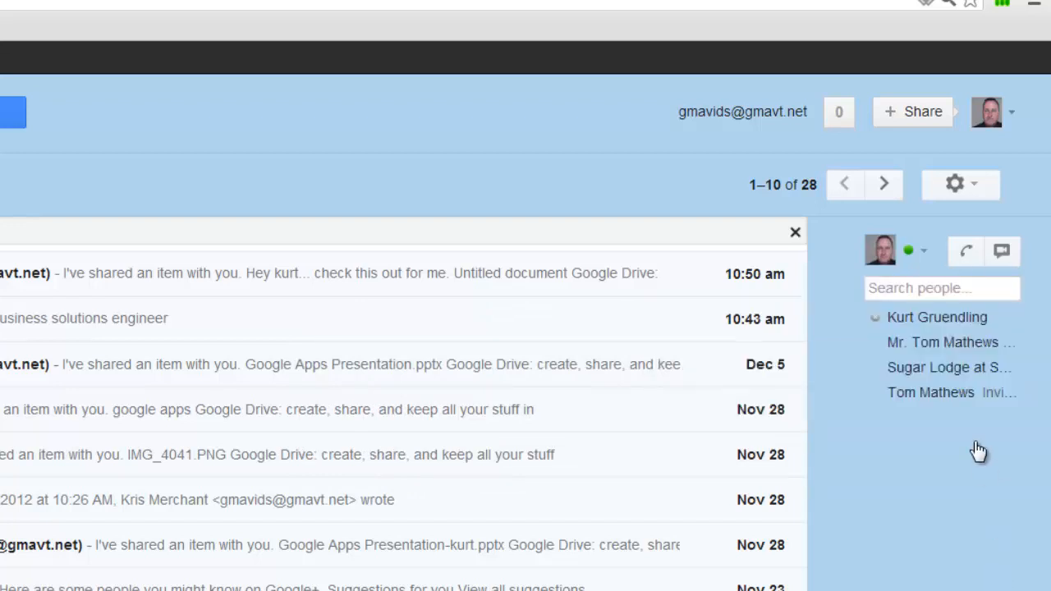
pyautogui.moveTo(937, 292)
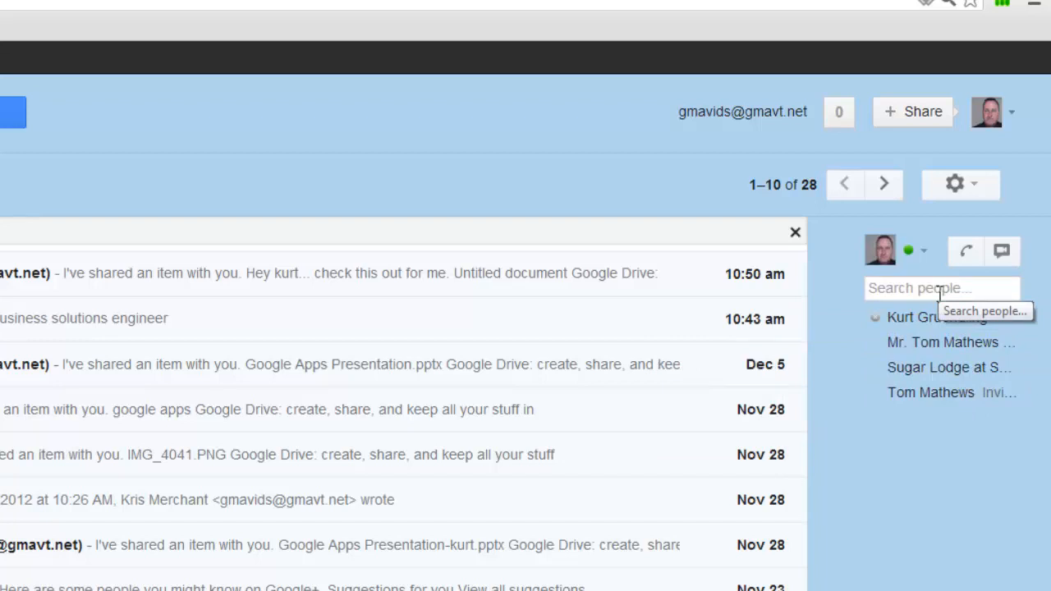
pyautogui.click(954, 184)
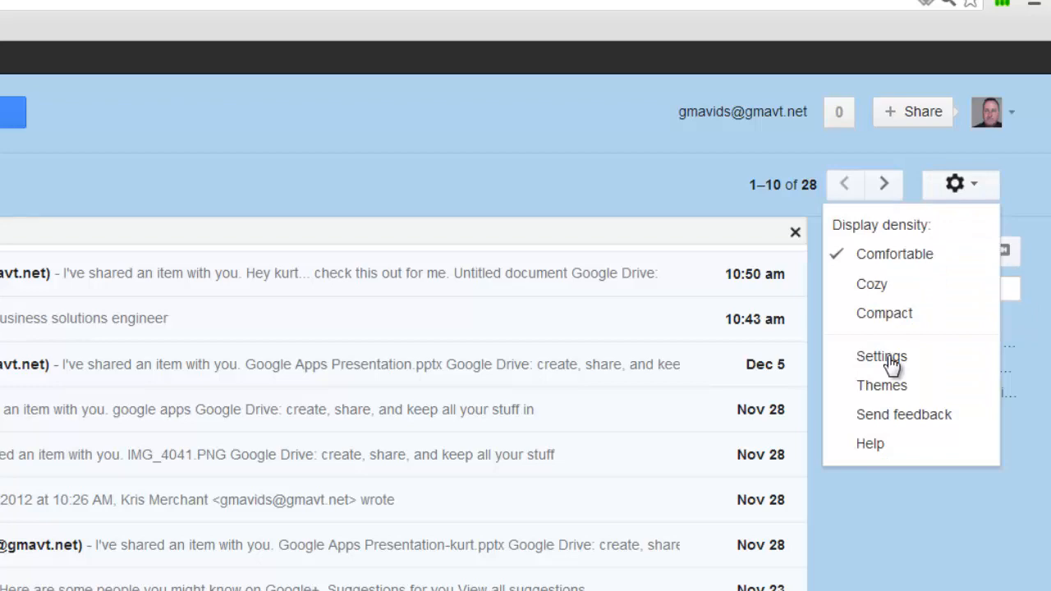
pyautogui.click(880, 356)
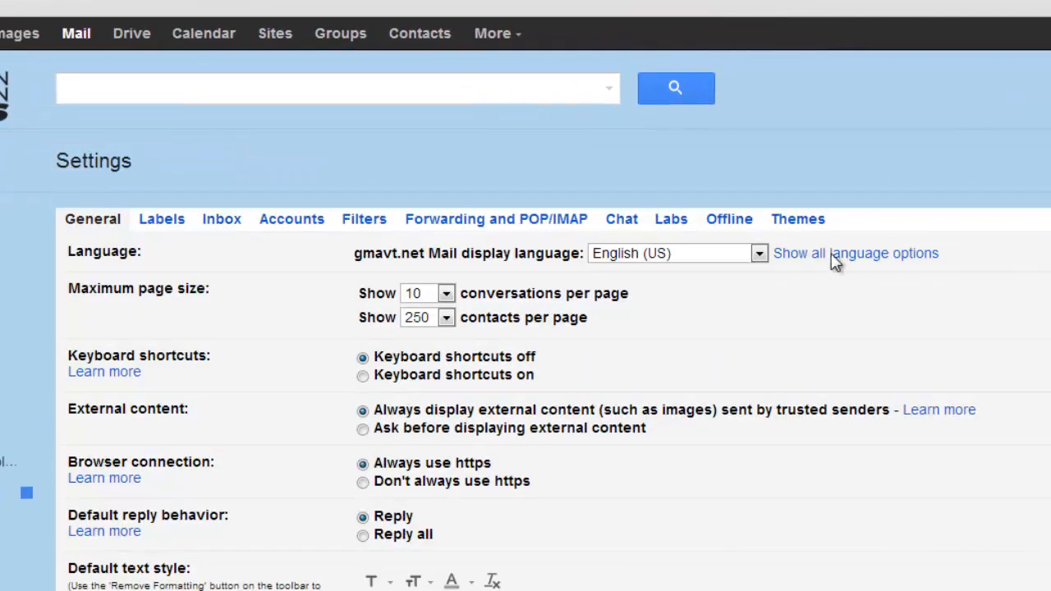
pyautogui.click(621, 218)
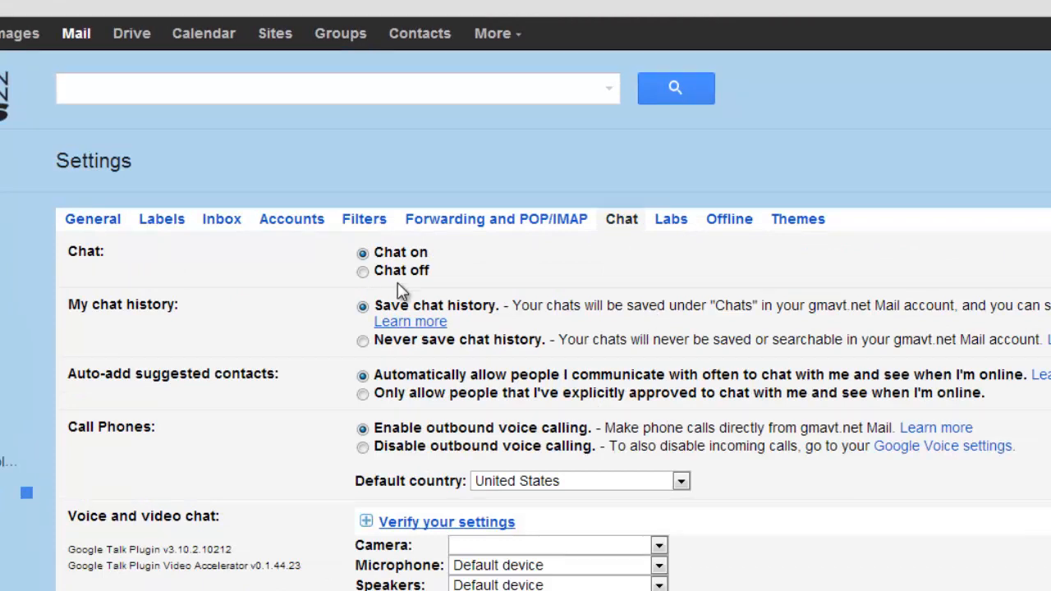
pyautogui.click(361, 271)
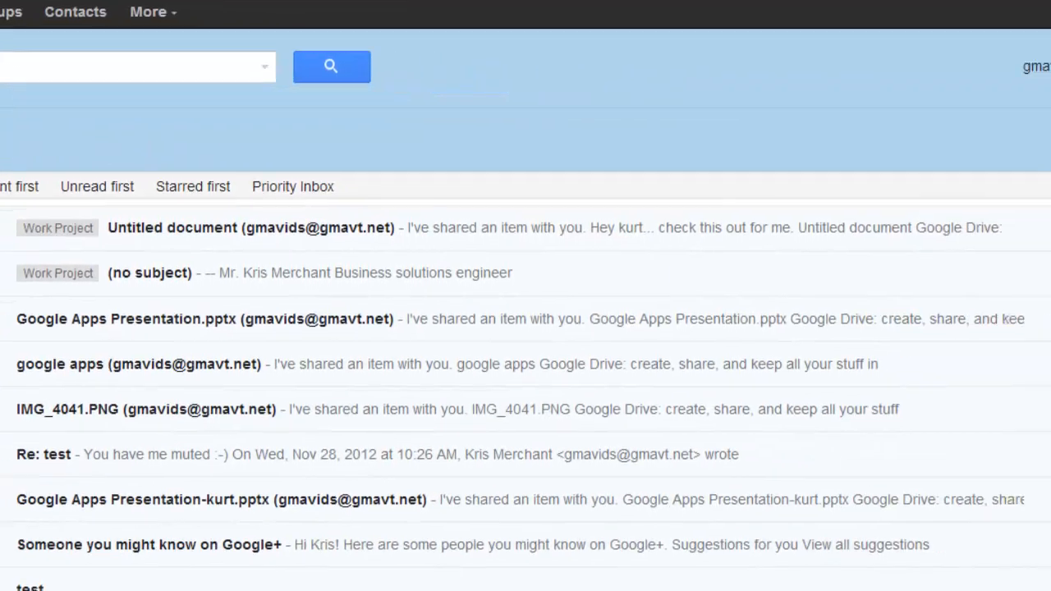
pyautogui.click(954, 117)
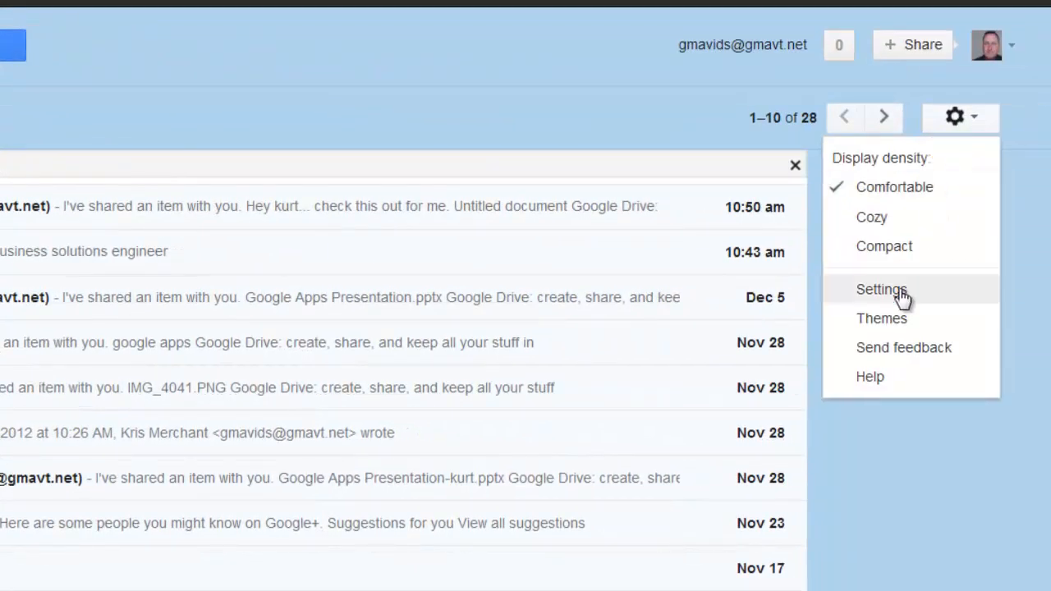
# Open Settings and show the Labels tab's show/hide choices for system labels, circles and labels.
pyautogui.click(878, 289)
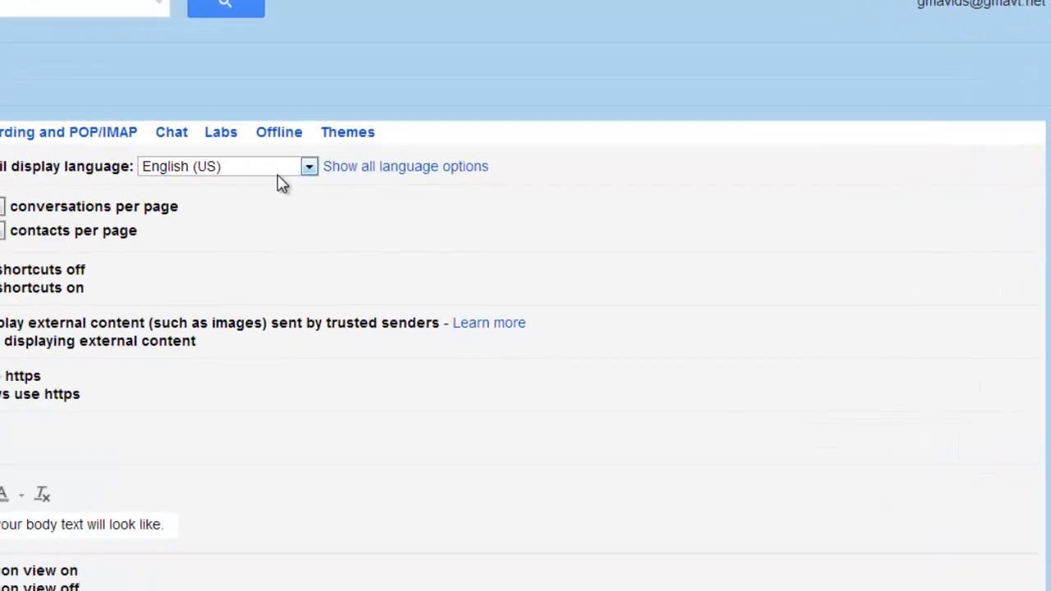
pyautogui.scroll(3)
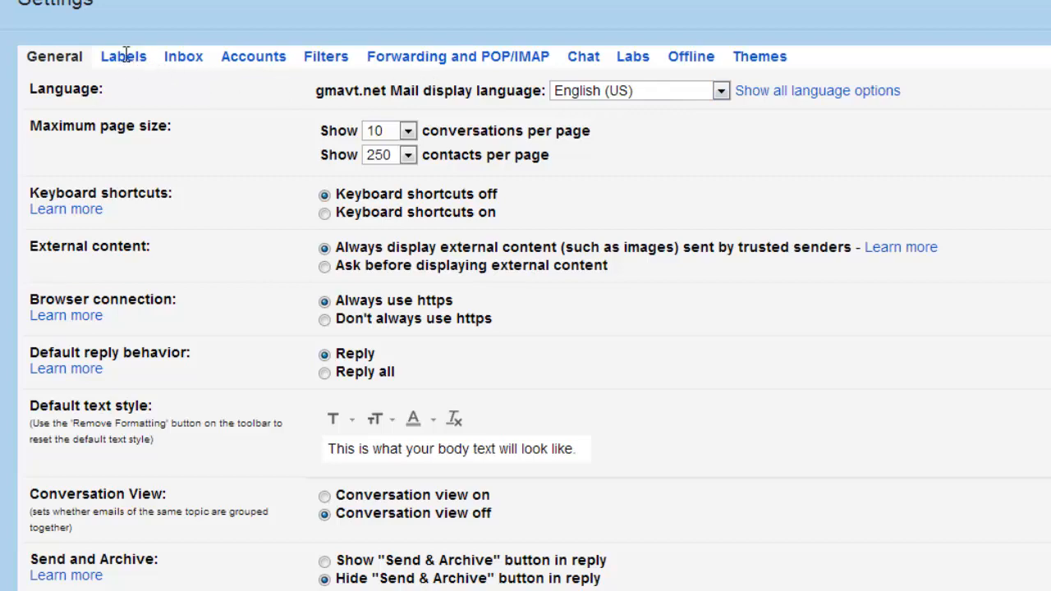
pyautogui.click(123, 56)
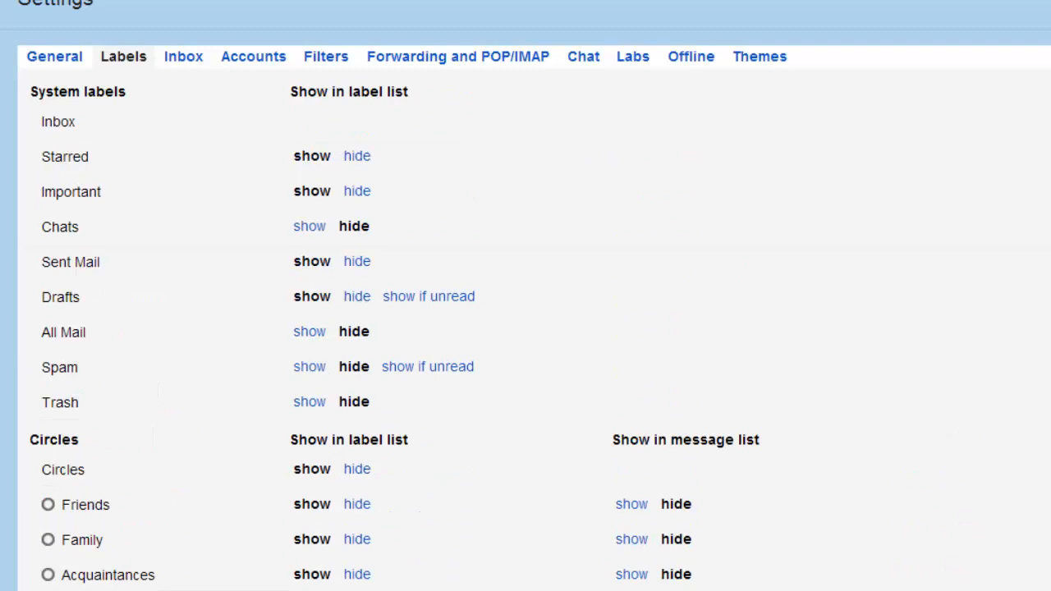
pyautogui.scroll(-3)
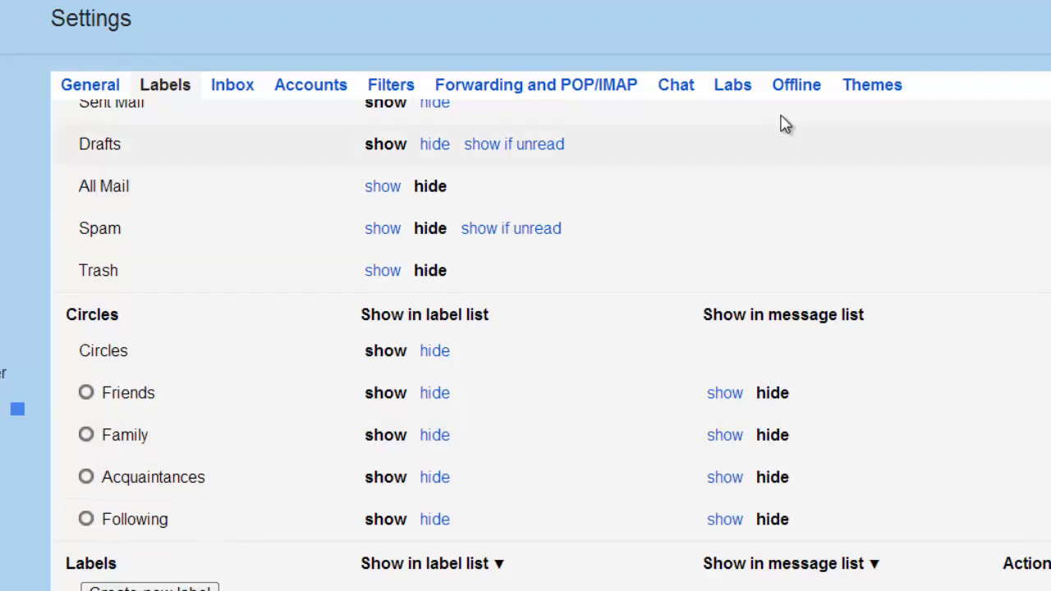
pyautogui.moveTo(736, 97)
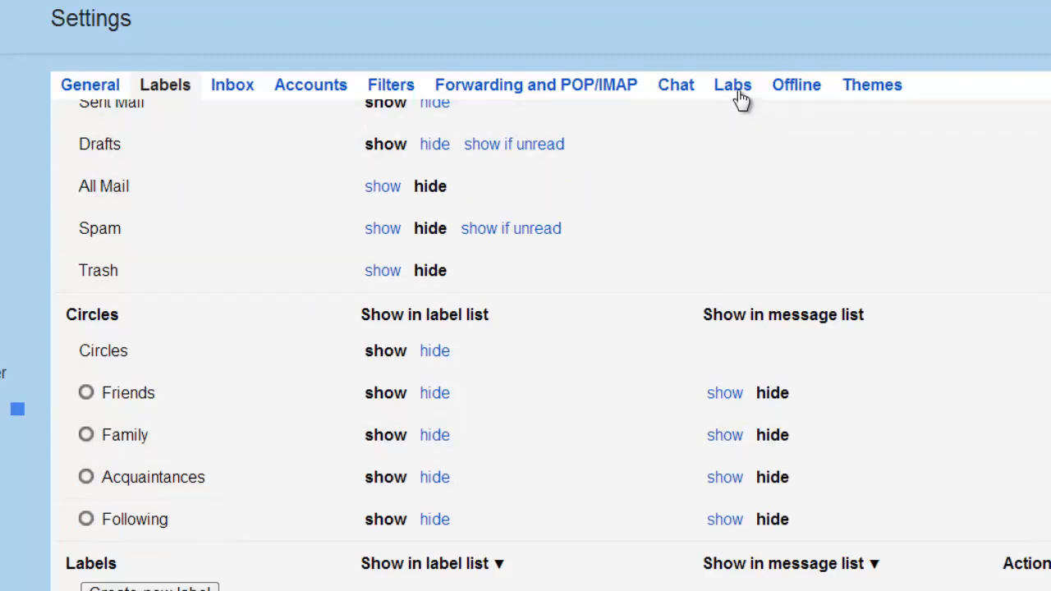
pyautogui.scroll(-3)
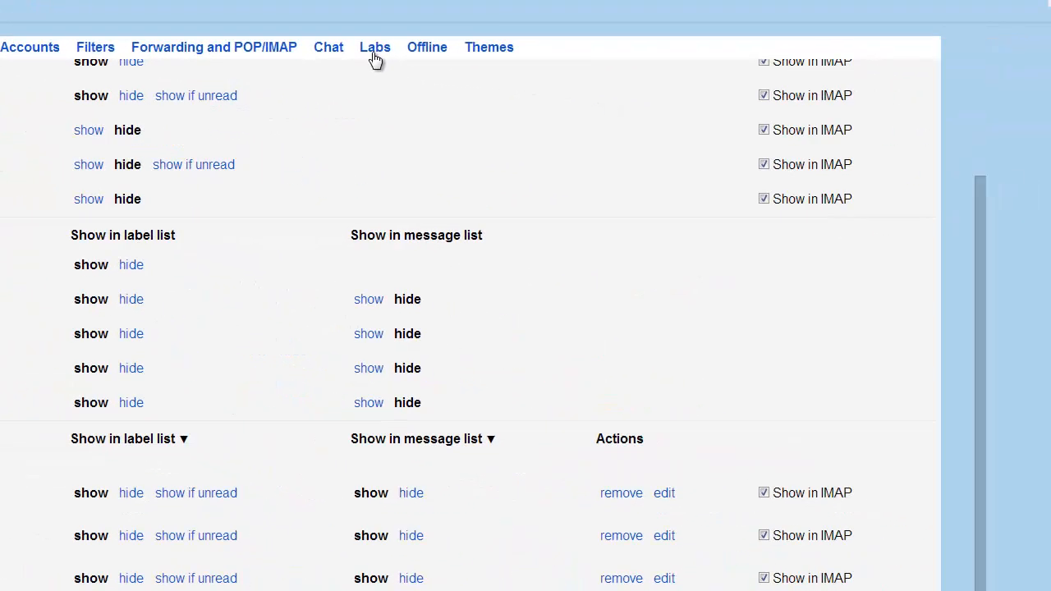
# Browse the Labs list of enabled and available experimental features from top to bottom.
pyautogui.click(375, 46)
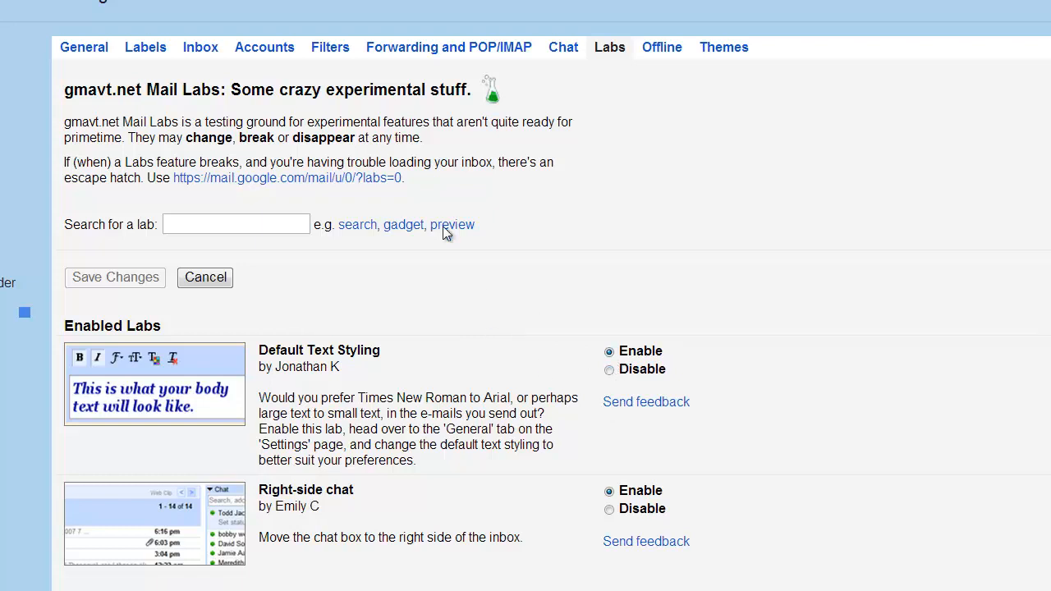
pyautogui.moveTo(288, 88); pyautogui.dragTo(442, 89)
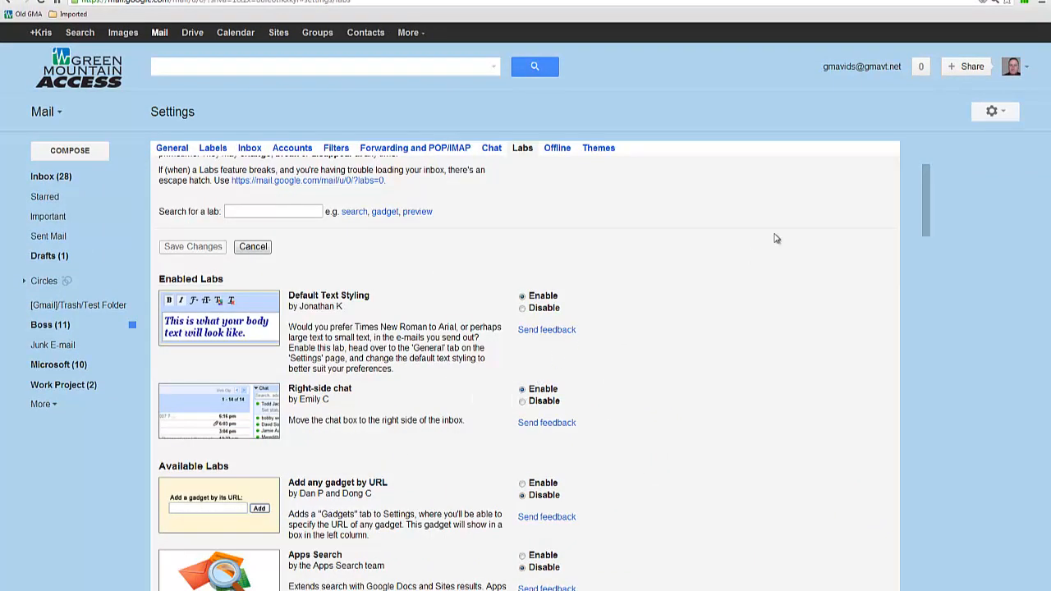
pyautogui.moveTo(912, 171)
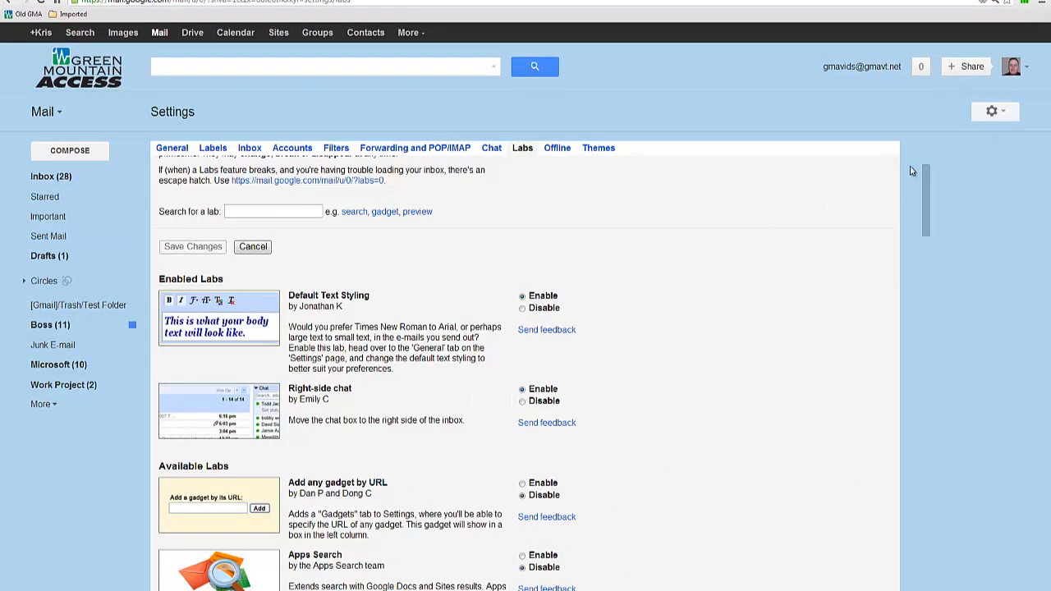
pyautogui.moveTo(670, 450)
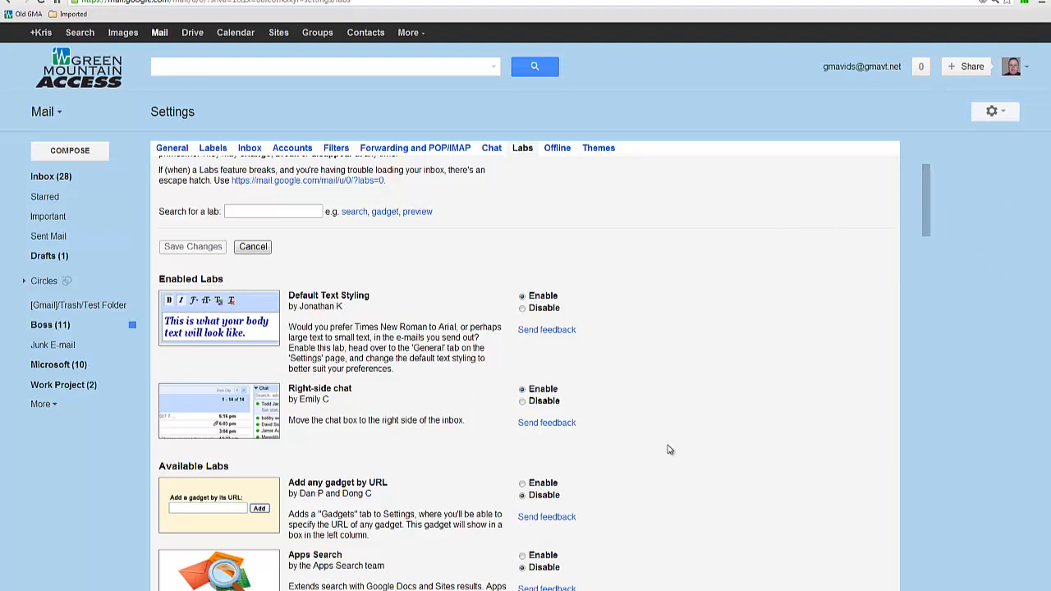
pyautogui.scroll(-3)
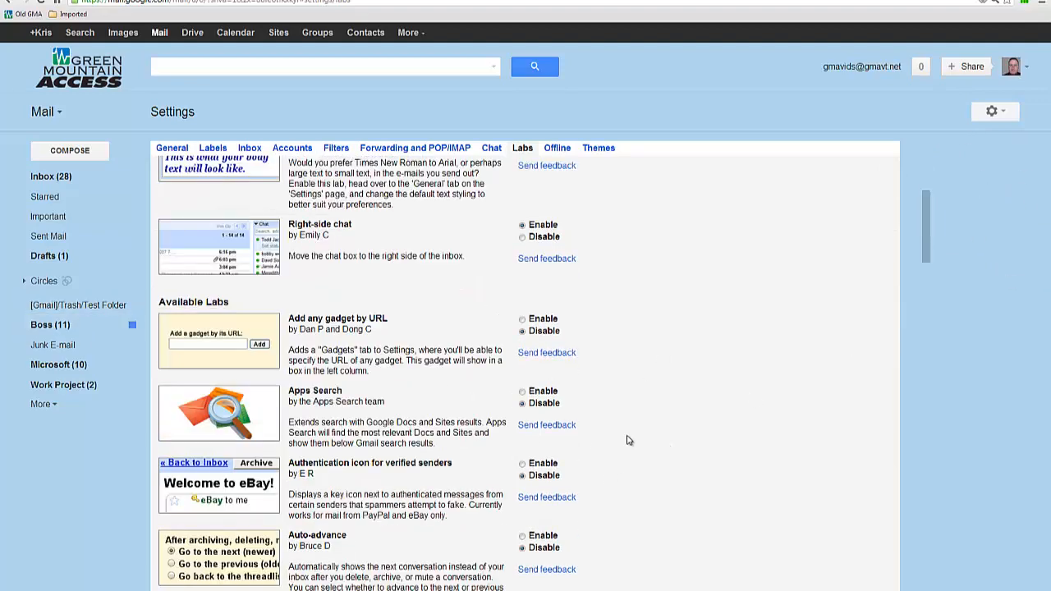
pyautogui.scroll(-3)
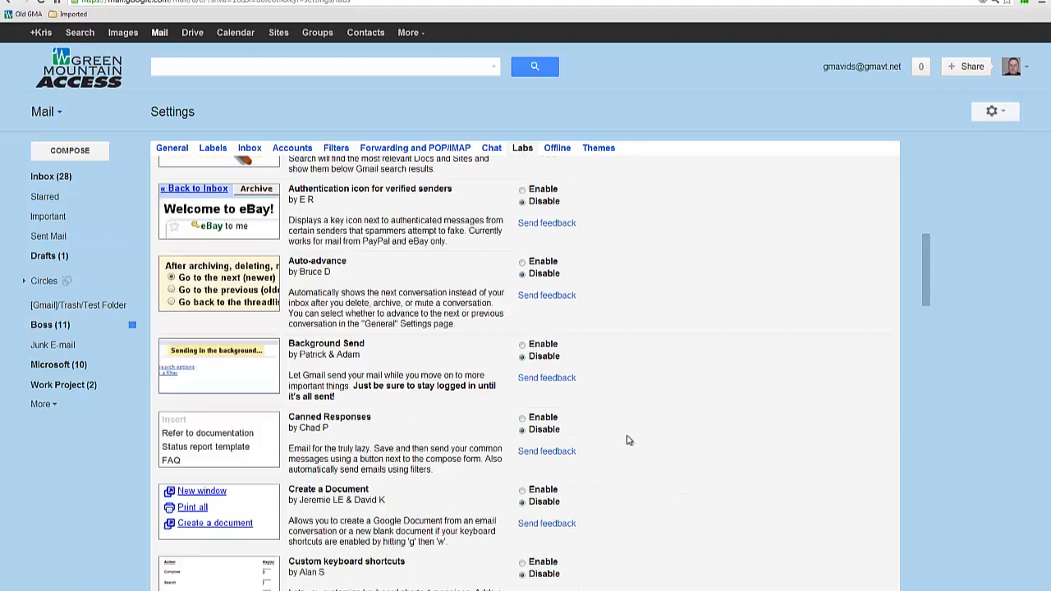
pyautogui.scroll(-3)
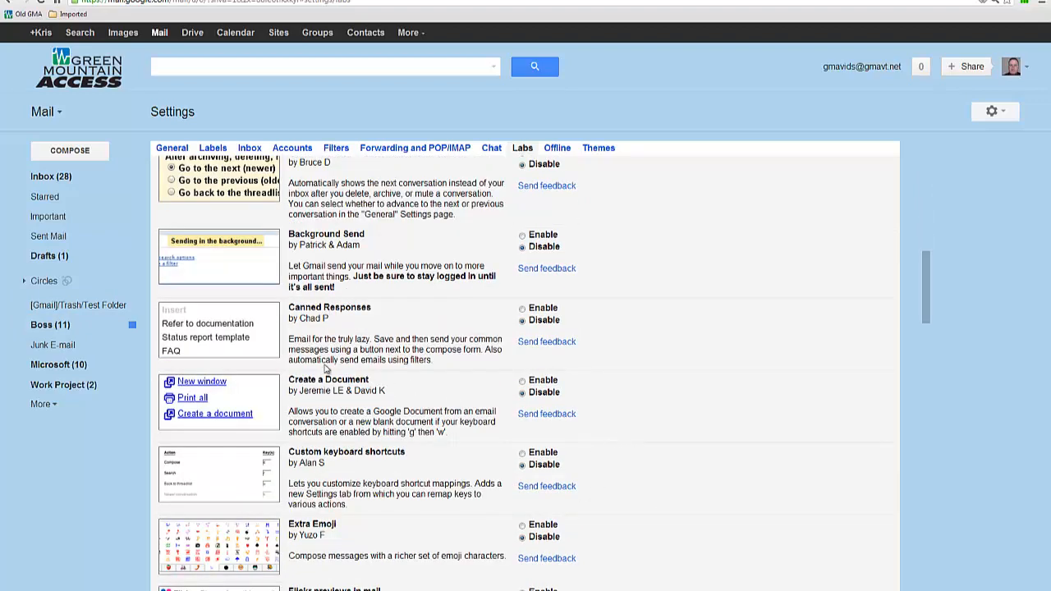
pyautogui.scroll(-3)
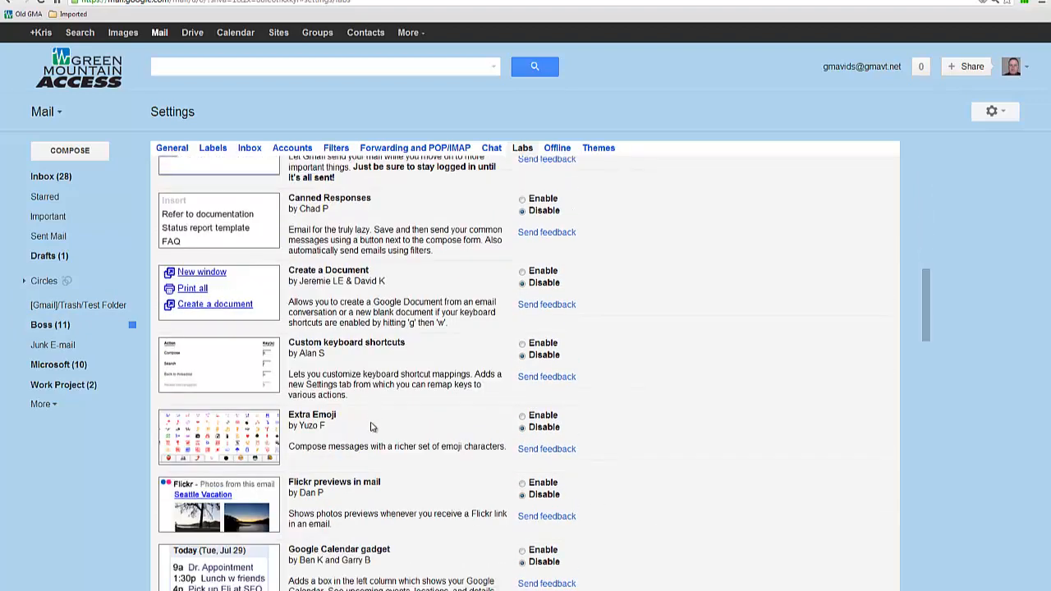
pyautogui.scroll(-3)
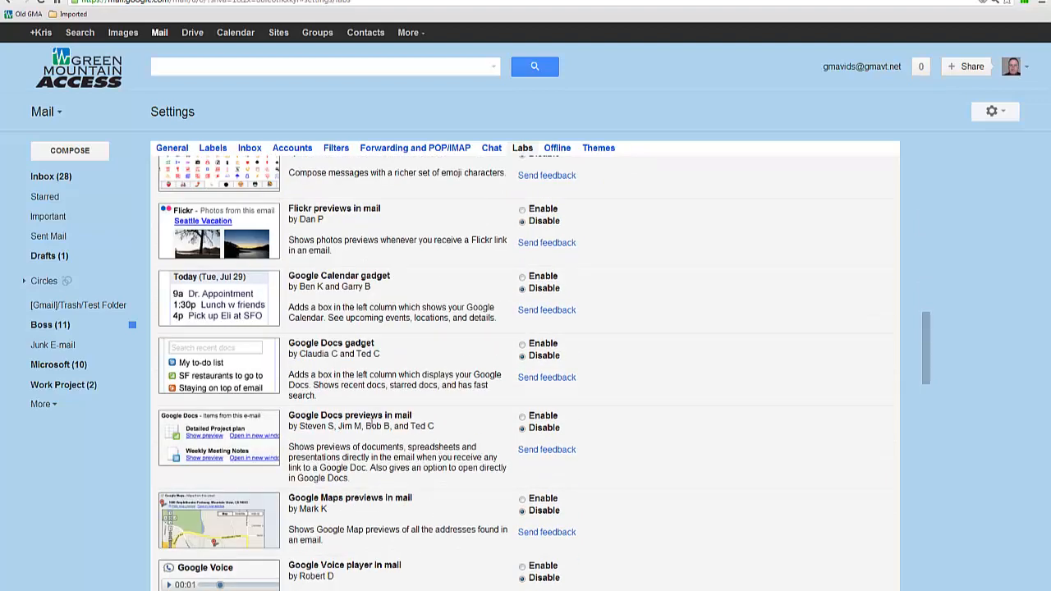
pyautogui.scroll(-3)
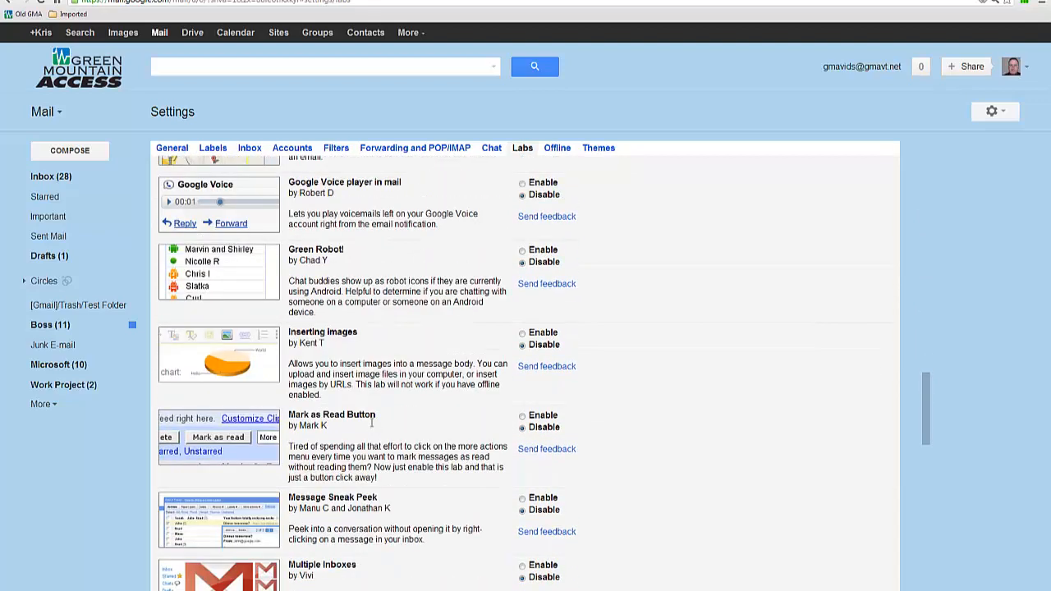
pyautogui.scroll(-3)
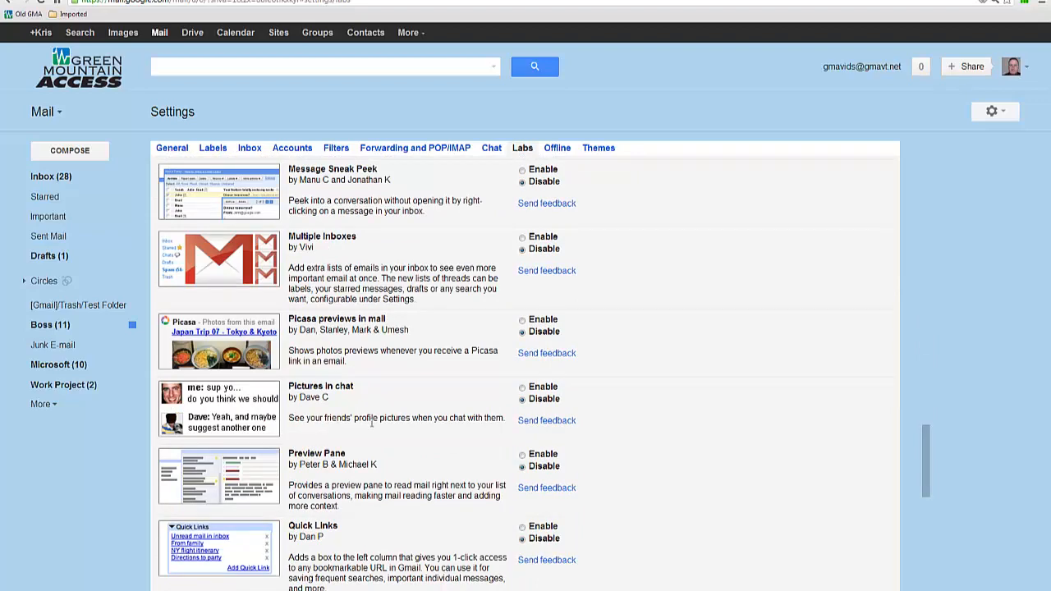
pyautogui.moveTo(486, 394)
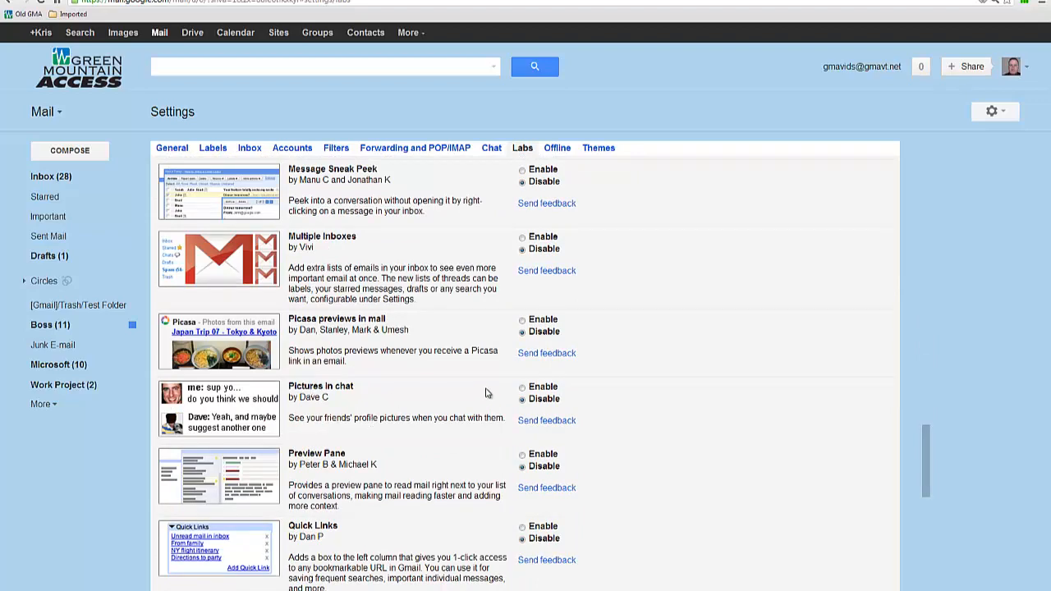
pyautogui.scroll(-3)
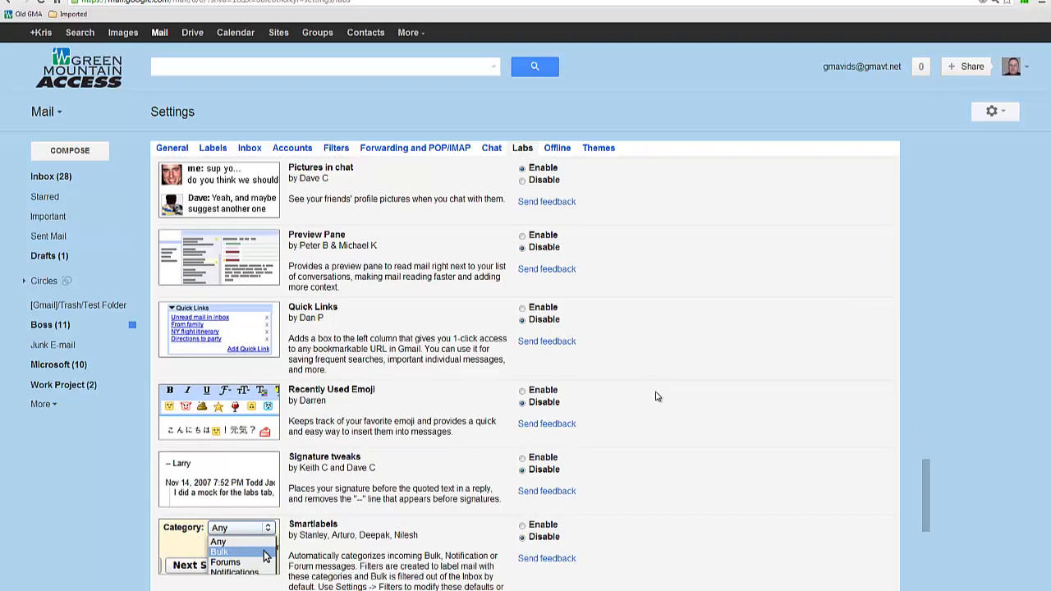
pyautogui.scroll(-3)
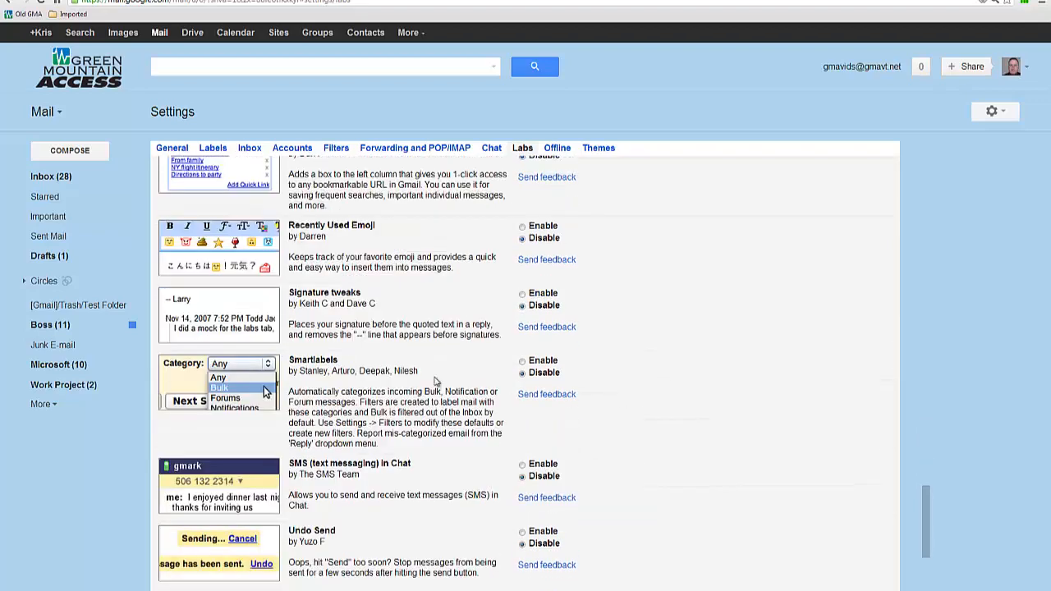
pyautogui.scroll(-3)
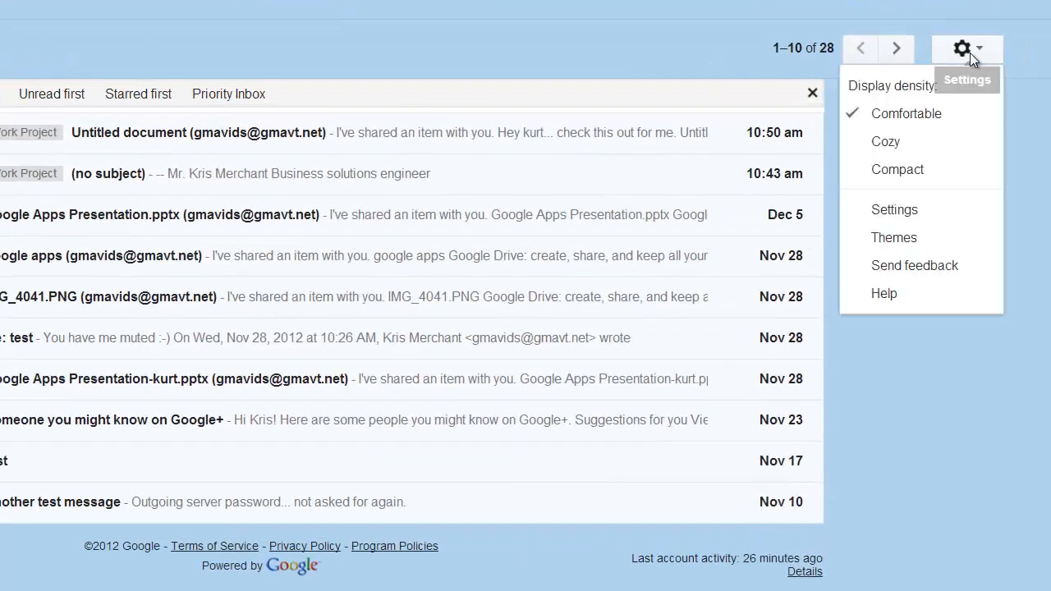
# Show the Offline tab of Settings with its Launch Gmail Offline link.
pyautogui.click(914, 210)
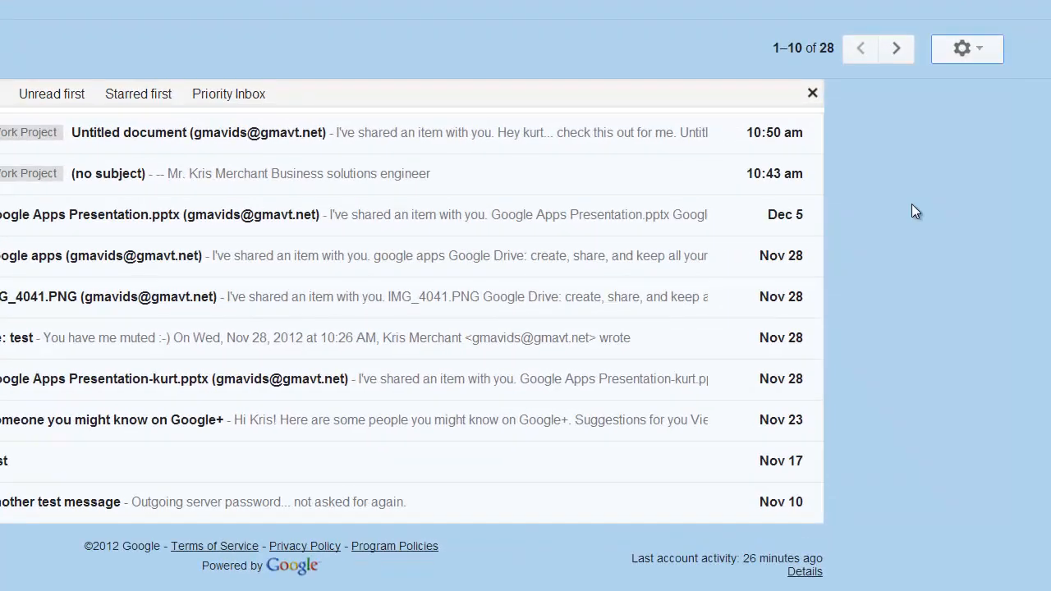
pyautogui.click(965, 48)
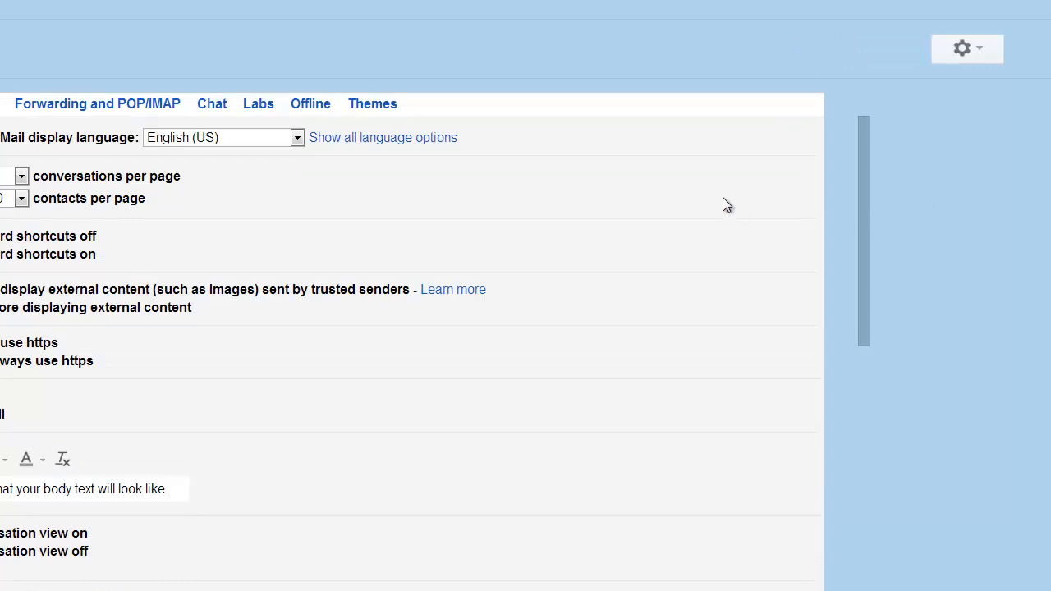
pyautogui.moveTo(341, 128)
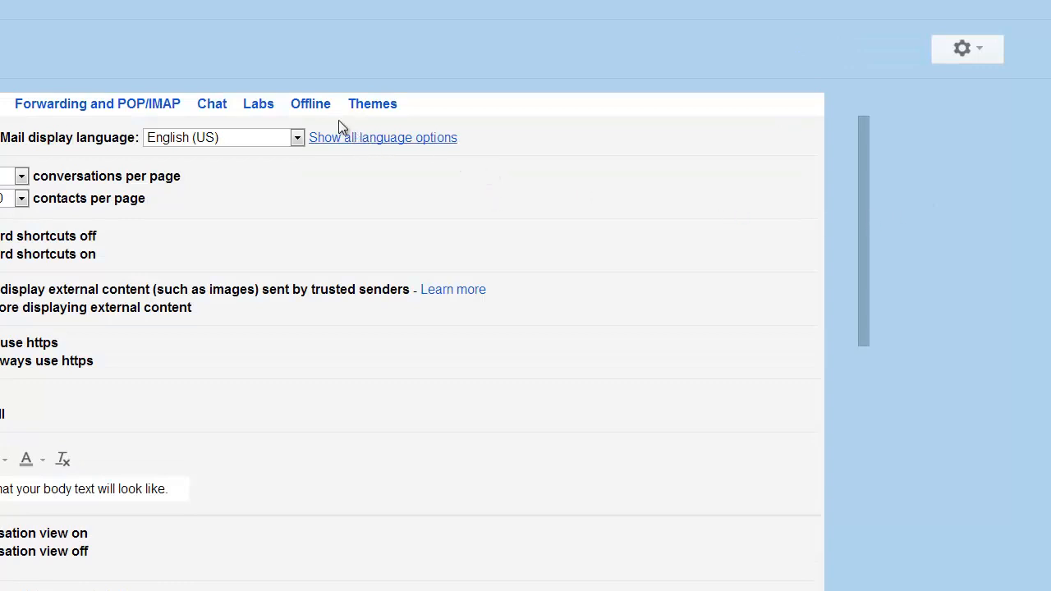
pyautogui.moveTo(312, 115)
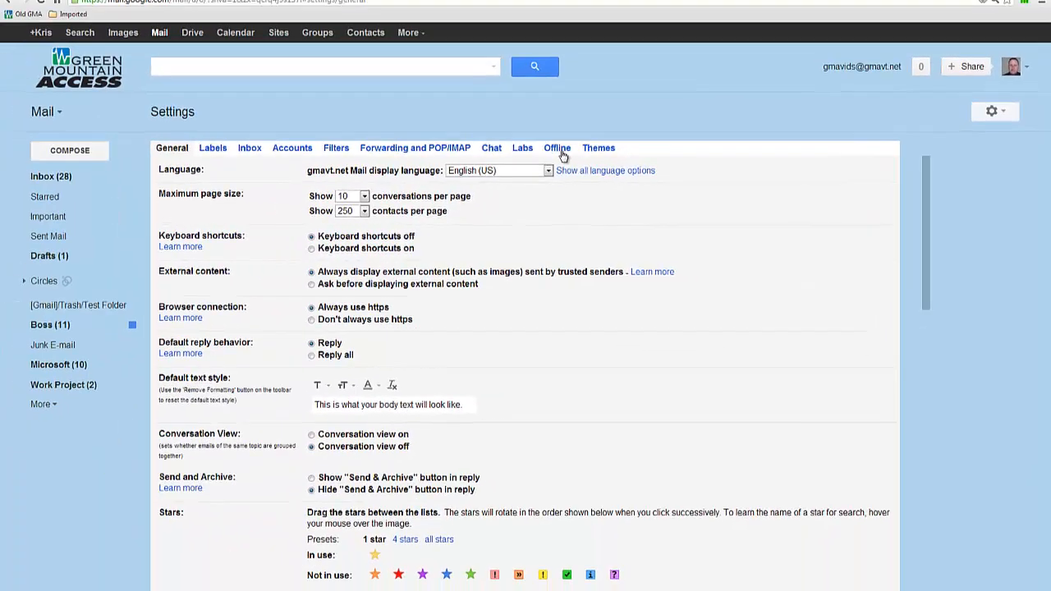
pyautogui.click(557, 147)
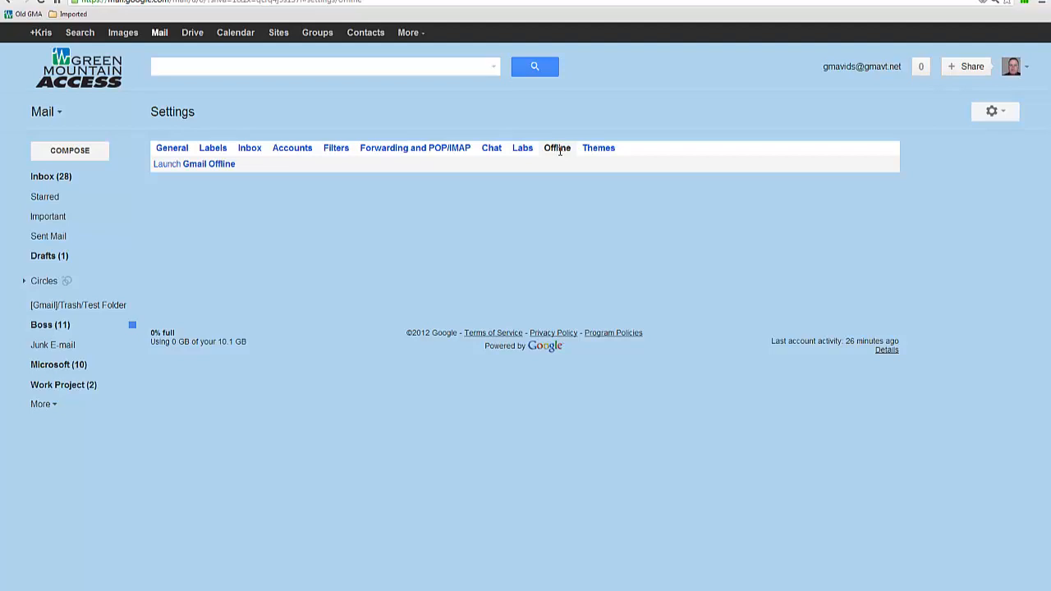
pyautogui.moveTo(220, 172)
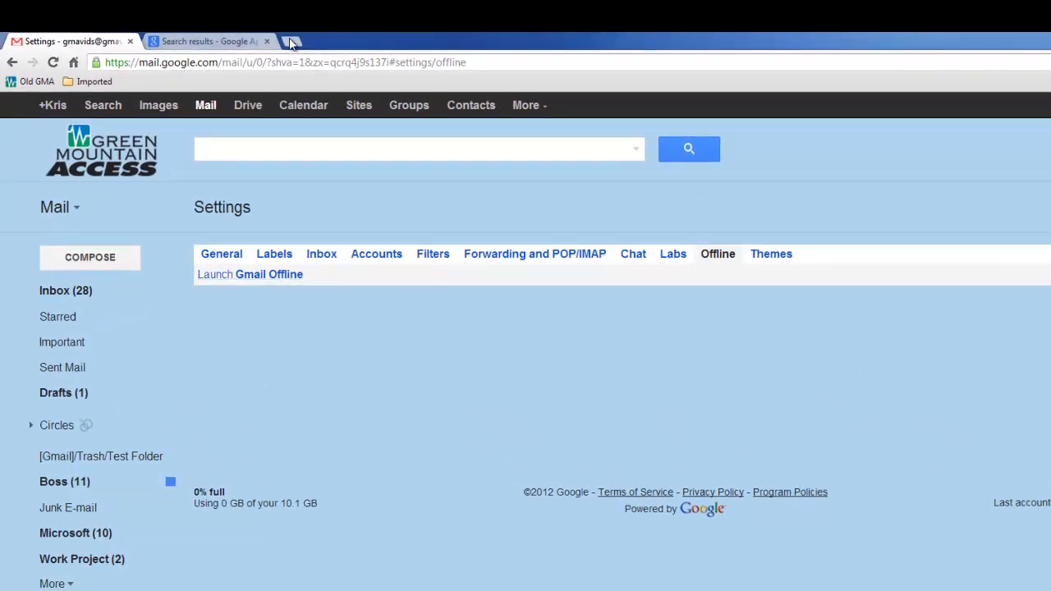
pyautogui.click(289, 41)
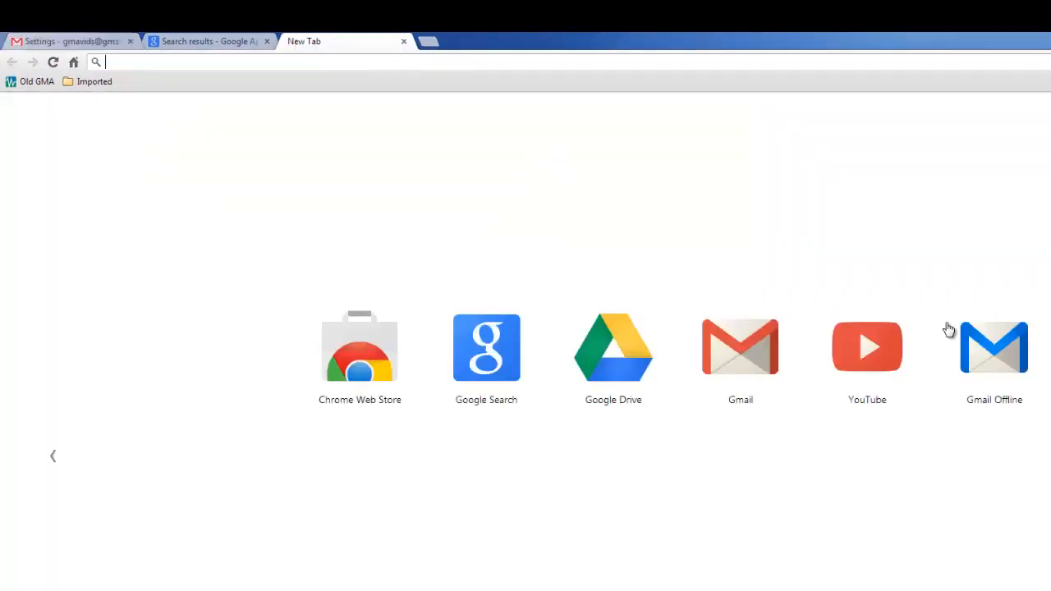
pyautogui.moveTo(384, 368)
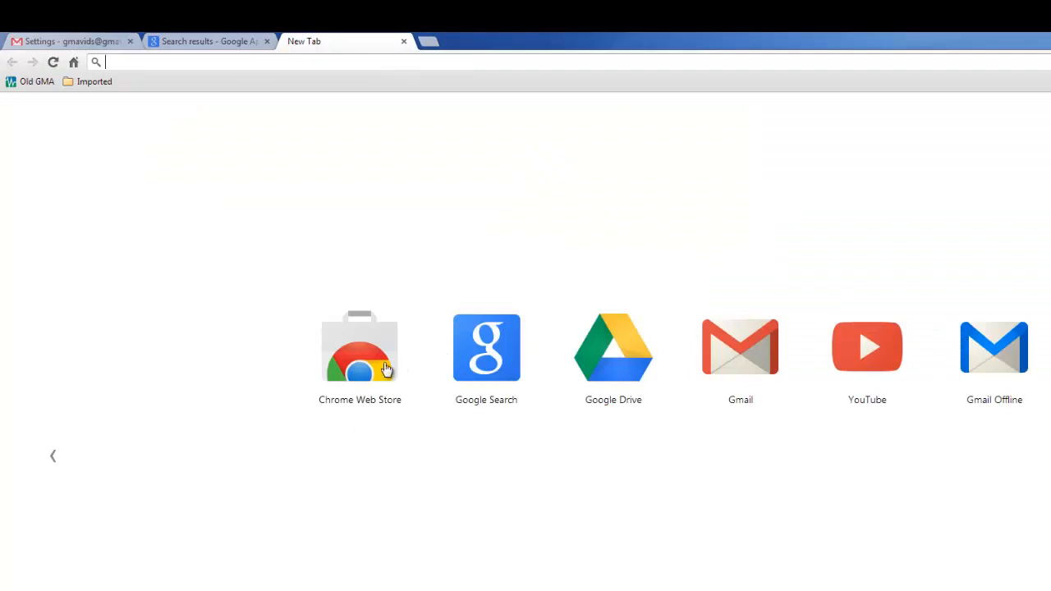
pyautogui.click(992, 351)
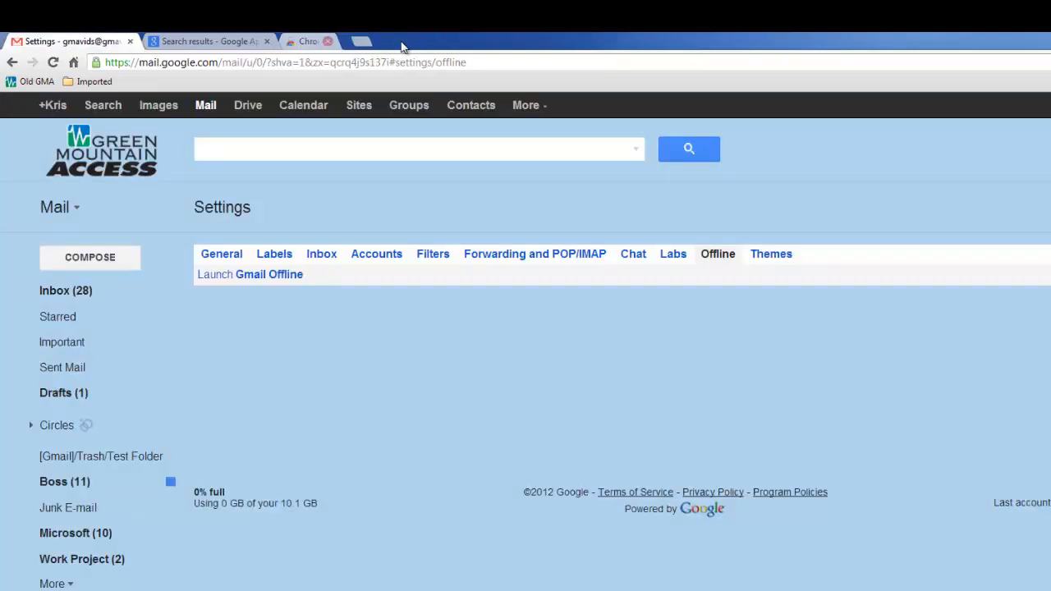
pyautogui.click(327, 41)
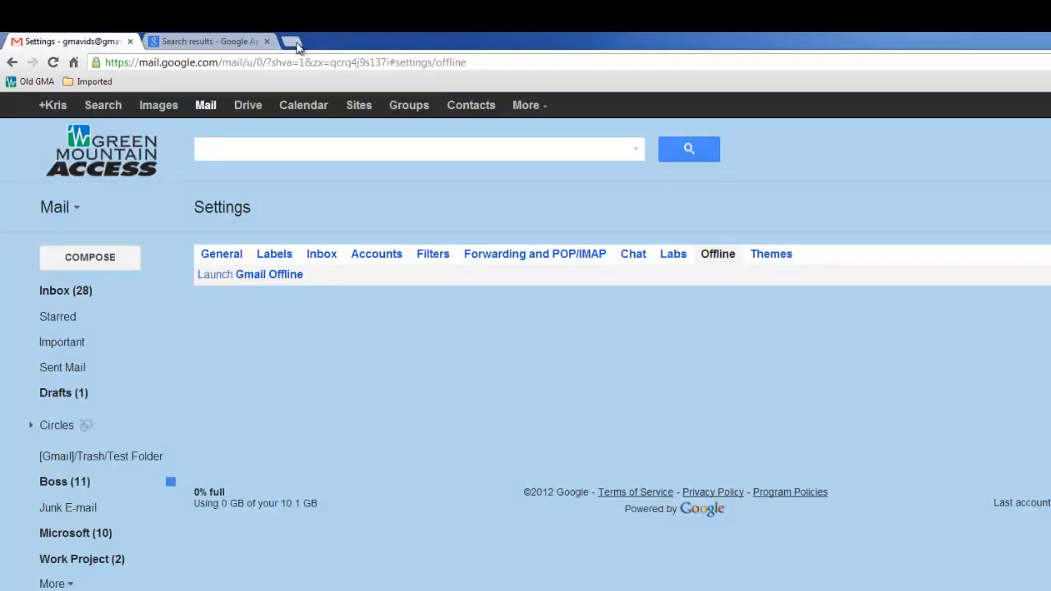
pyautogui.click(296, 41)
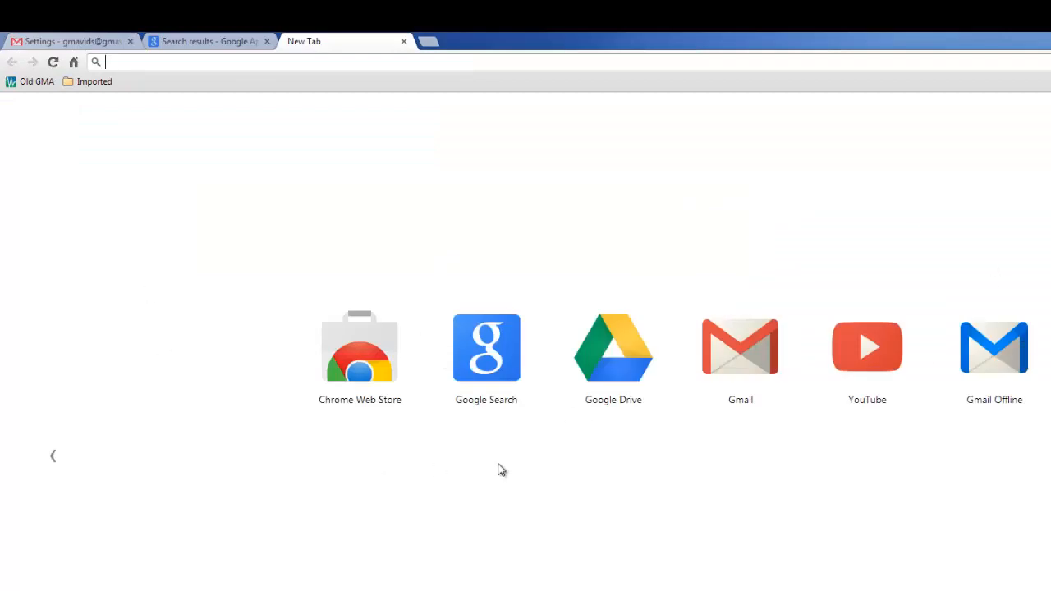
pyautogui.moveTo(375, 371)
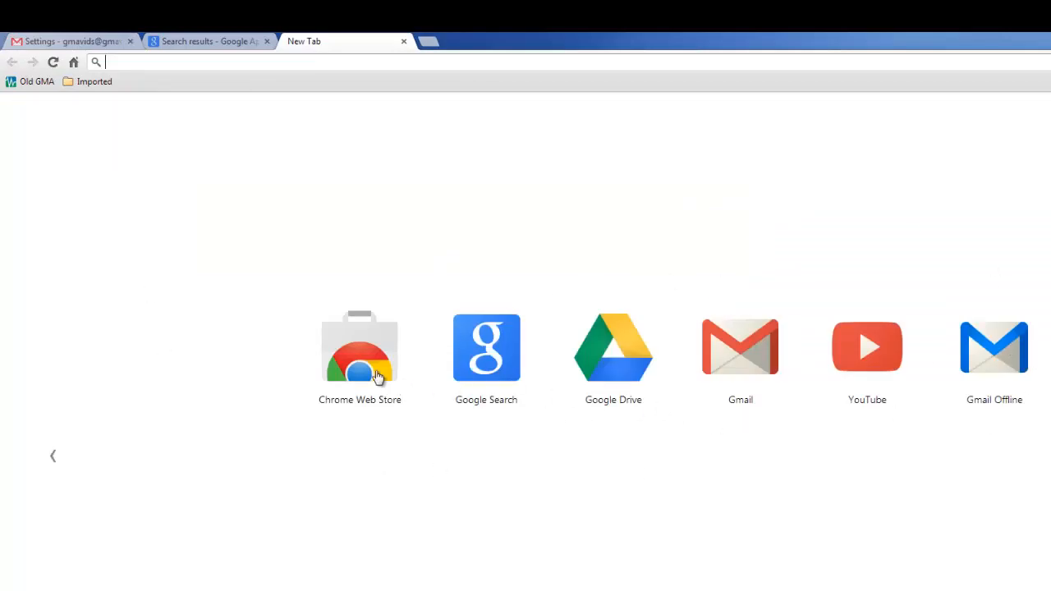
pyautogui.click(360, 348)
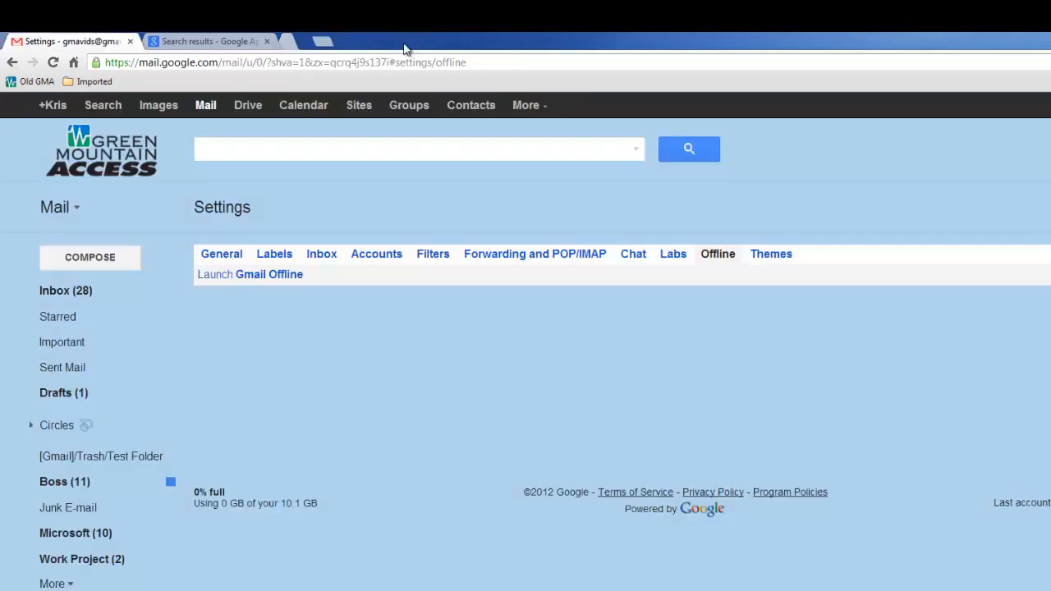
pyautogui.click(210, 41)
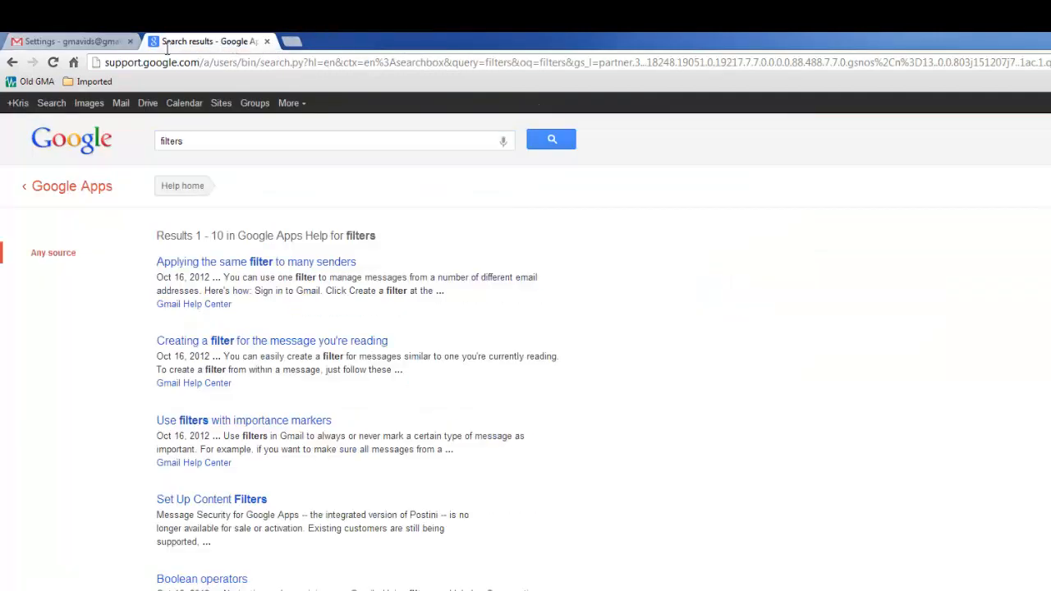
pyautogui.click(69, 41)
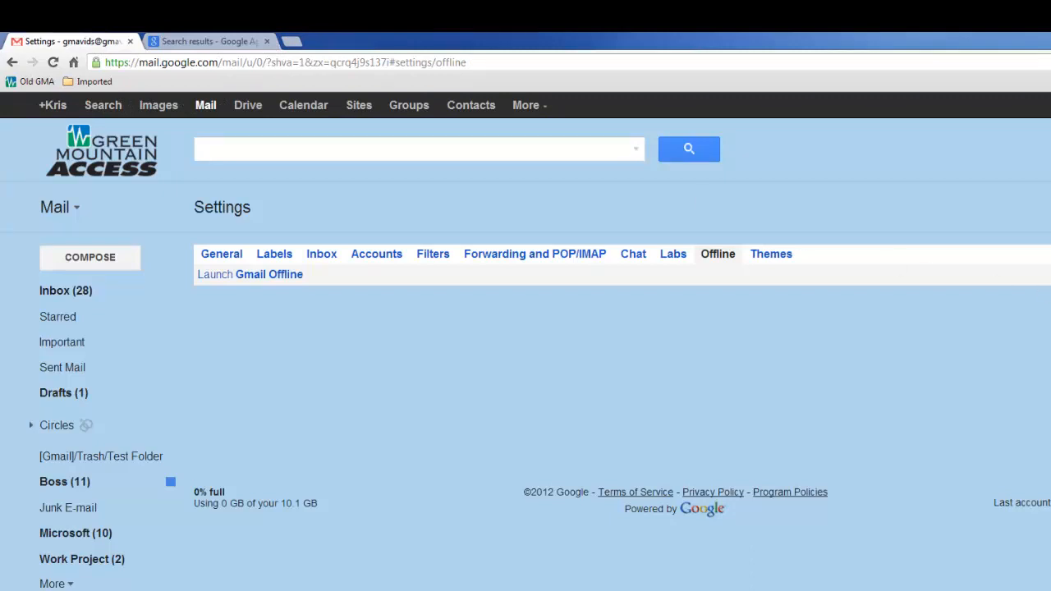
pyautogui.click(220, 252)
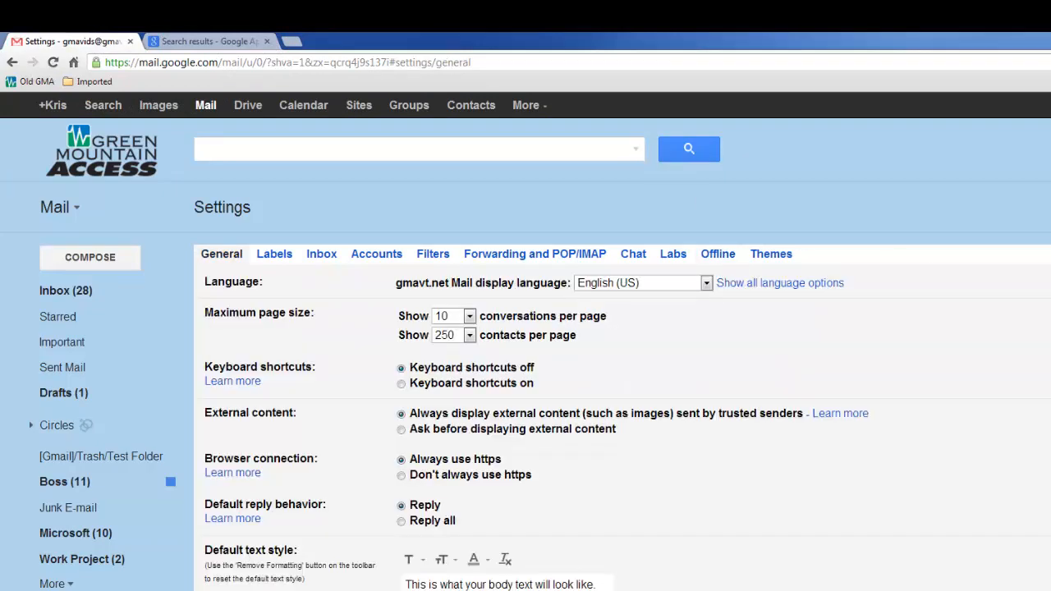
pyautogui.moveTo(634, 259)
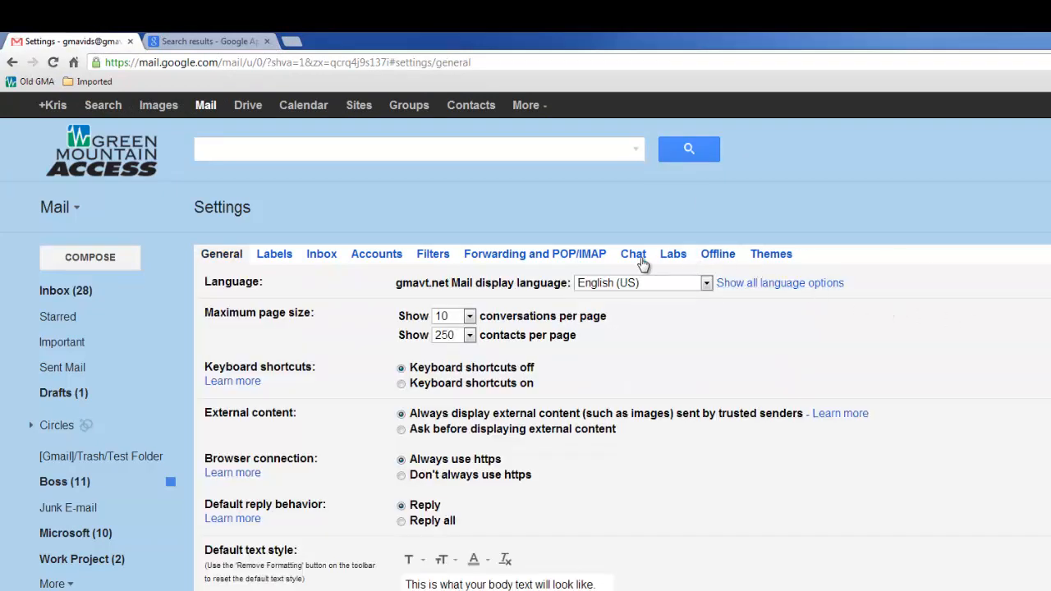
pyautogui.click(718, 252)
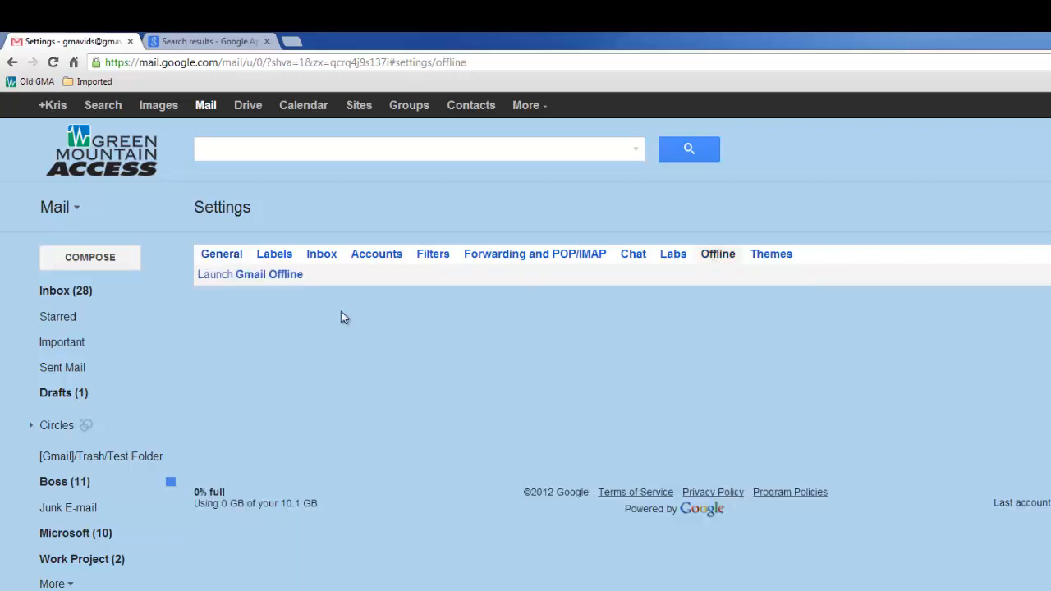
pyautogui.moveTo(266, 279)
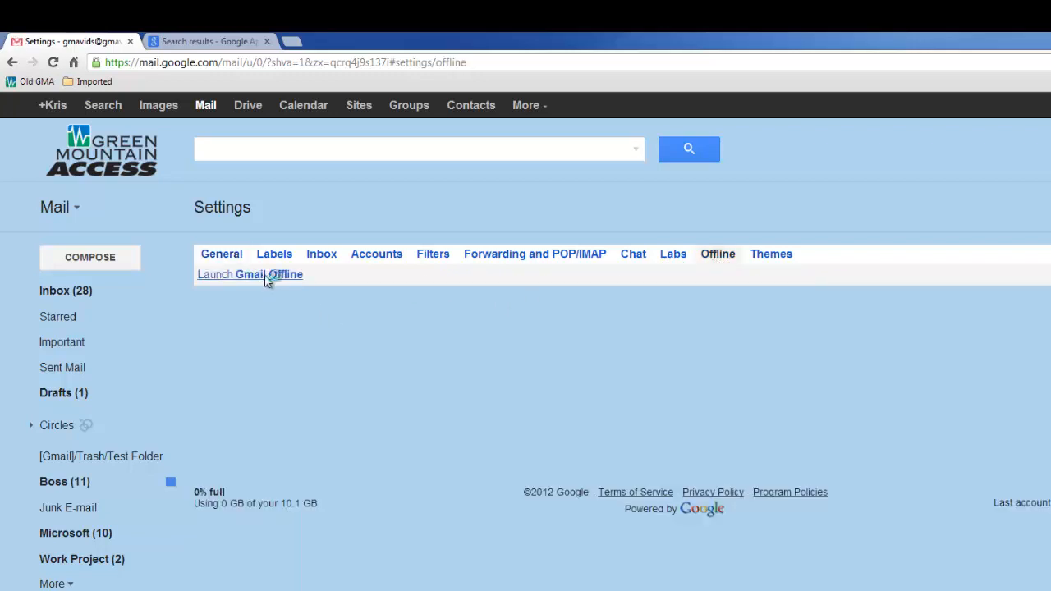
# Launch Gmail Offline's Web Store listing, then return to the Google Apps Help 'filters' results.
pyautogui.click(250, 274)
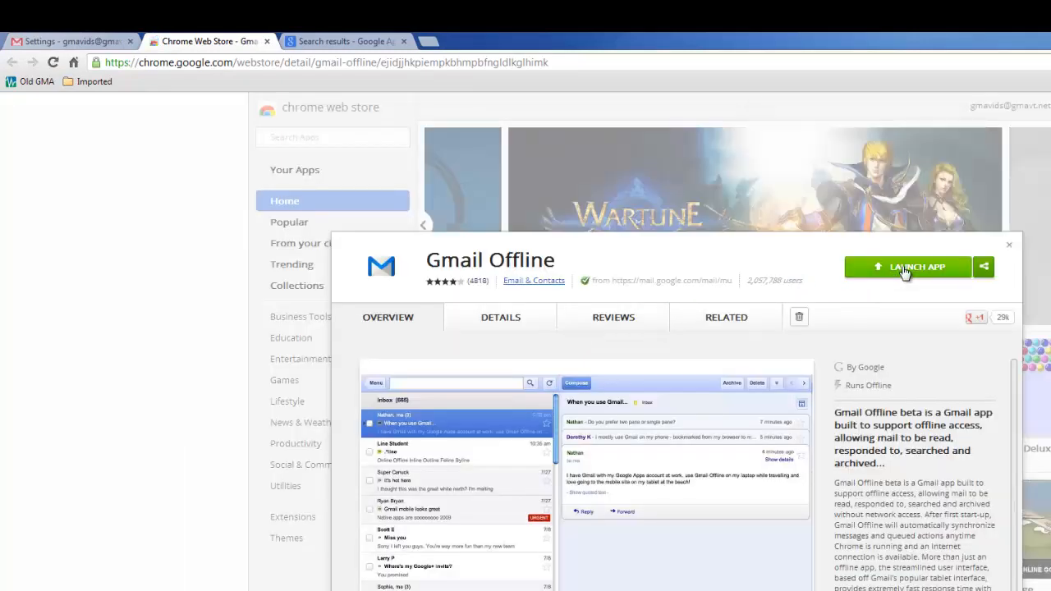
pyautogui.moveTo(1008, 248)
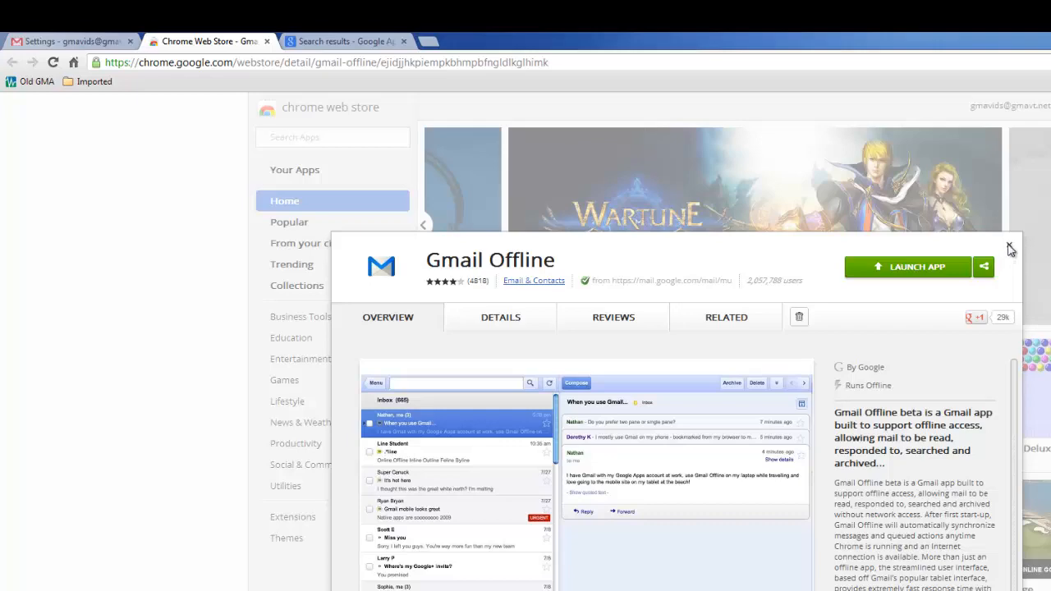
pyautogui.click(345, 41)
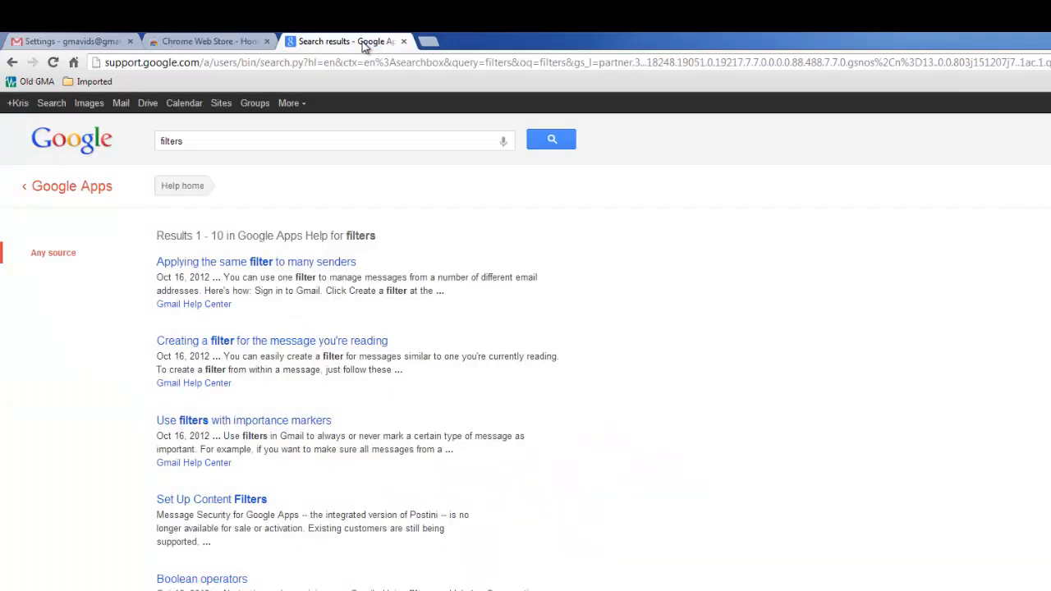
pyautogui.moveTo(361, 44)
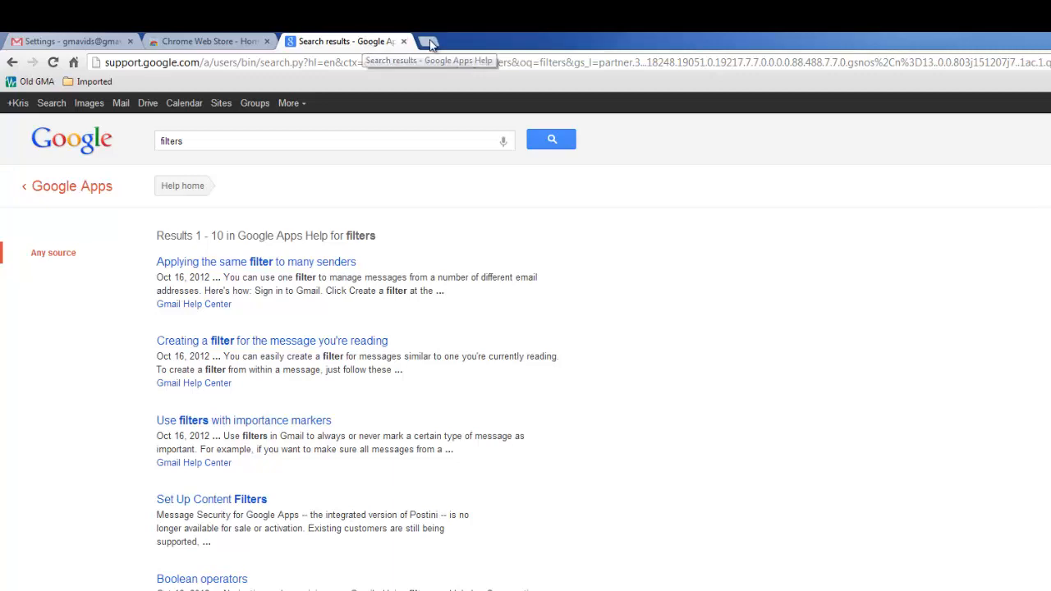
# Open and dismiss an empty new tab, then view the Chrome Web Store tab.
pyautogui.click(437, 41)
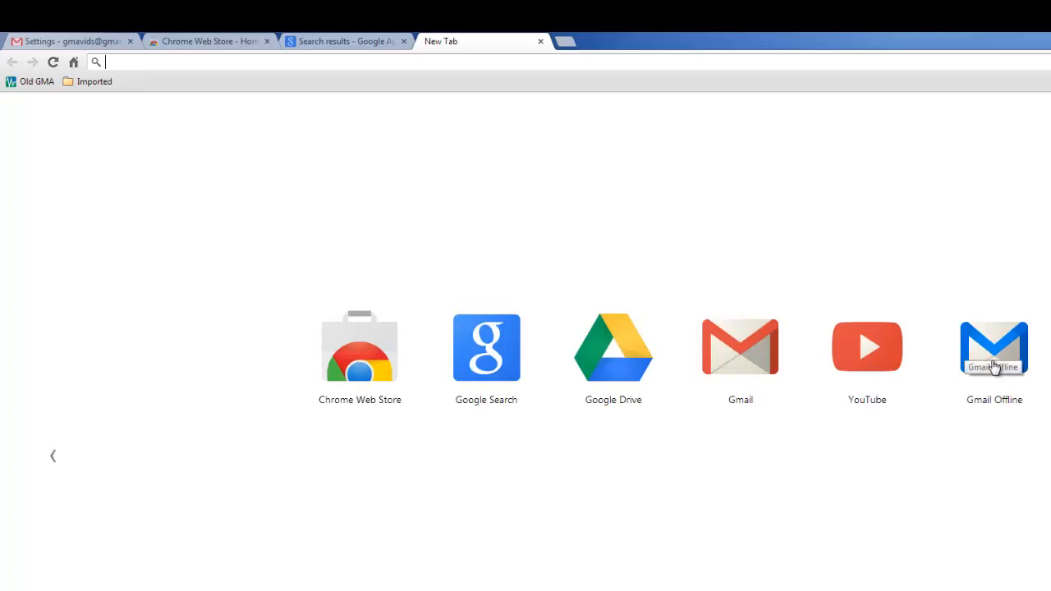
pyautogui.click(995, 352)
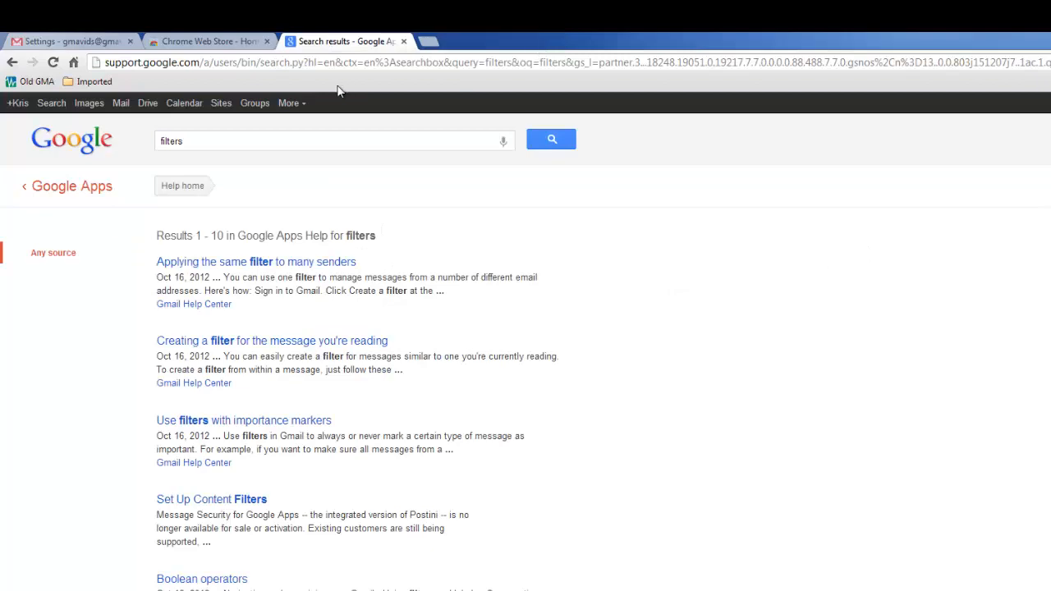
pyautogui.click(205, 41)
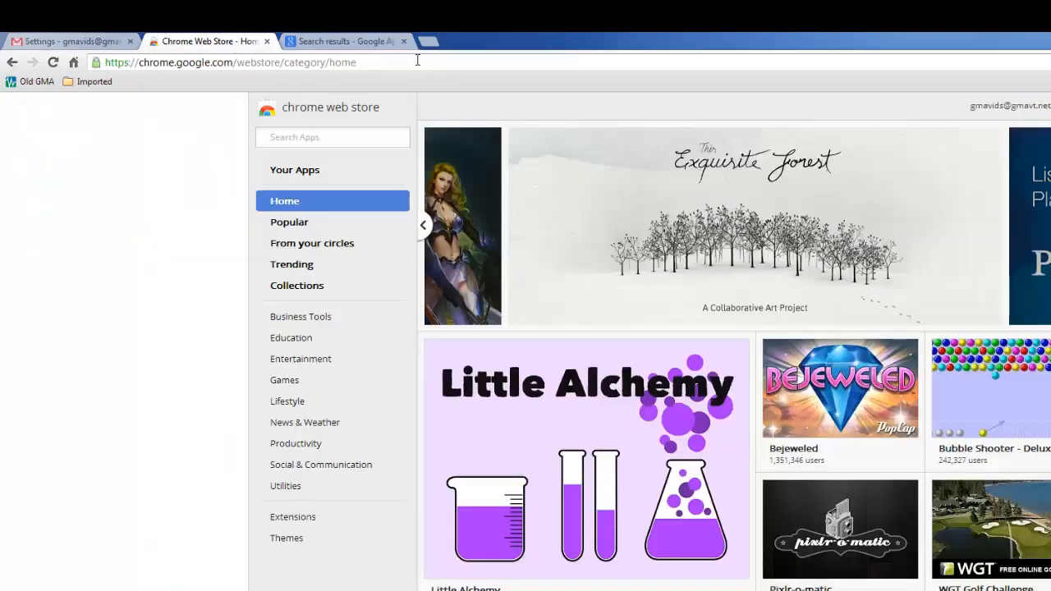
# Close the Chrome Web Store tab and return to Gmail's Offline settings tab.
pyautogui.click(345, 41)
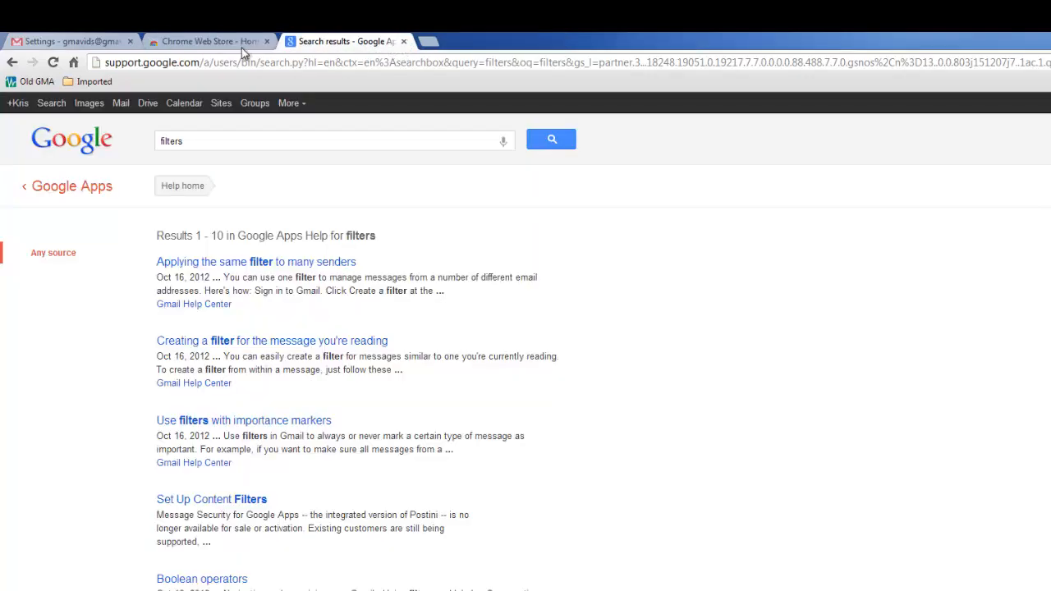
pyautogui.click(266, 41)
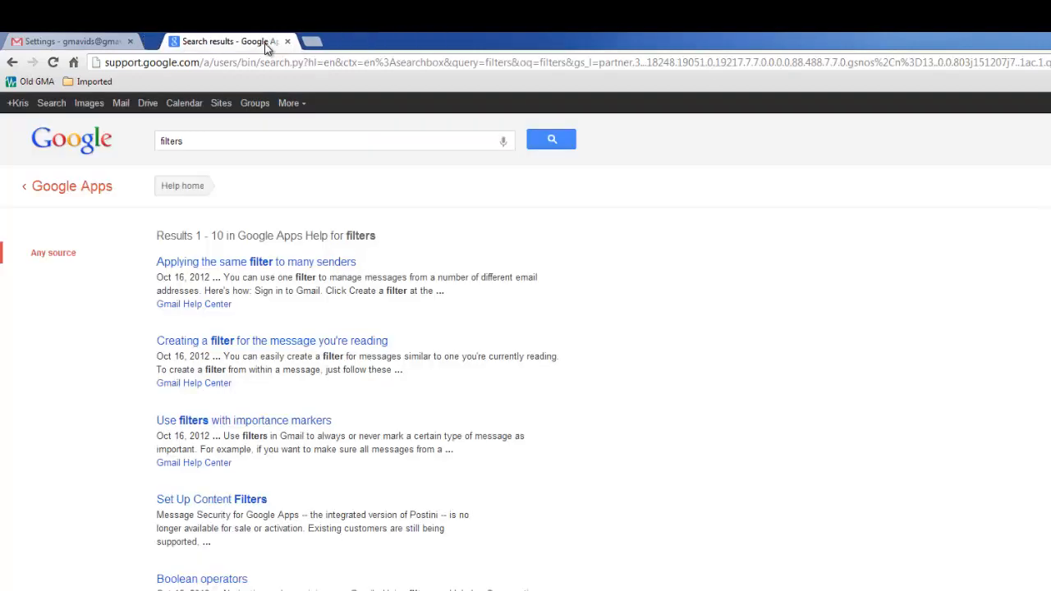
pyautogui.click(69, 41)
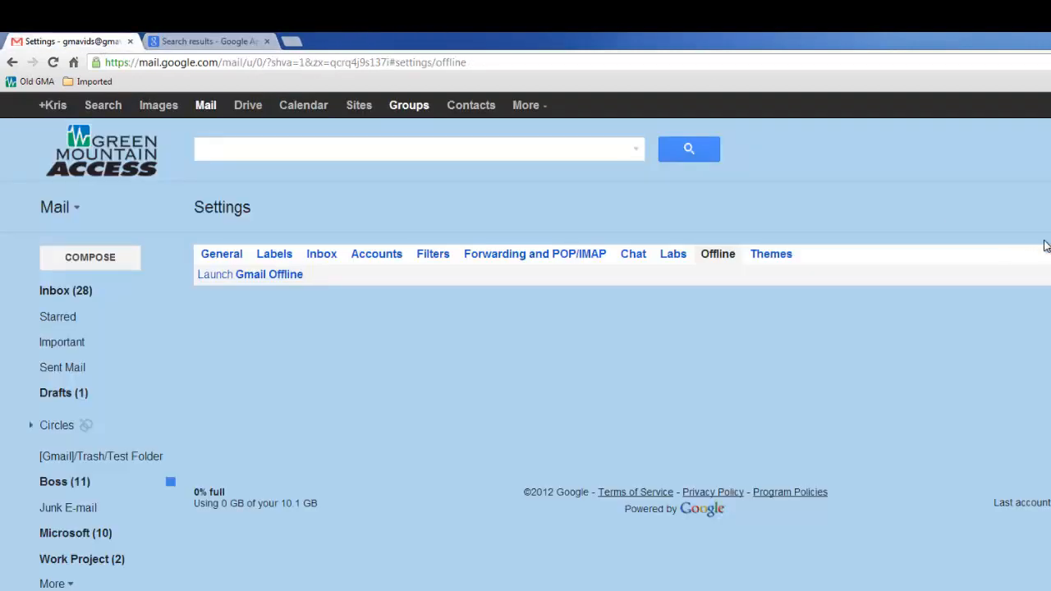
pyautogui.moveTo(385, 271)
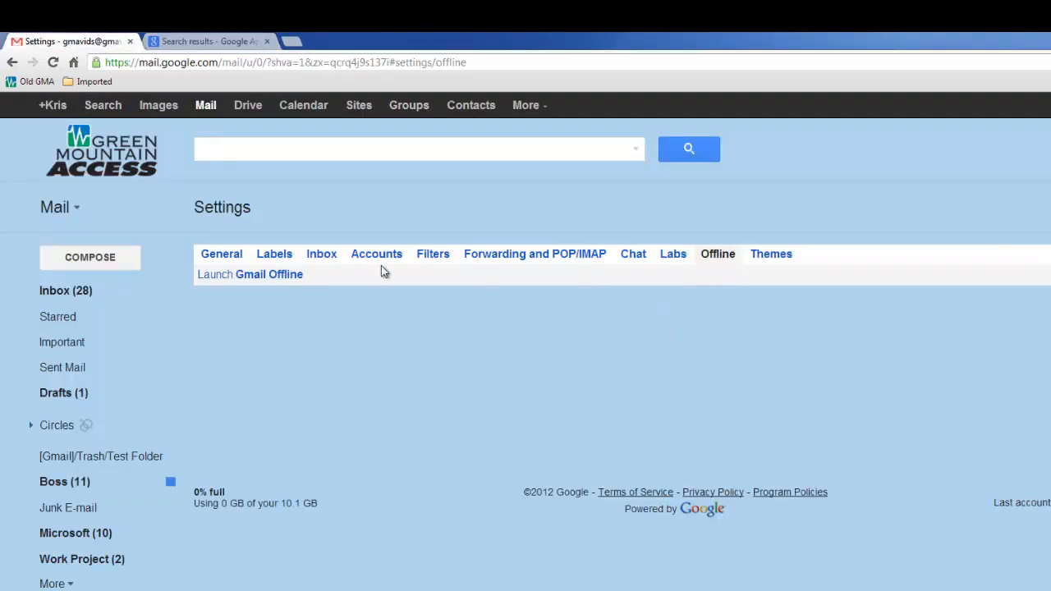